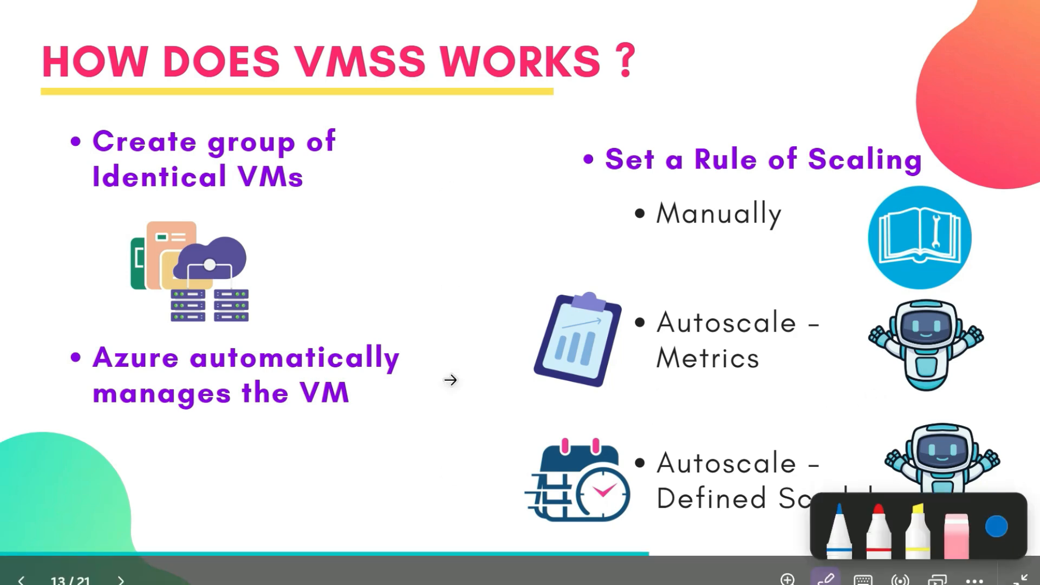
Advance the VMSS slideshow from slide 13 to slide 14 with the LoadBalancer point
{"action": "left_click", "coordinate": [122, 579]}
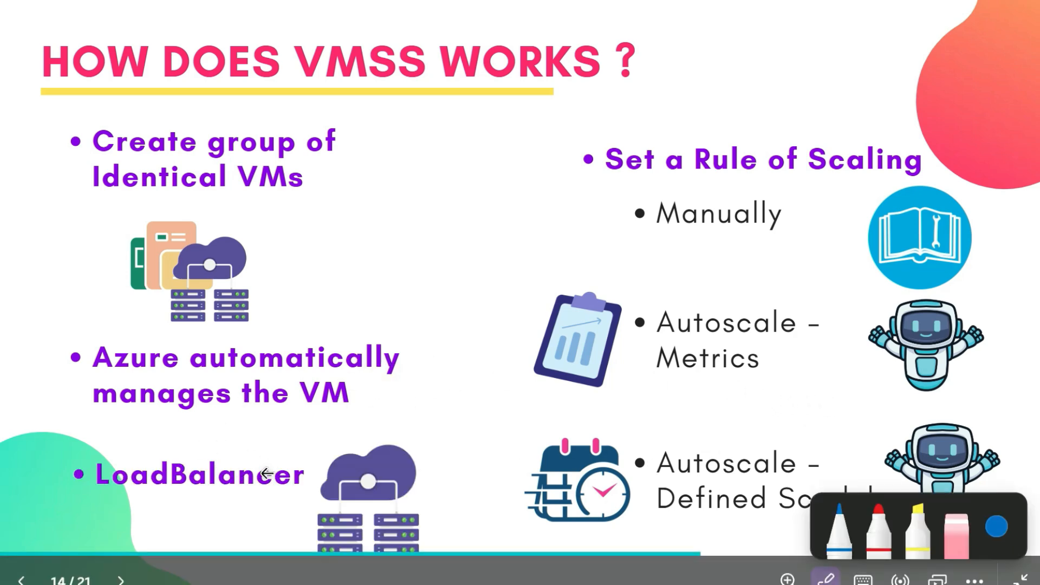
{"action": "mouse_move", "coordinate": [364, 483]}
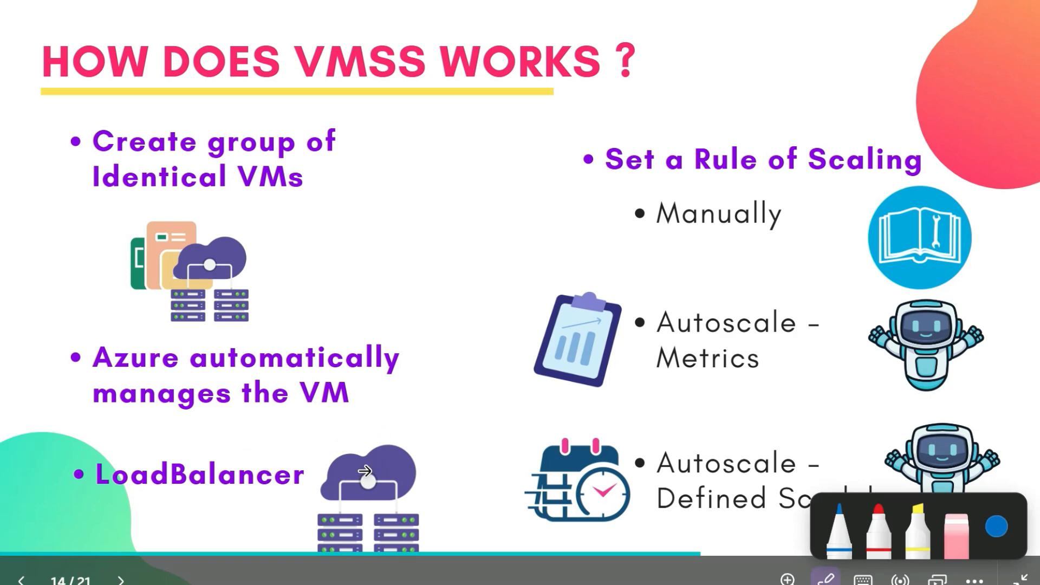
{"action": "mouse_move", "coordinate": [333, 534]}
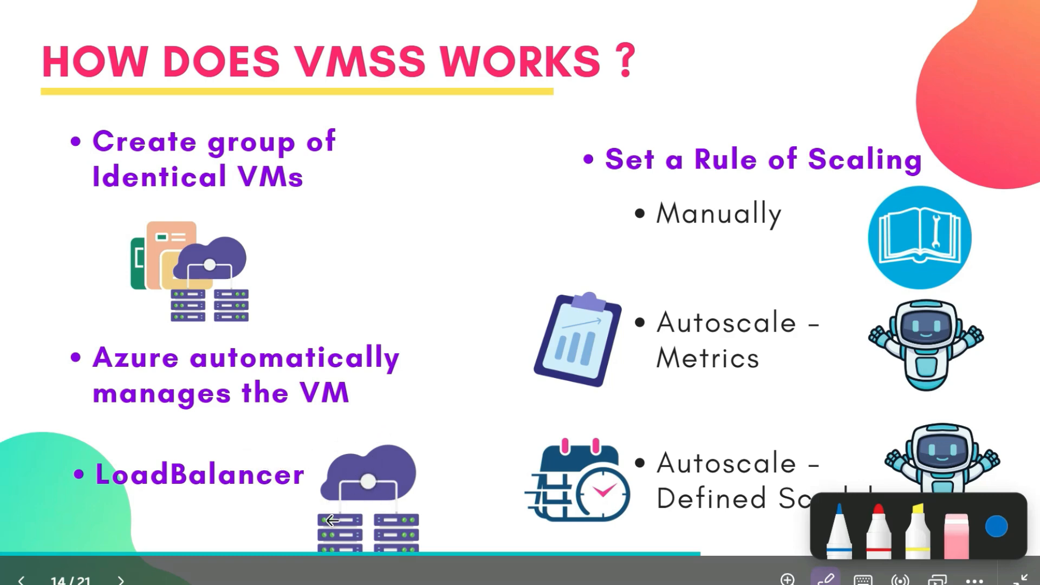
{"action": "left_click", "coordinate": [121, 579]}
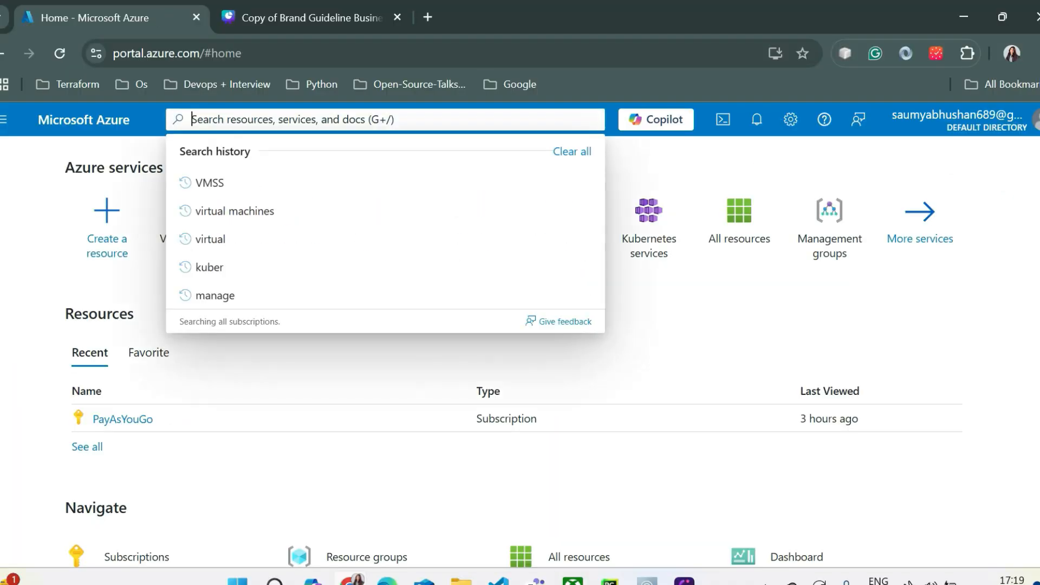
Search the portal for VMSS and open the Virtual machine scale sets service
{"action": "type", "text": "virt"}
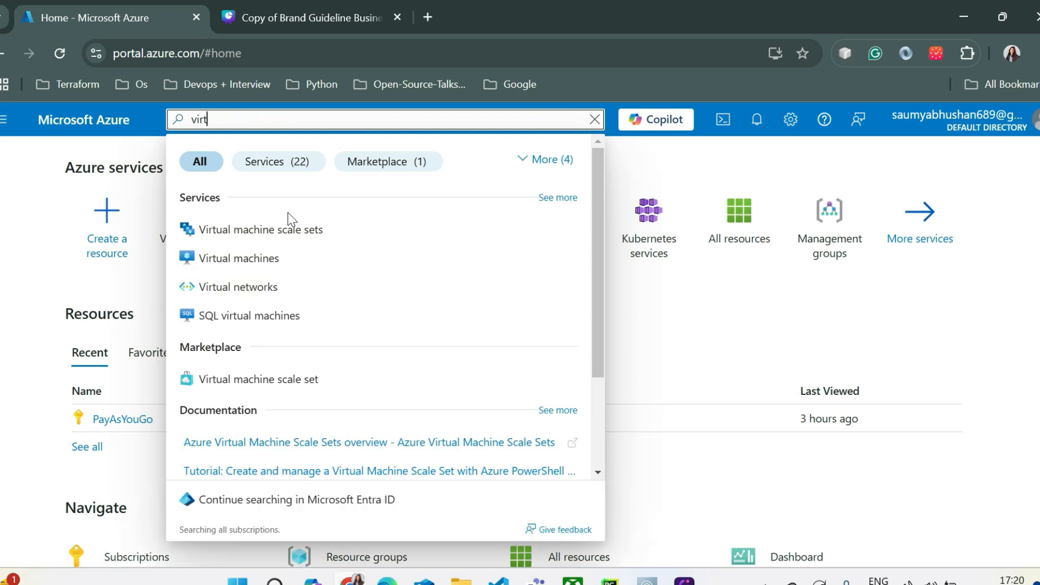
{"action": "type", "text": "VMSS"}
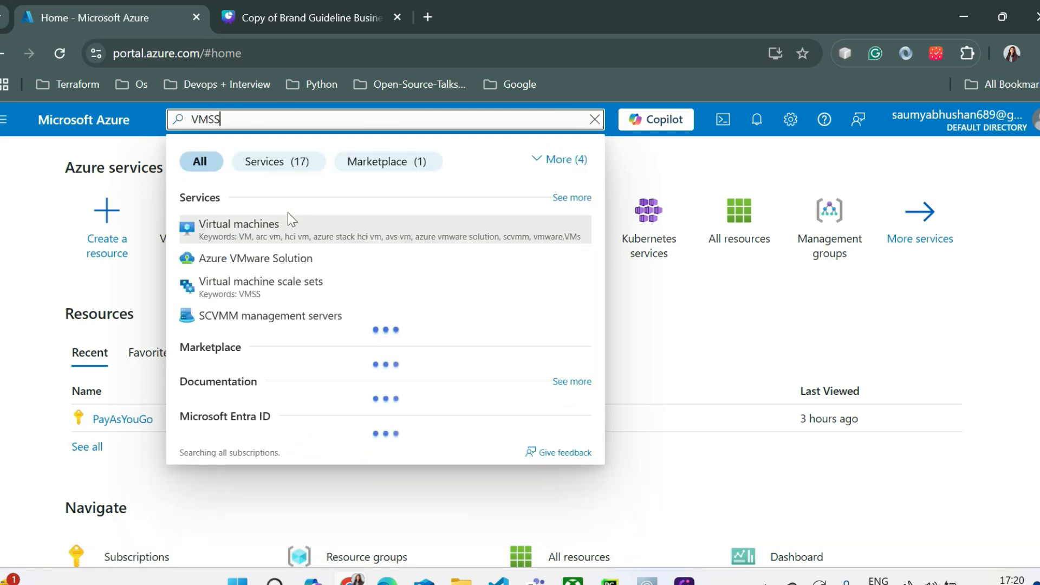
{"action": "left_click", "coordinate": [260, 281]}
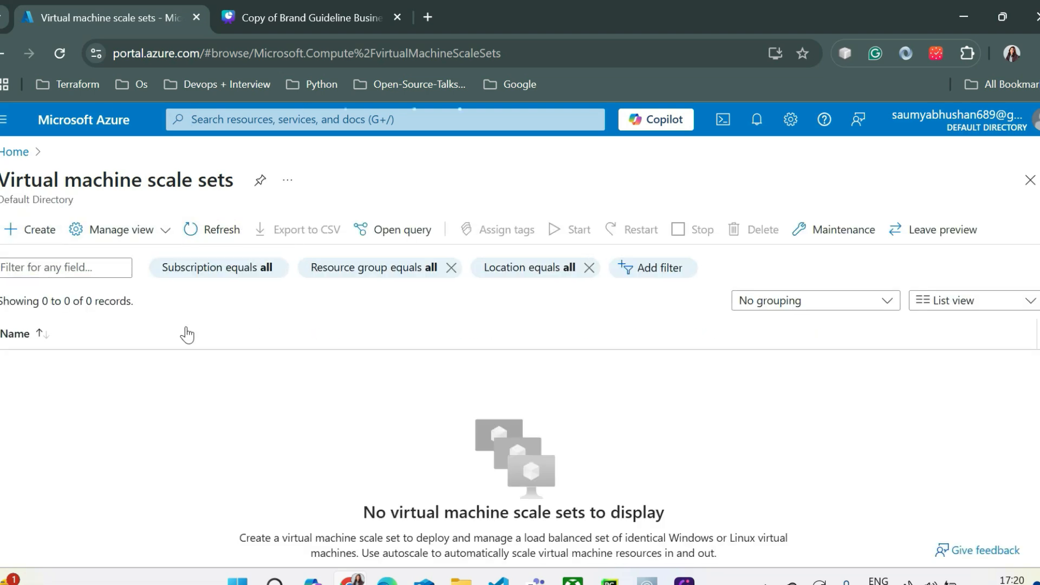
{"action": "mouse_move", "coordinate": [156, 340]}
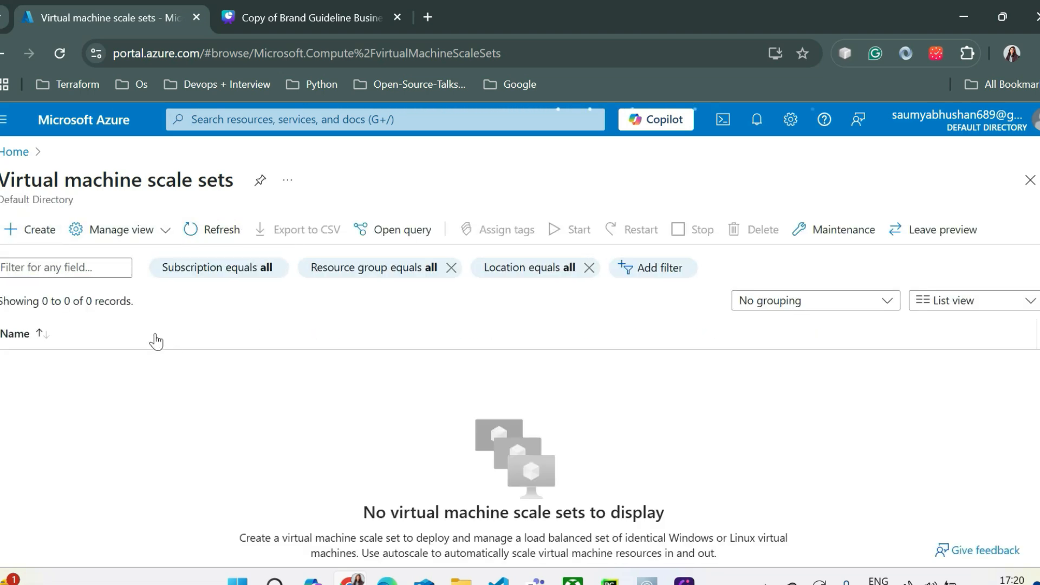
{"action": "mouse_move", "coordinate": [143, 344]}
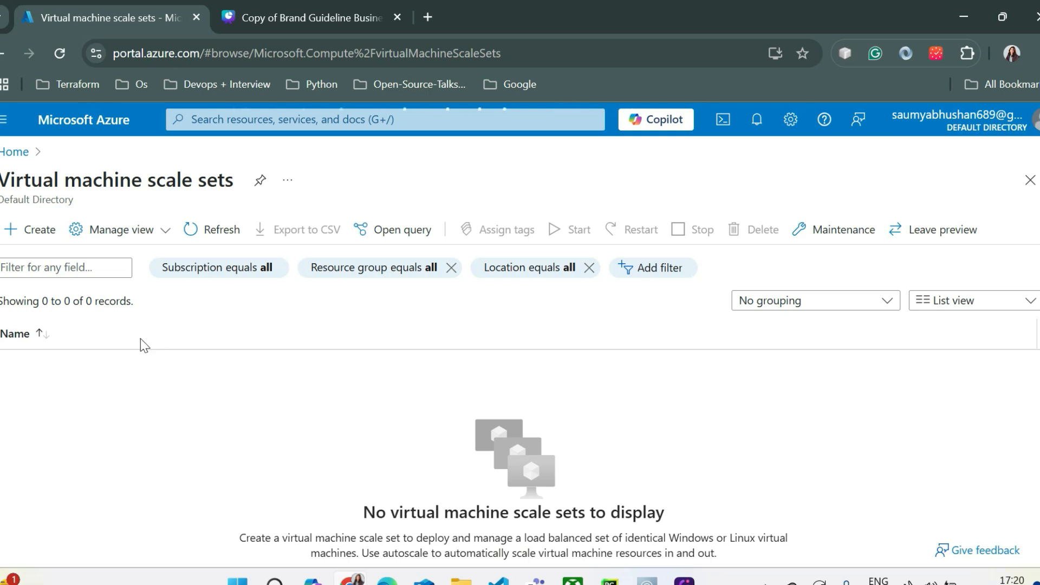
Start a new scale set and create resource group vmss-rg for it
{"action": "left_click", "coordinate": [31, 230]}
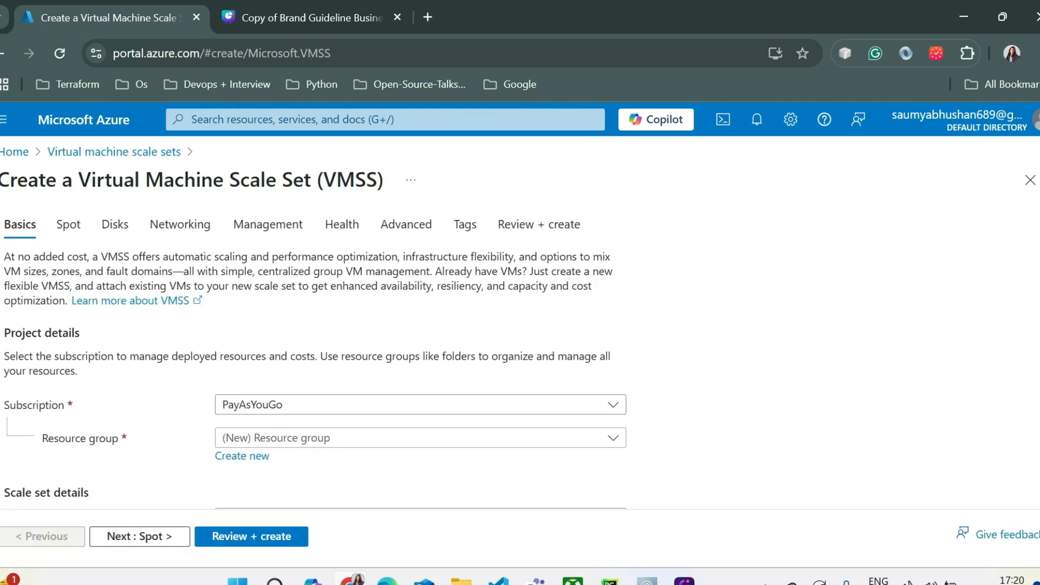
{"action": "scroll", "scroll_direction": "down", "scroll_amount": 3}
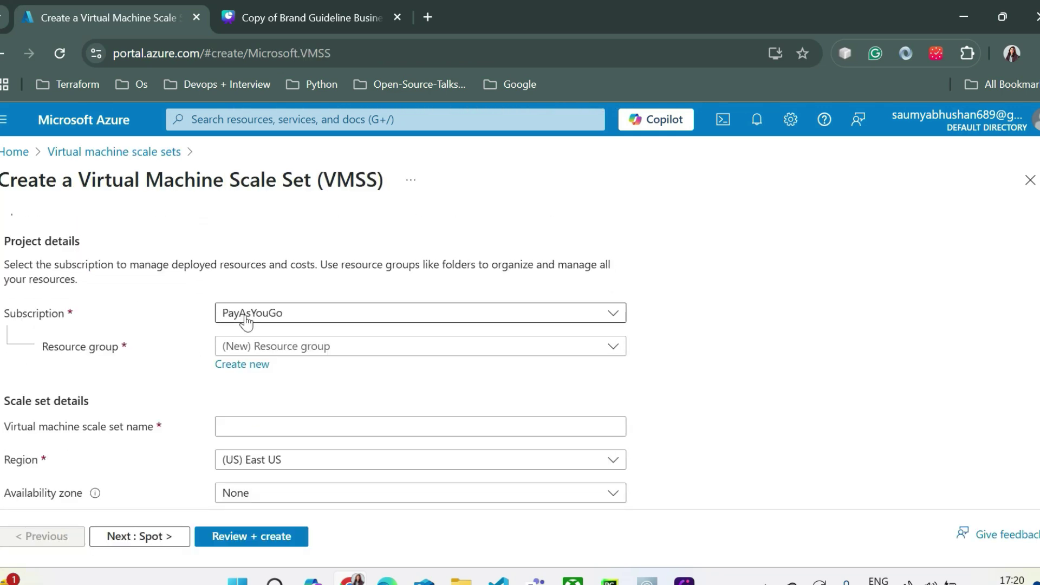
{"action": "mouse_move", "coordinate": [280, 360]}
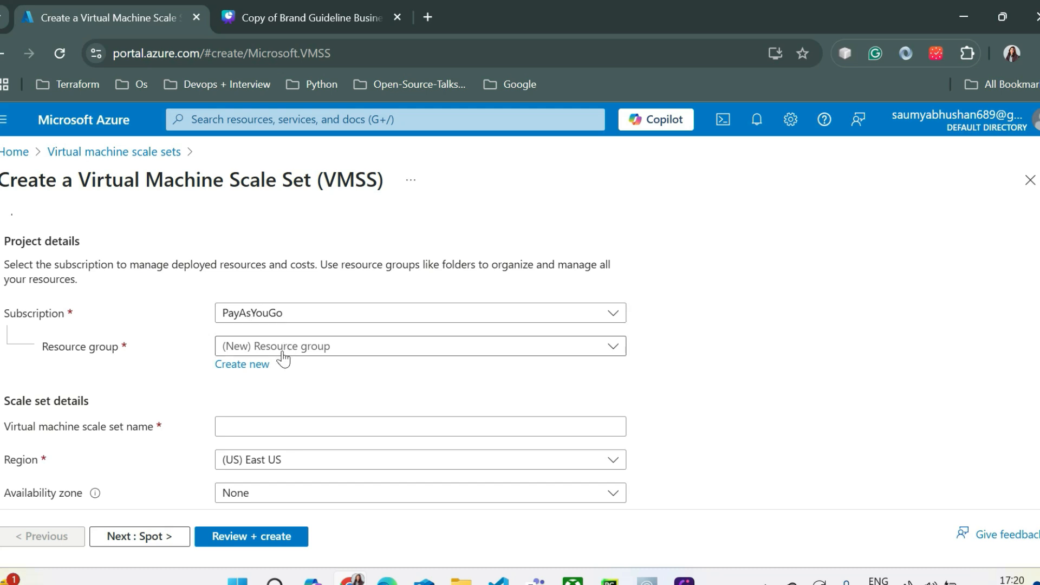
{"action": "left_click", "coordinate": [241, 364]}
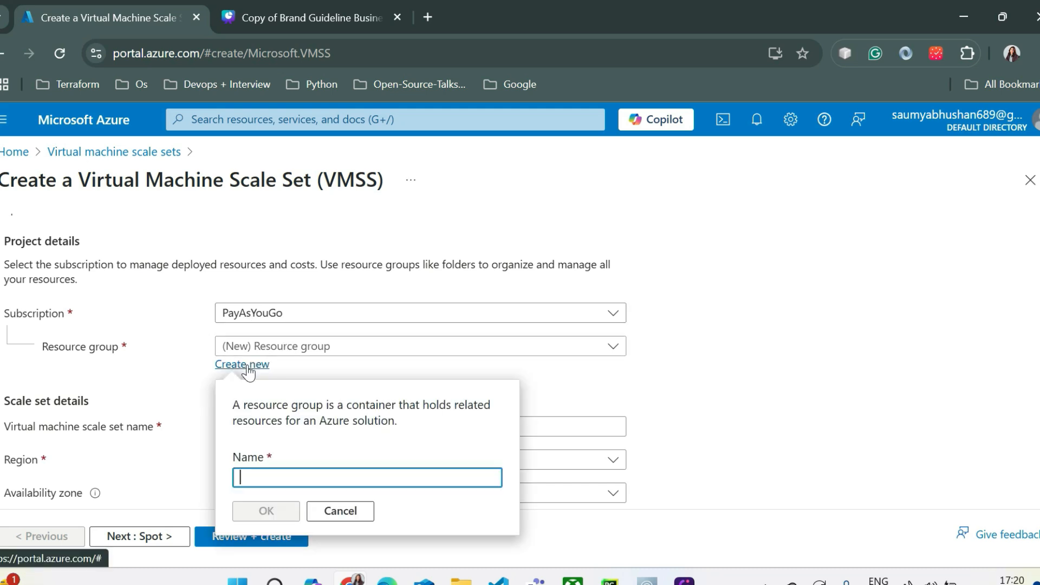
{"action": "type", "text": "de"}
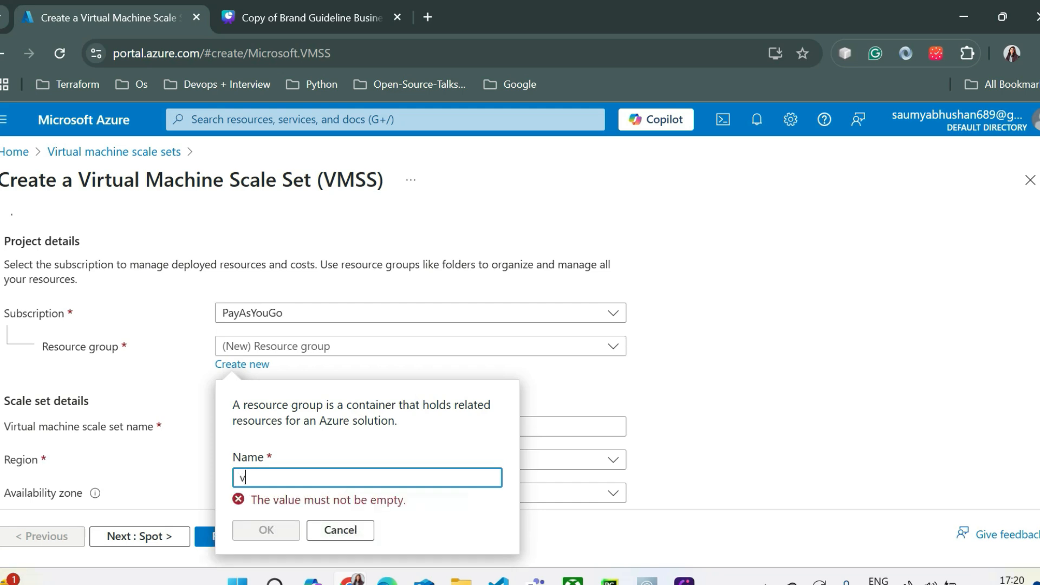
{"action": "type", "text": "mss-rg"}
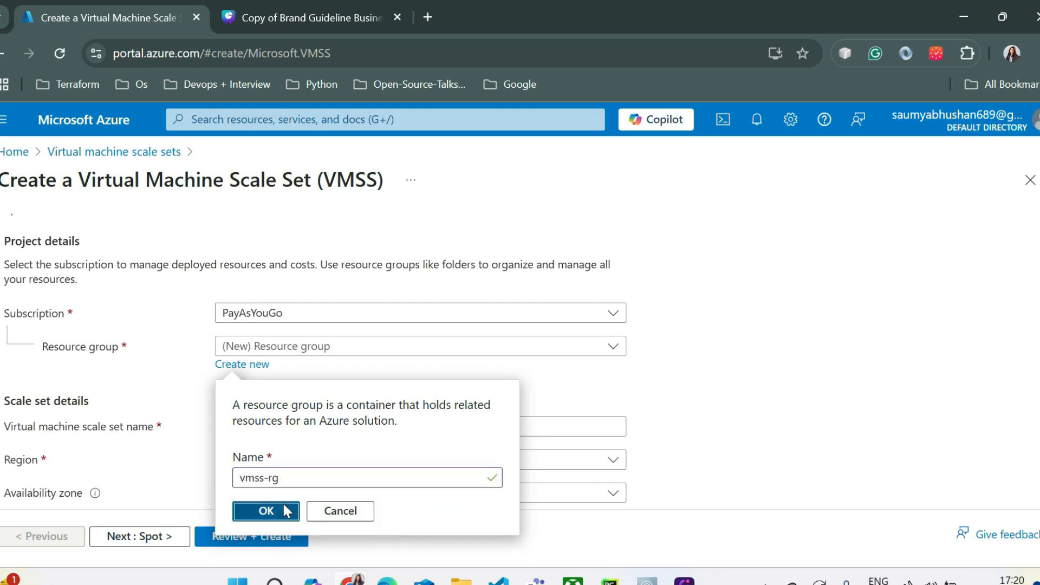
{"action": "left_click", "coordinate": [264, 511]}
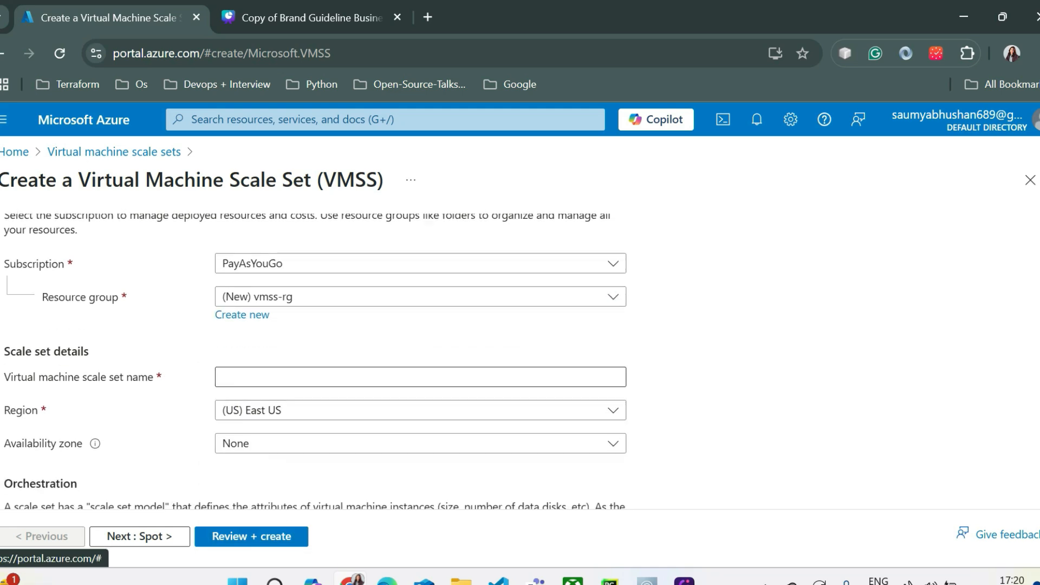
Name the scale set devops-vmss and place it in availability Zone 3
{"action": "type", "text": "devops-vmss"}
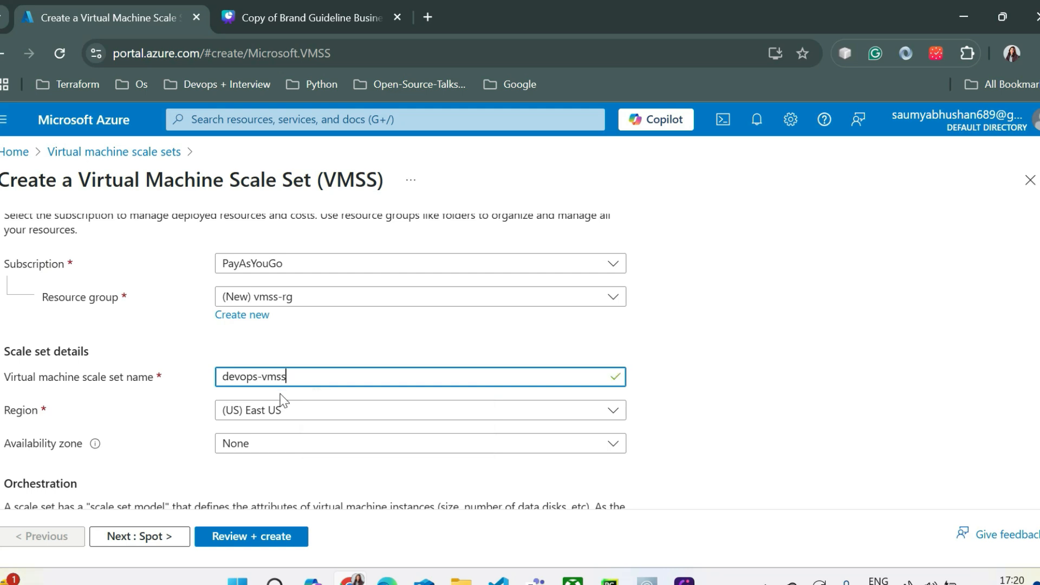
{"action": "scroll", "scroll_direction": "down", "scroll_amount": 3}
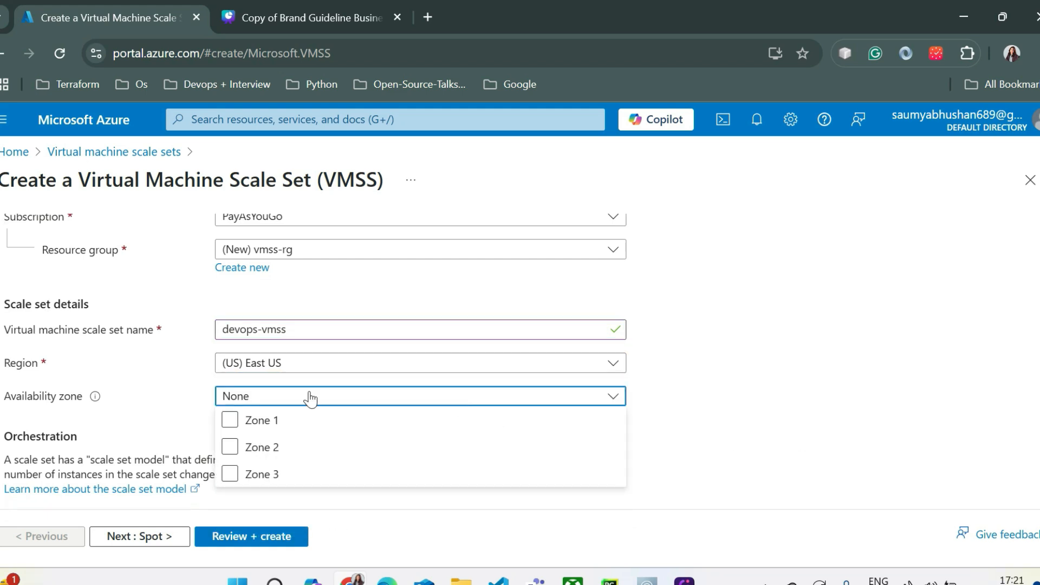
{"action": "left_click", "coordinate": [229, 474]}
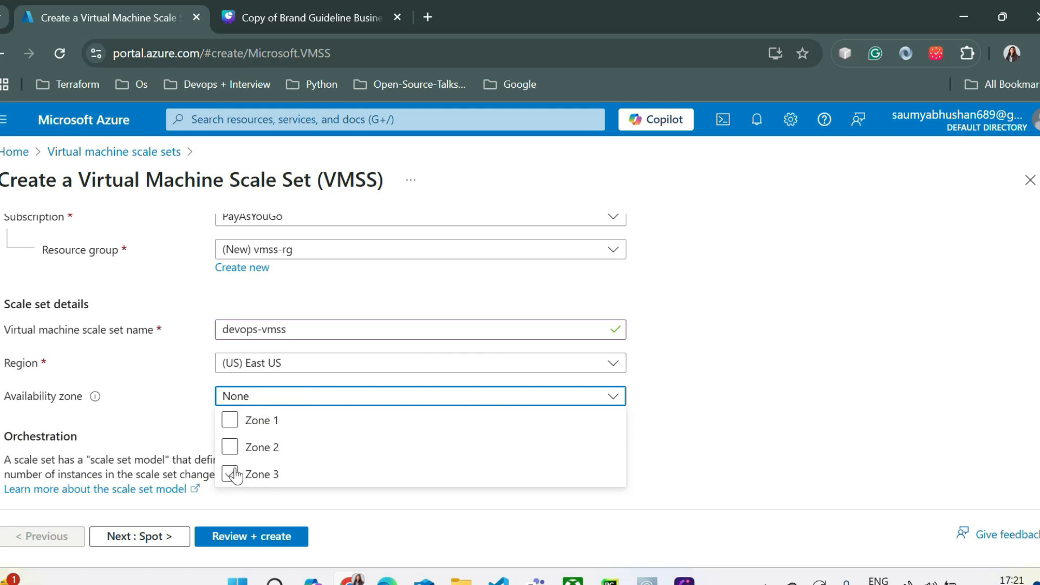
{"action": "left_click", "coordinate": [230, 474]}
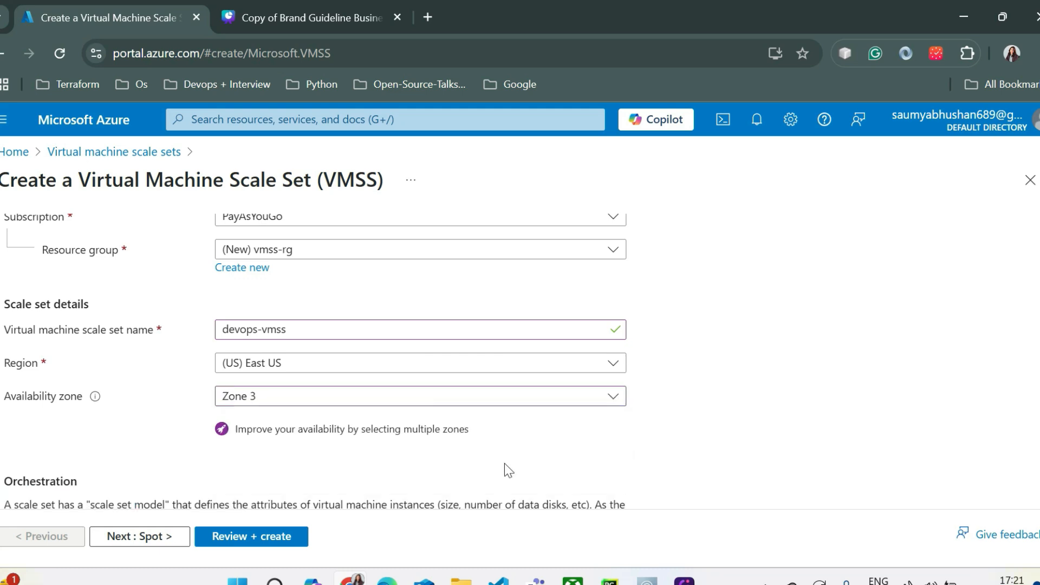
{"action": "scroll", "scroll_direction": "down", "scroll_amount": 3}
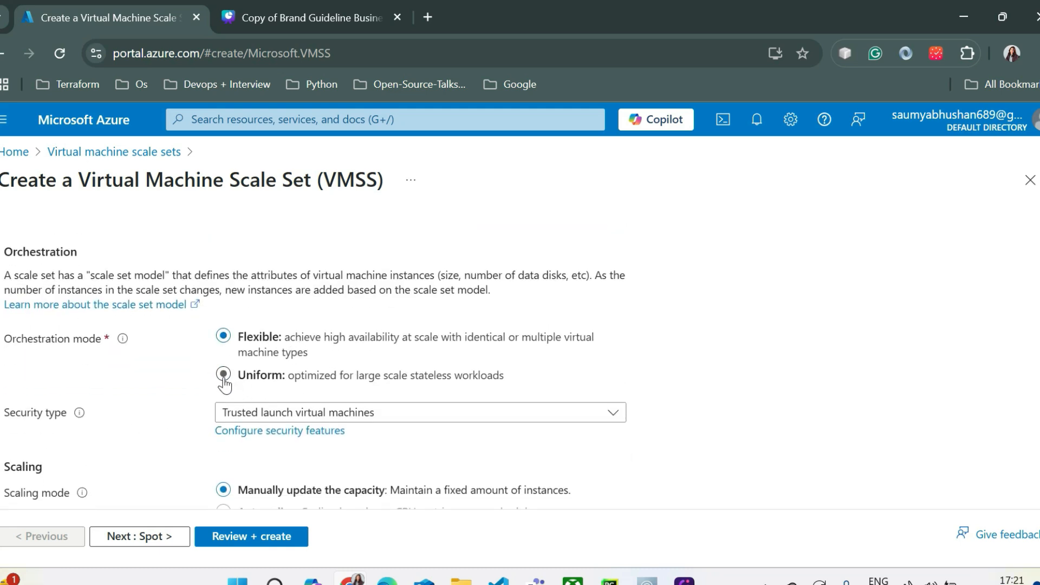
{"action": "left_click", "coordinate": [223, 373]}
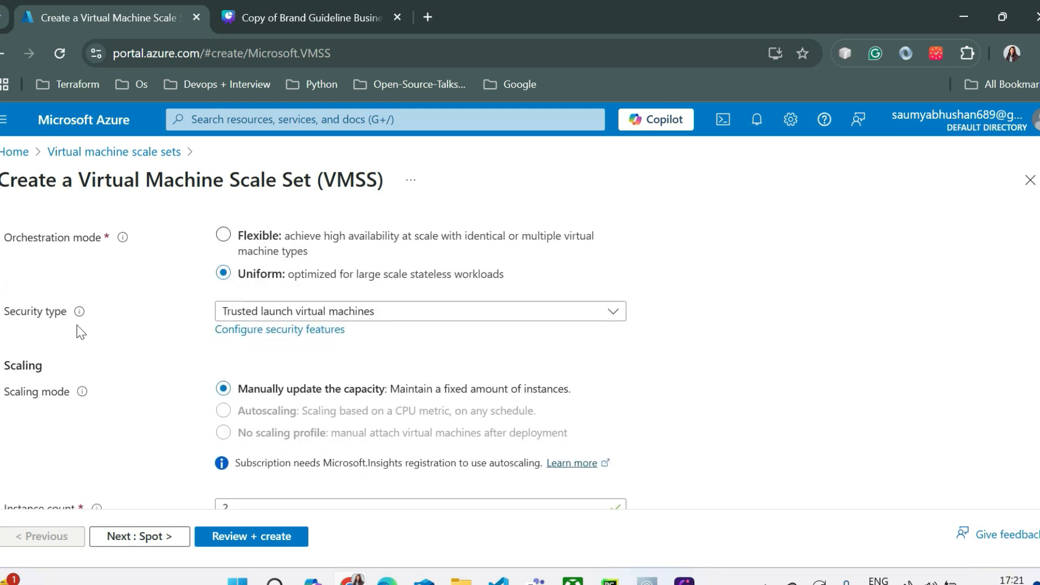
{"action": "mouse_move", "coordinate": [176, 359]}
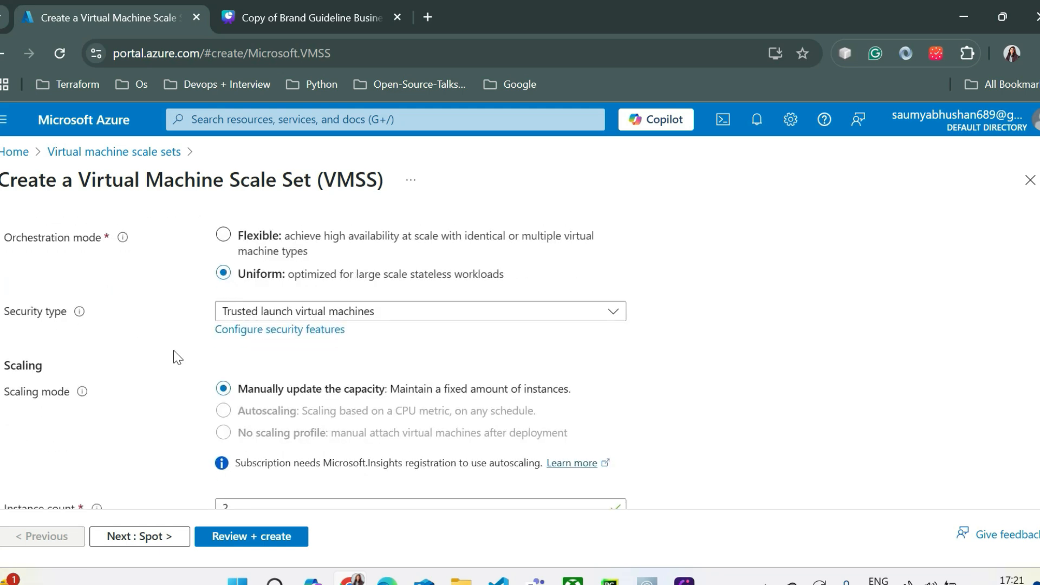
{"action": "scroll", "scroll_direction": "down", "scroll_amount": 3}
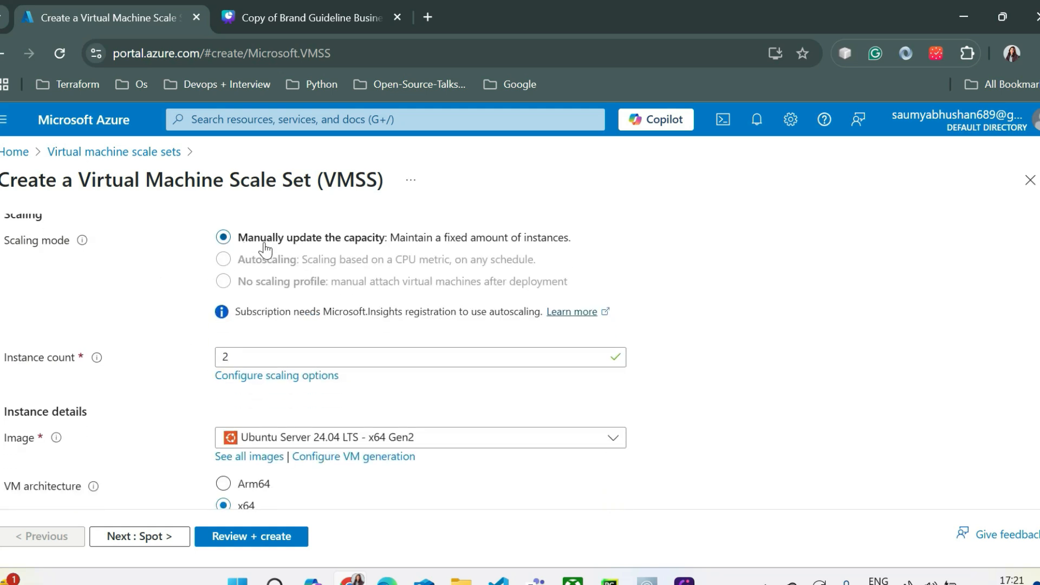
{"action": "scroll", "scroll_direction": "down", "scroll_amount": 3}
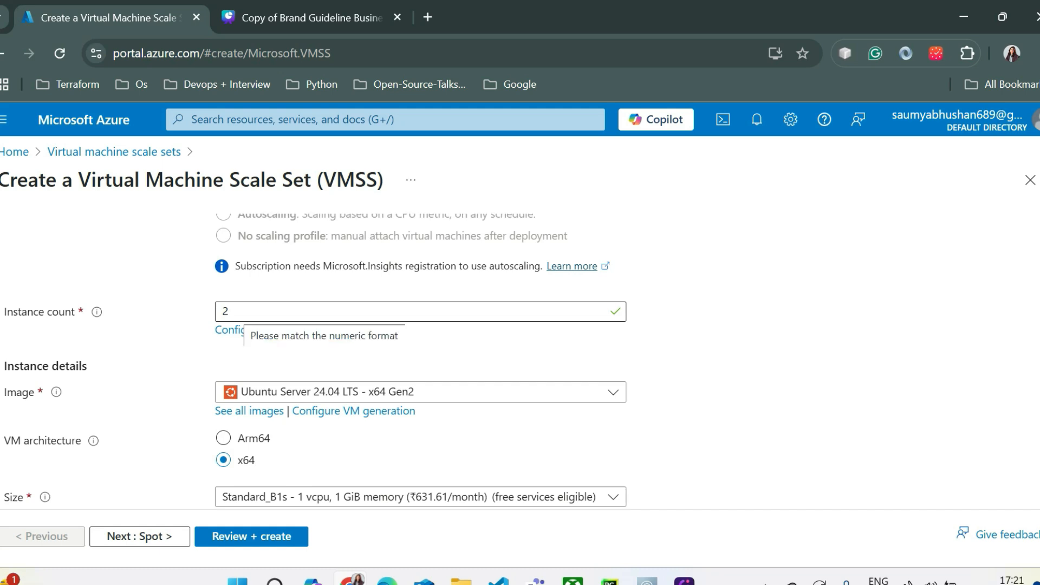
{"action": "mouse_move", "coordinate": [561, 349]}
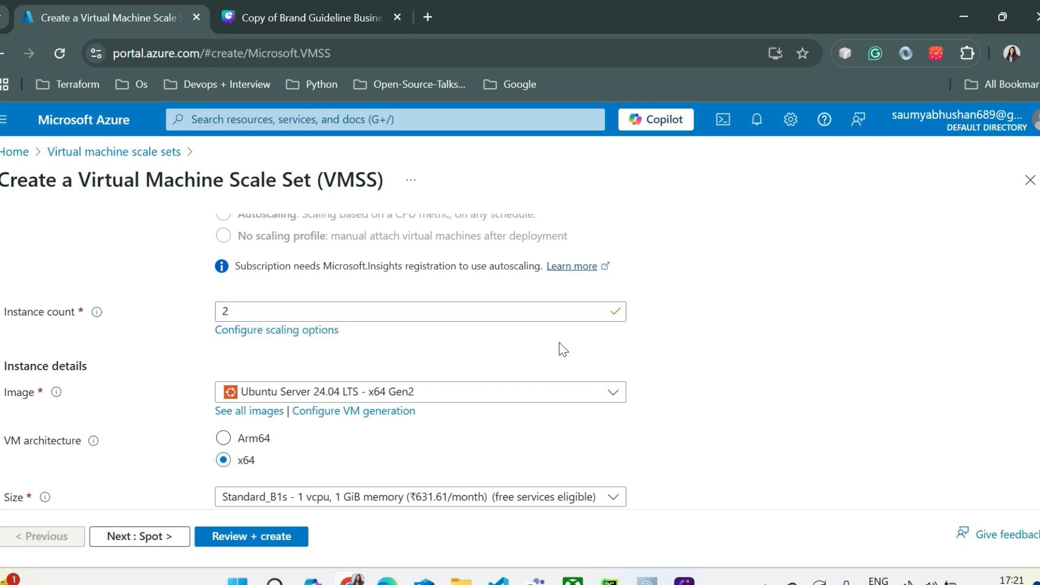
{"action": "scroll", "scroll_direction": "down", "scroll_amount": 3}
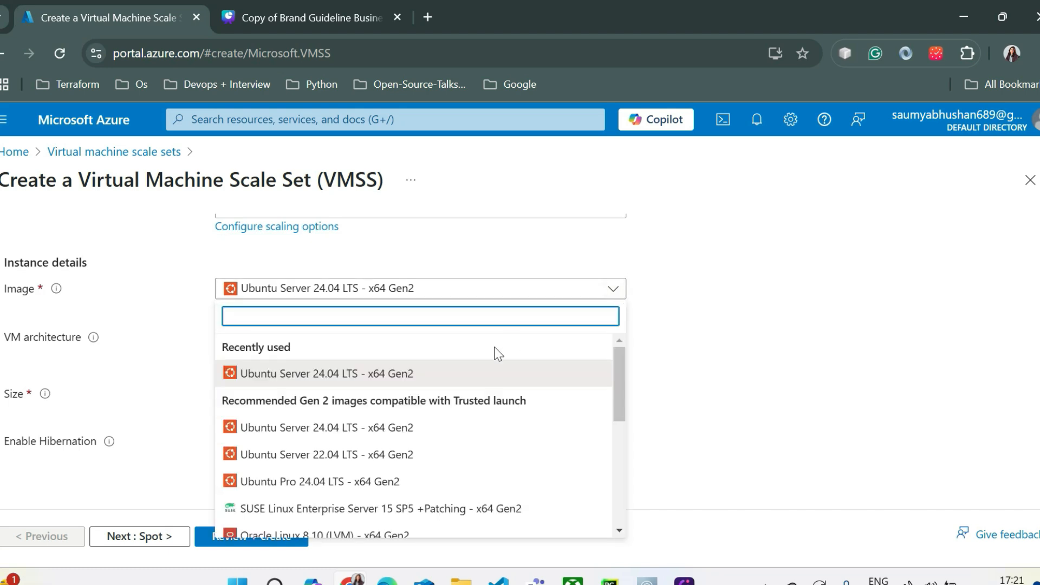
{"action": "mouse_move", "coordinate": [739, 308]}
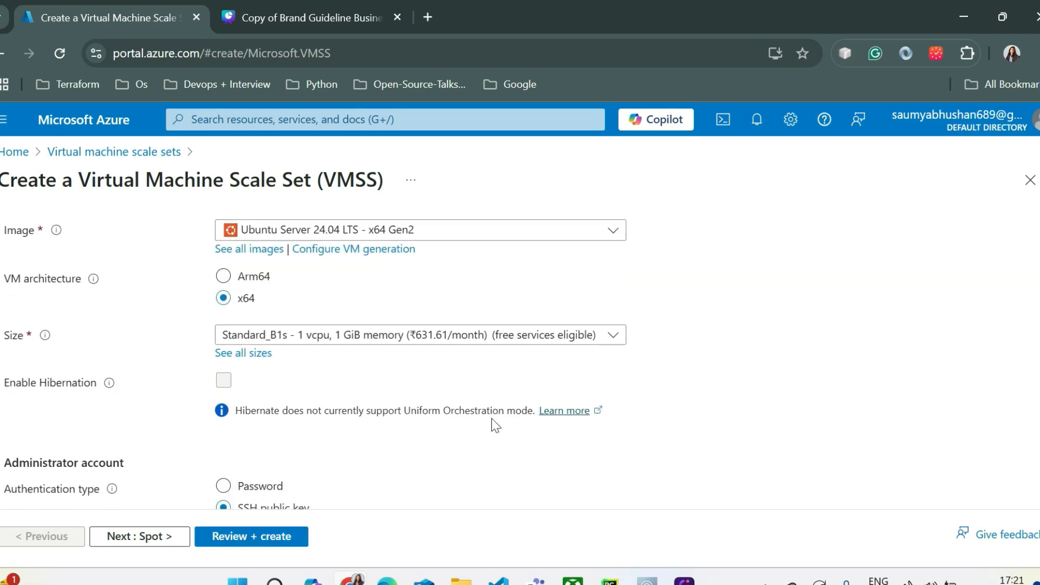
{"action": "scroll", "scroll_direction": "down", "scroll_amount": 3}
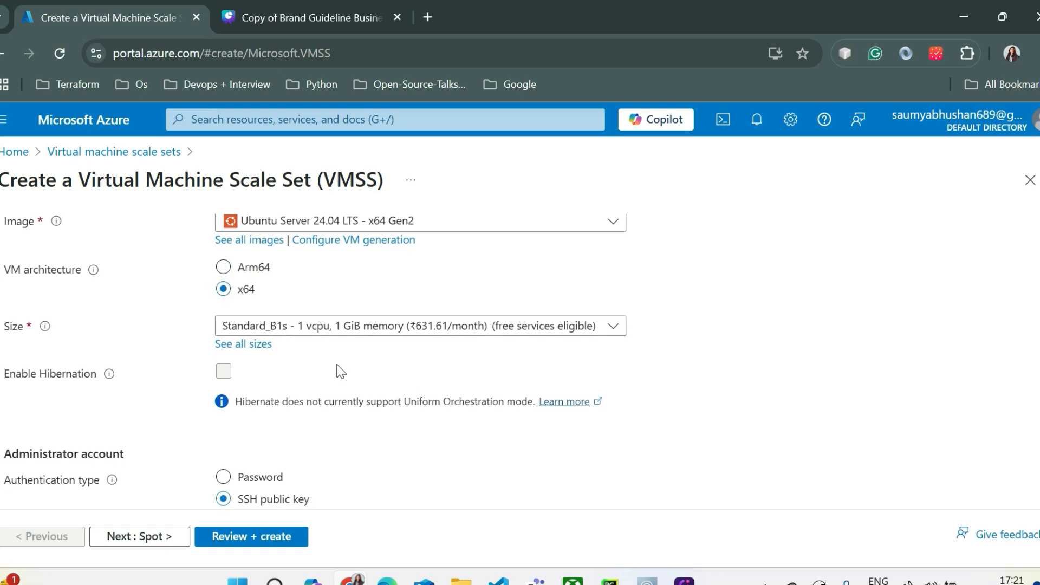
{"action": "mouse_move", "coordinate": [261, 338]}
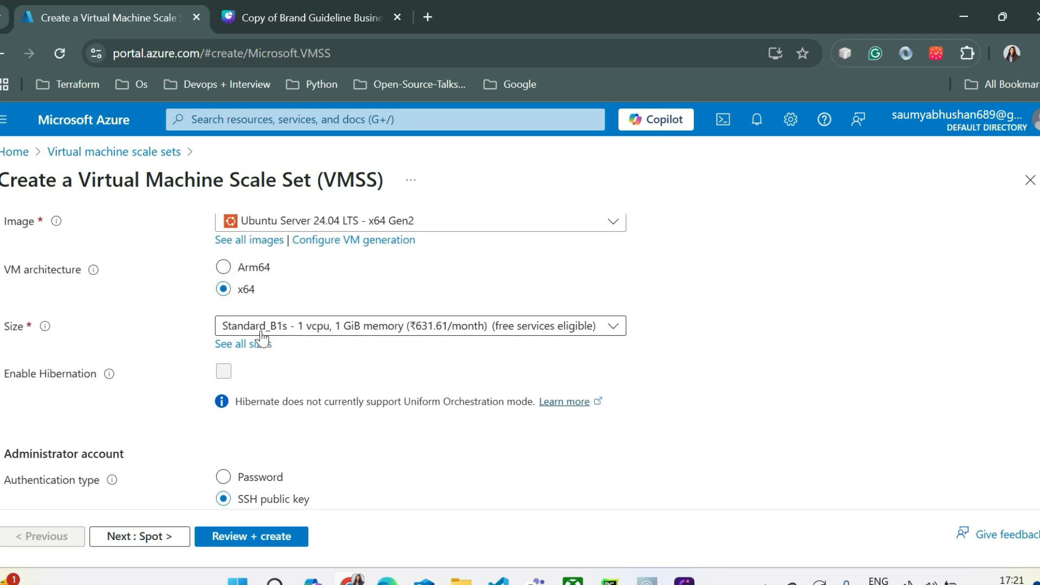
{"action": "mouse_move", "coordinate": [307, 350]}
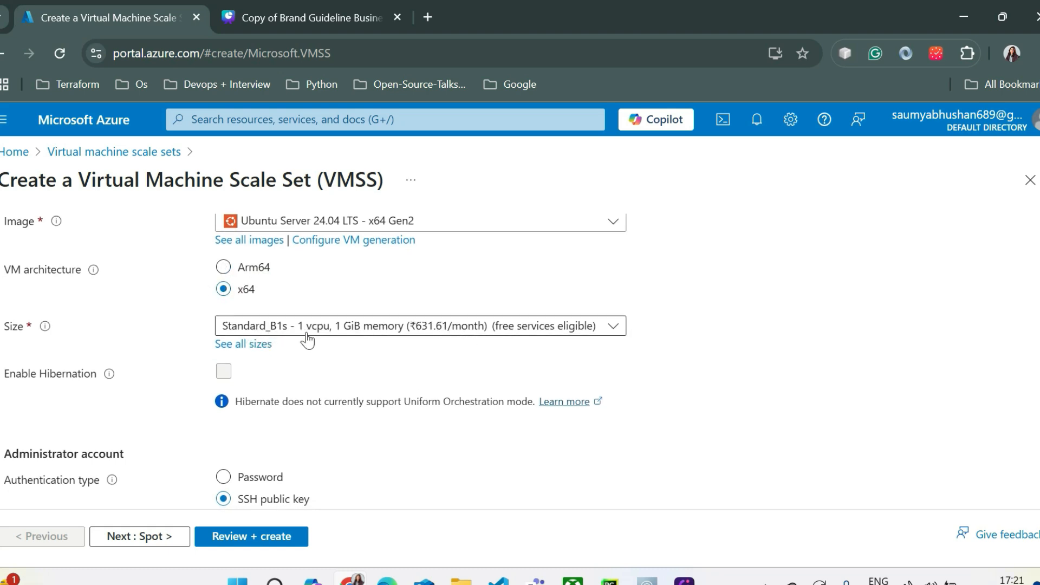
{"action": "mouse_move", "coordinate": [361, 339]}
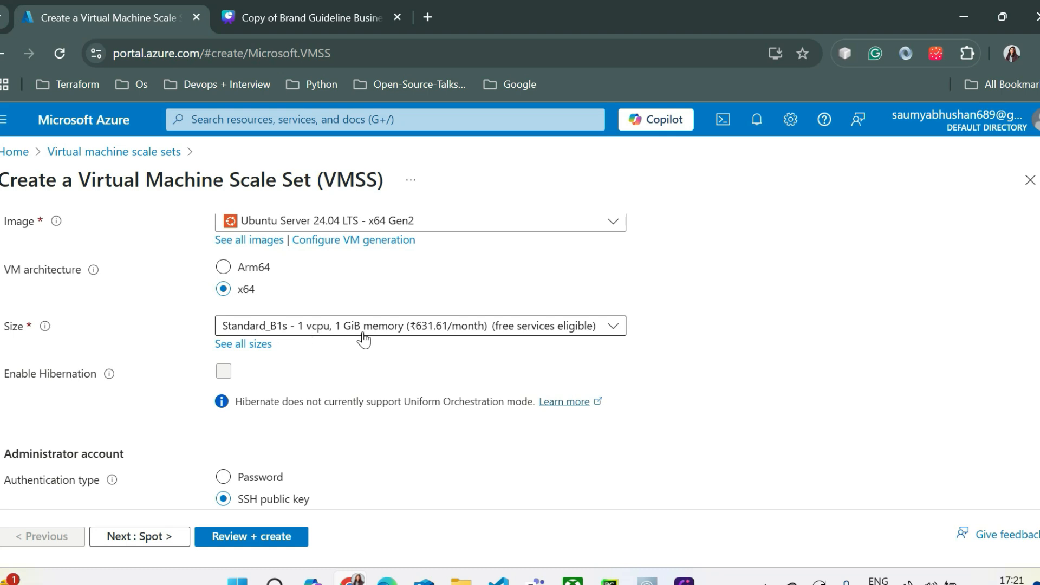
{"action": "scroll", "scroll_direction": "down", "scroll_amount": 3}
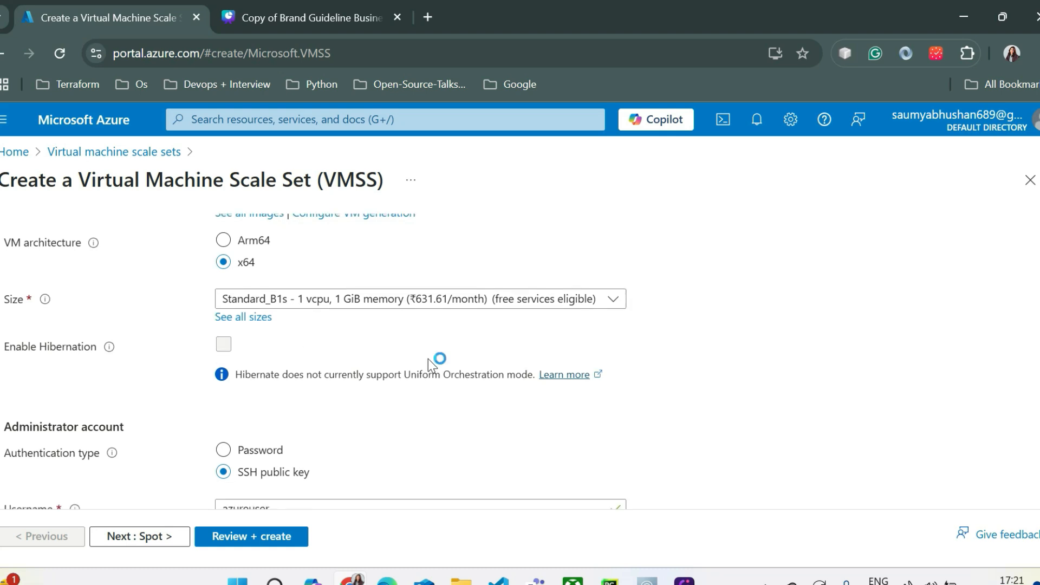
{"action": "scroll", "scroll_direction": "down", "scroll_amount": 3}
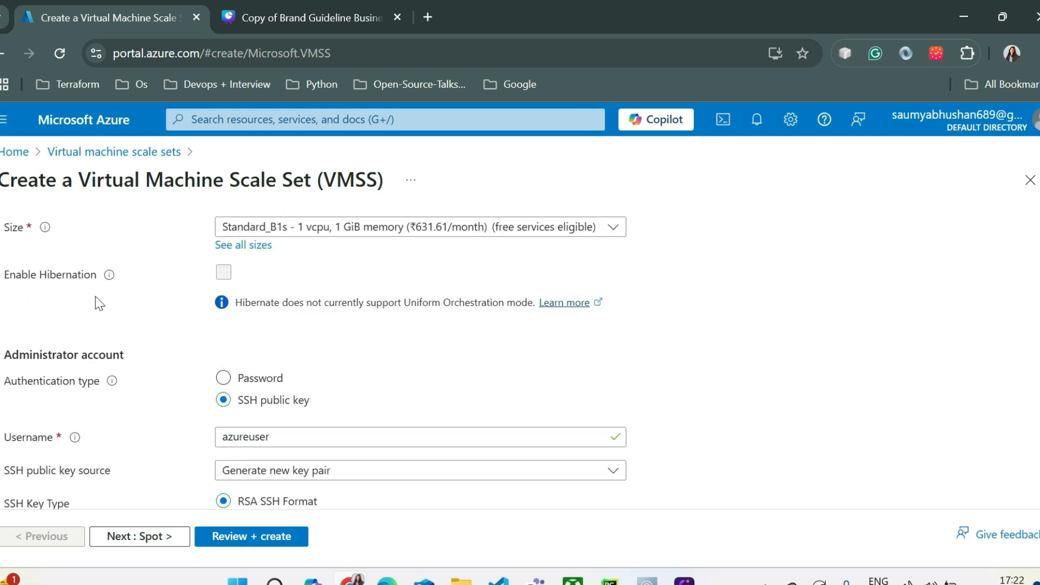
{"action": "mouse_move", "coordinate": [420, 325]}
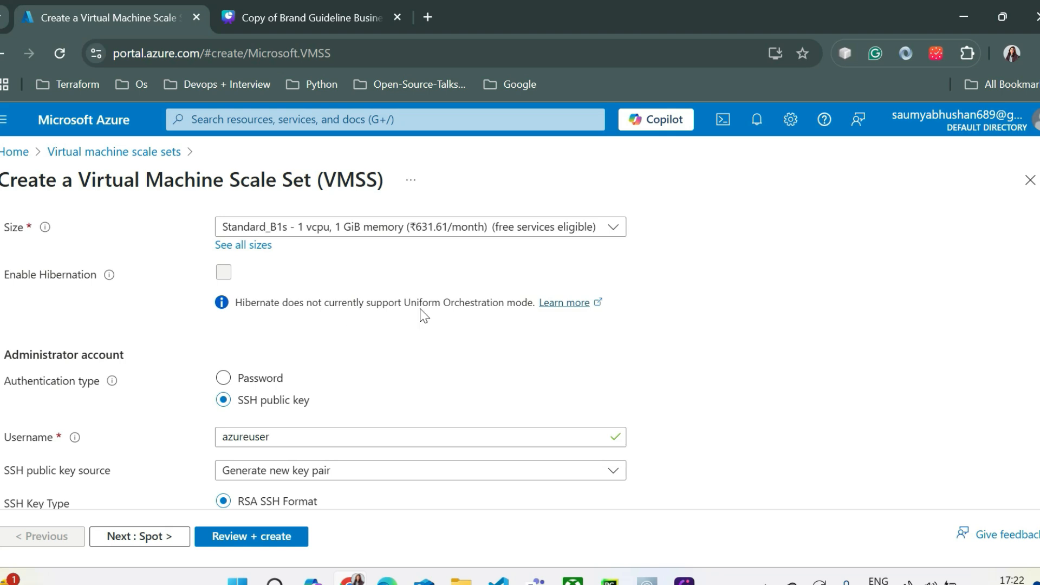
{"action": "mouse_move", "coordinate": [451, 327]}
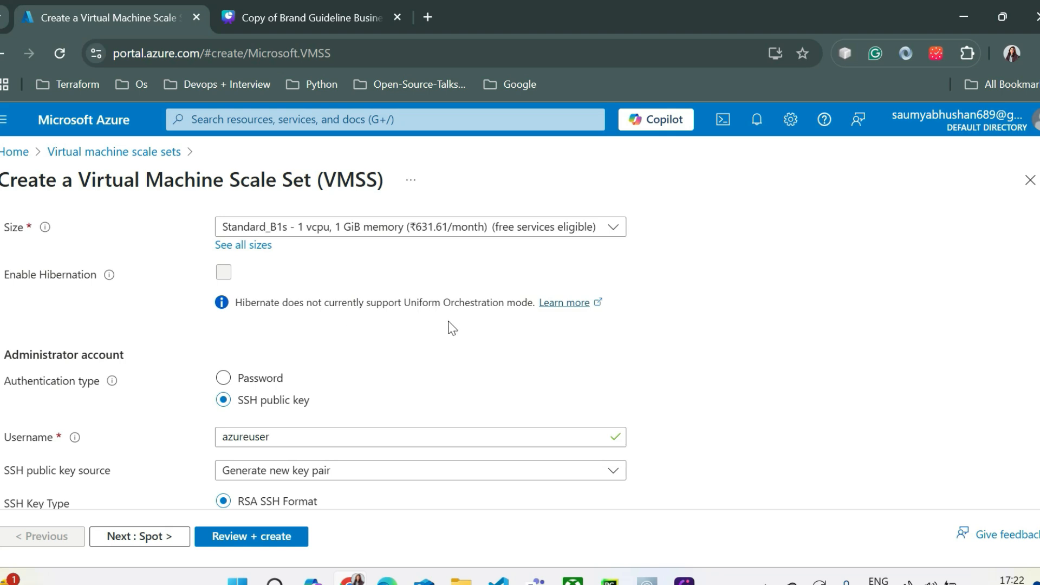
{"action": "mouse_move", "coordinate": [382, 358]}
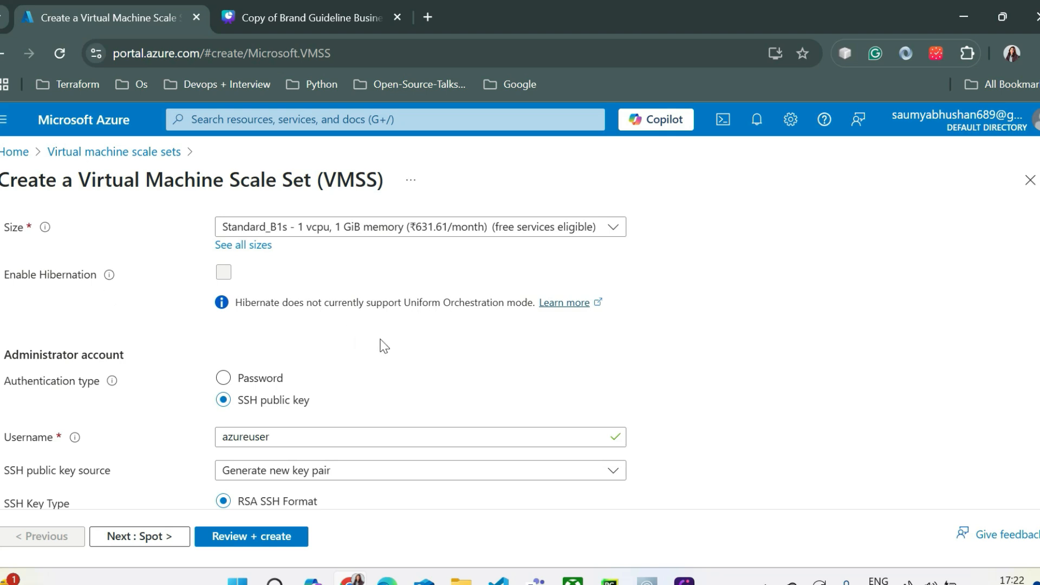
{"action": "scroll", "scroll_direction": "down", "scroll_amount": 3}
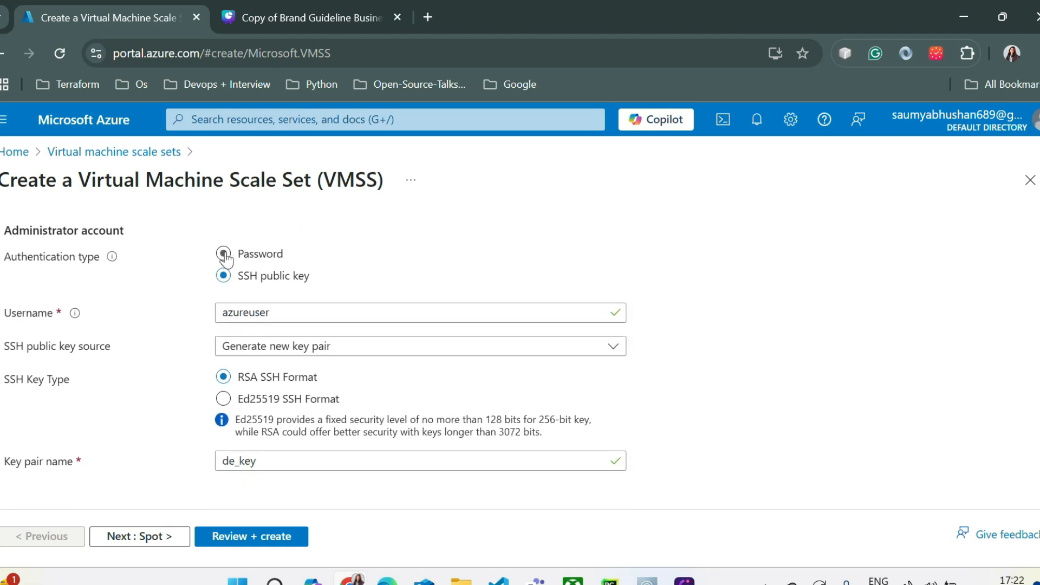
{"action": "left_click", "coordinate": [221, 276]}
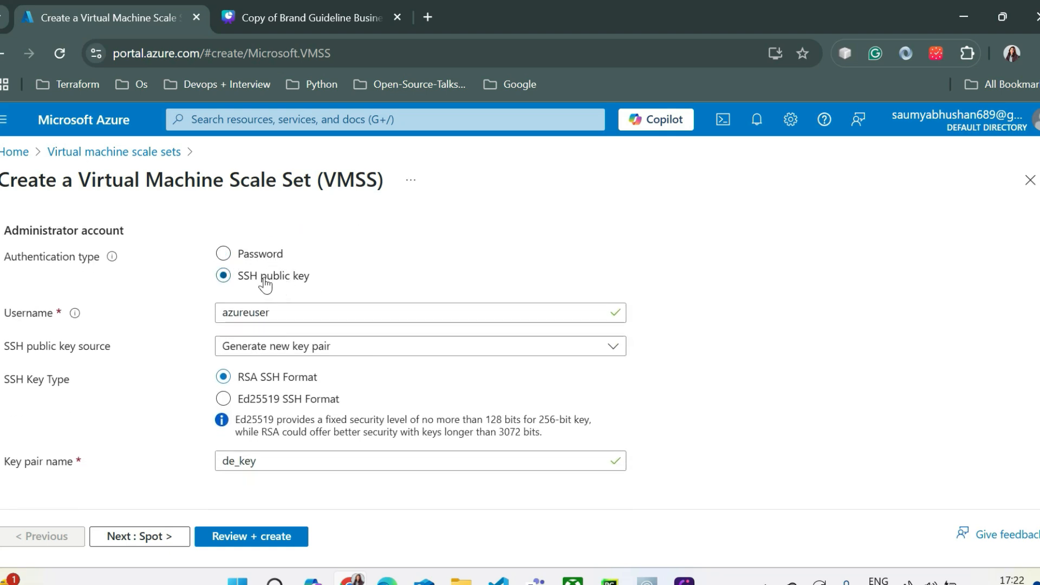
{"action": "left_click", "coordinate": [223, 254]}
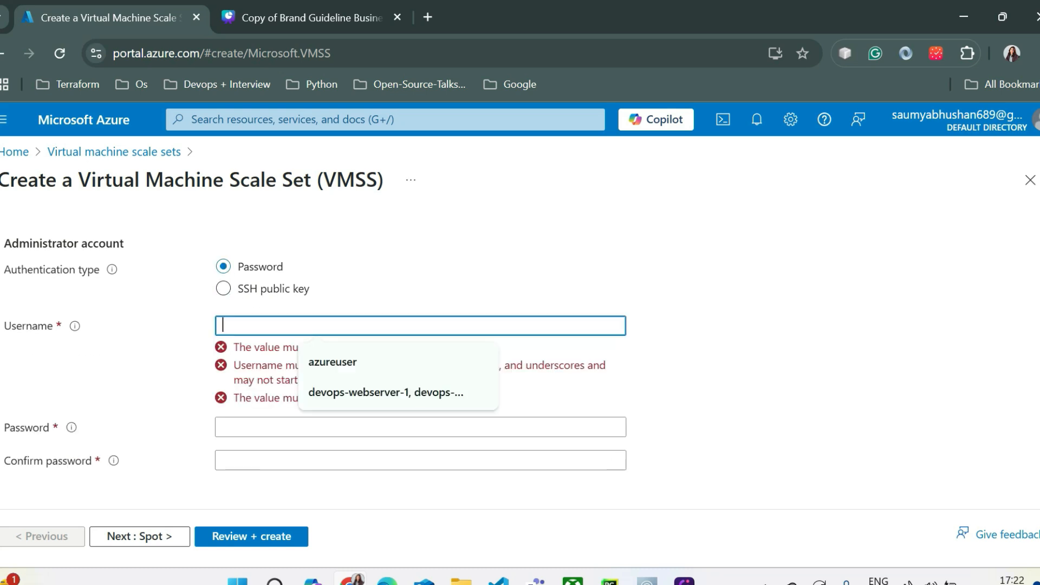
{"action": "left_click", "coordinate": [331, 361]}
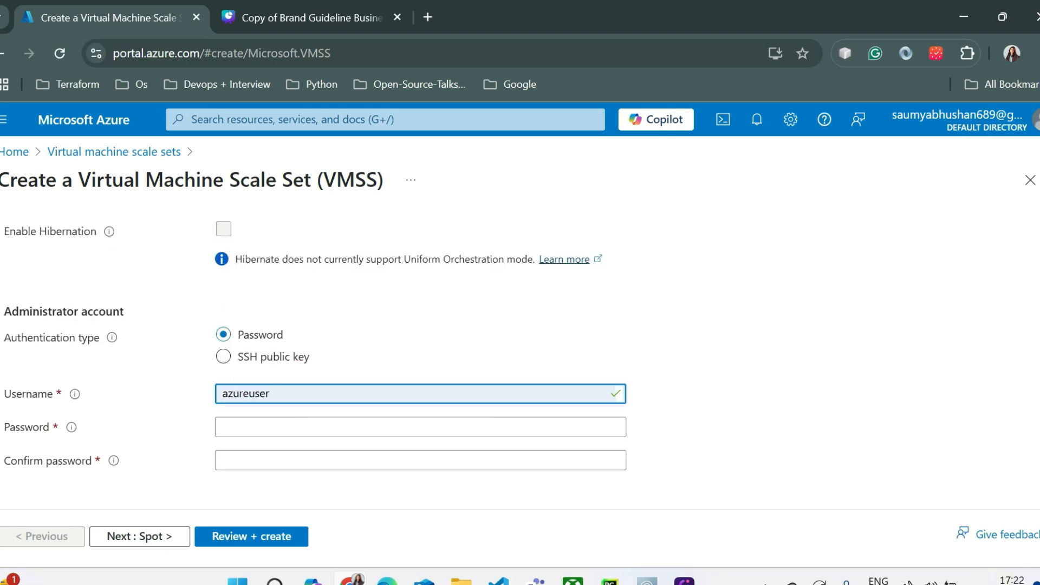
{"action": "type", "text": "devops"}
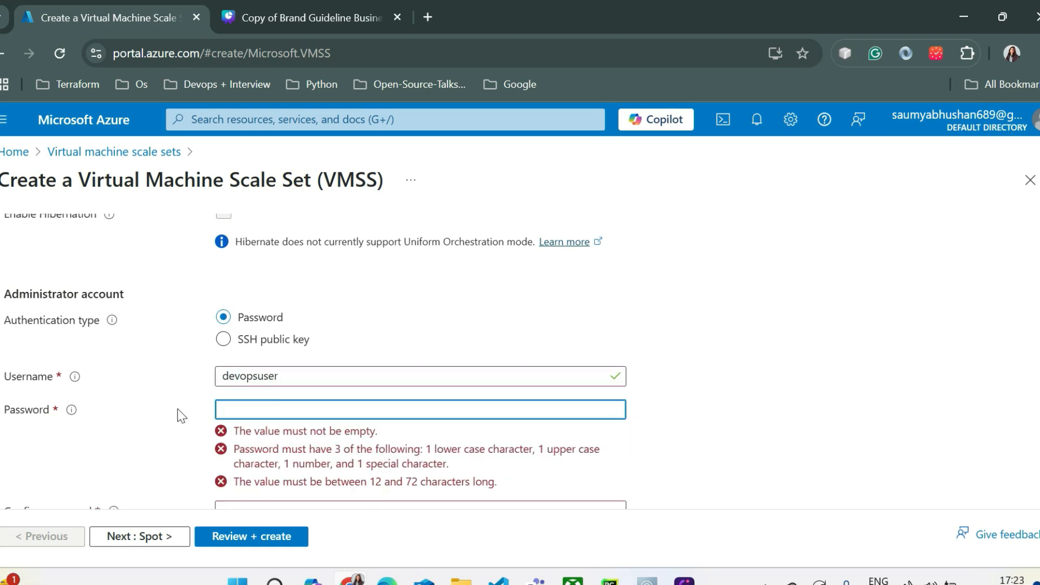
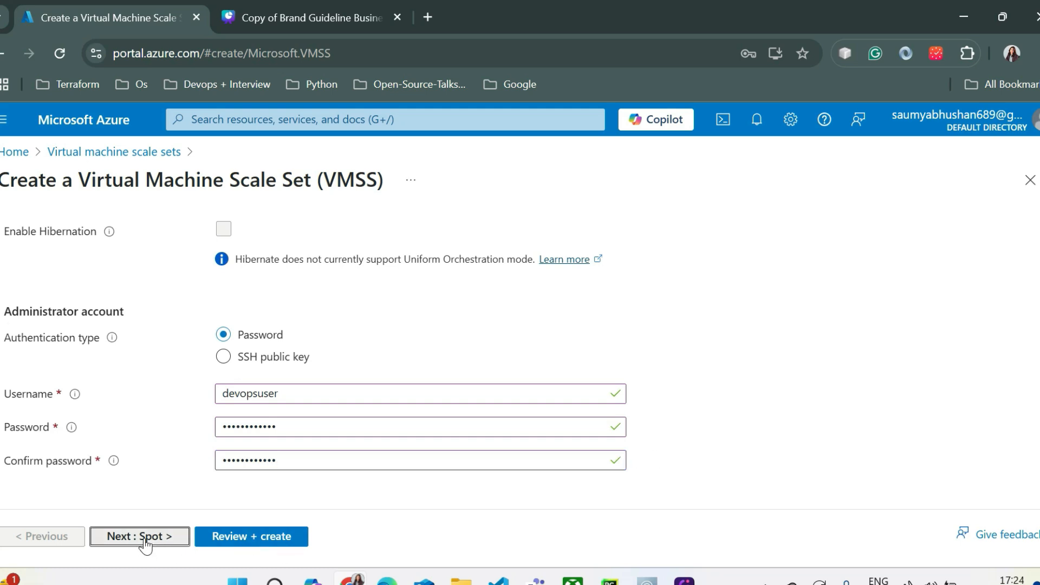
Move through the Spot settings to the Disks step with its default OS disk
{"action": "left_click", "coordinate": [141, 536]}
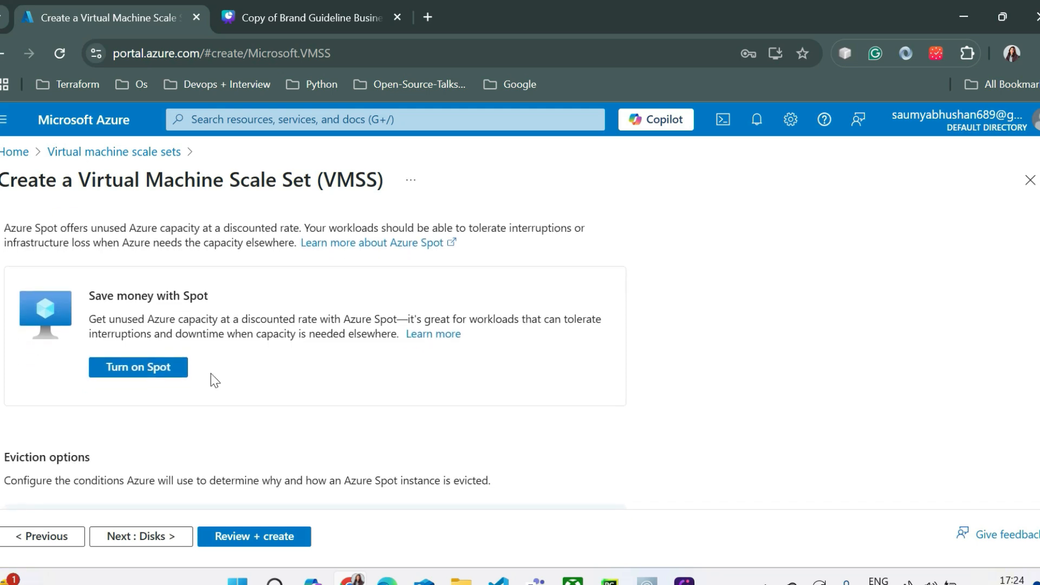
{"action": "scroll", "scroll_direction": "down", "scroll_amount": 3}
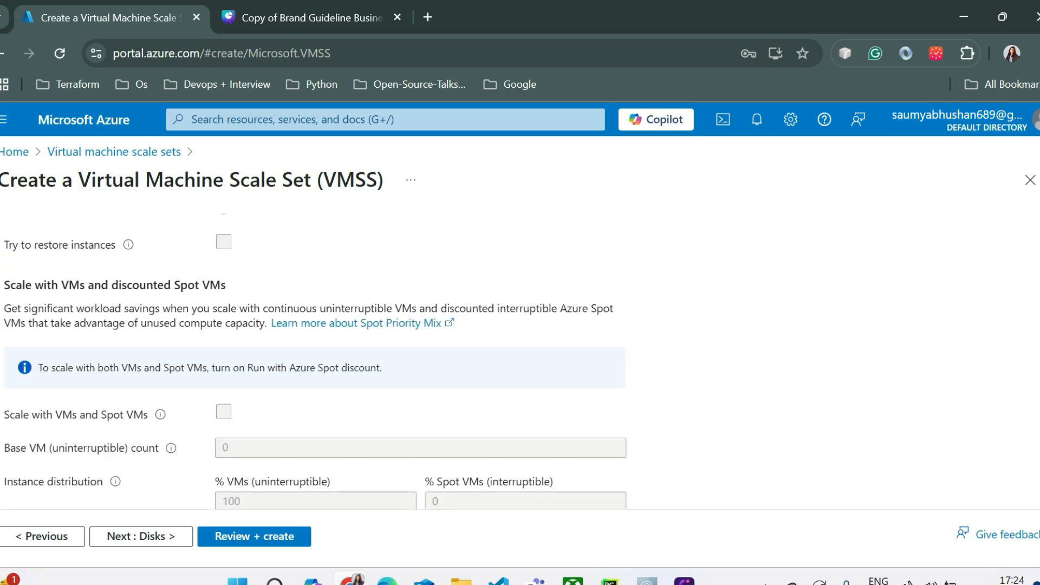
{"action": "left_click", "coordinate": [141, 536]}
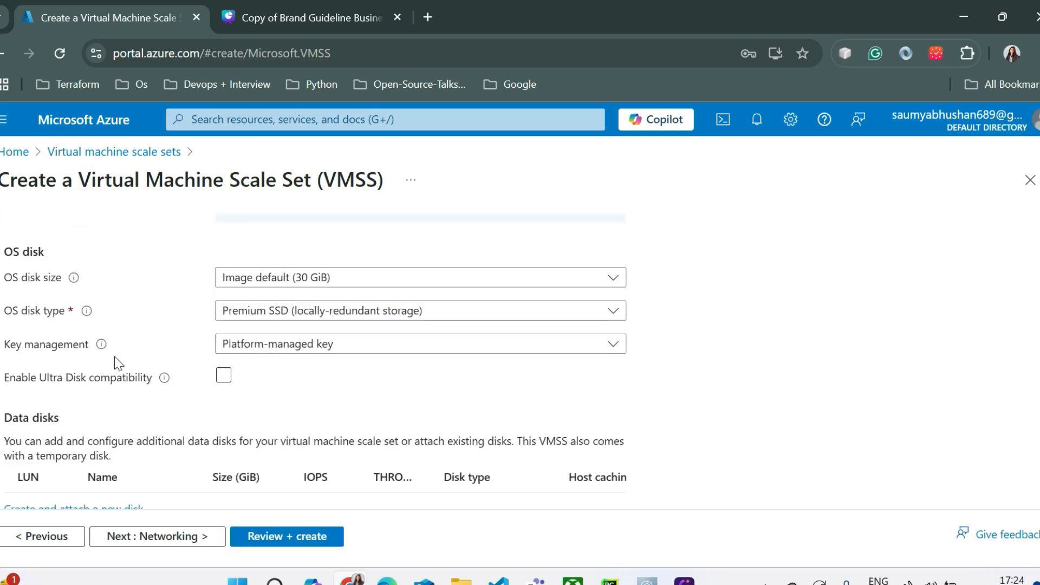
{"action": "mouse_move", "coordinate": [145, 366]}
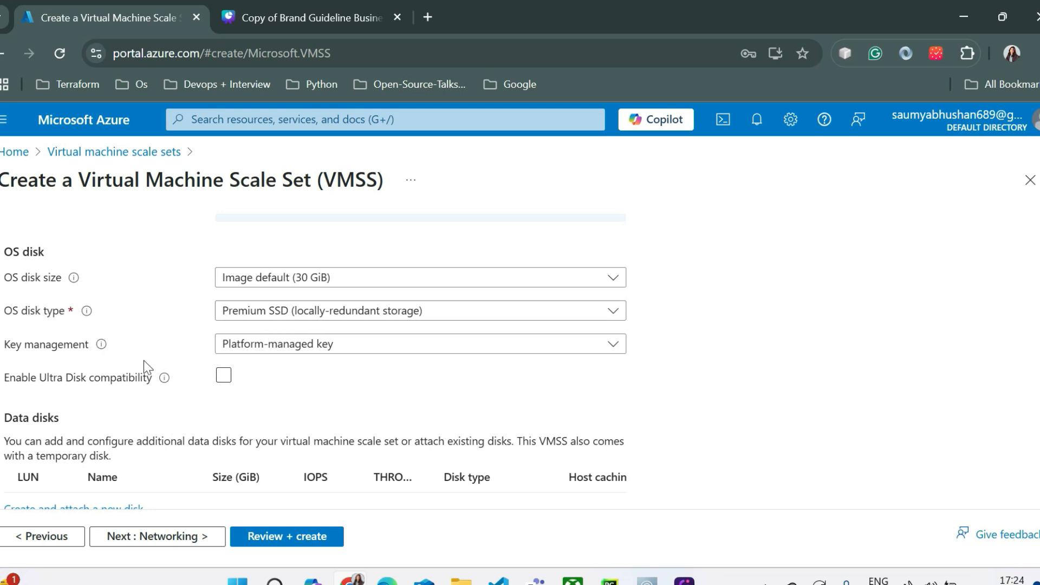
{"action": "mouse_move", "coordinate": [348, 363]}
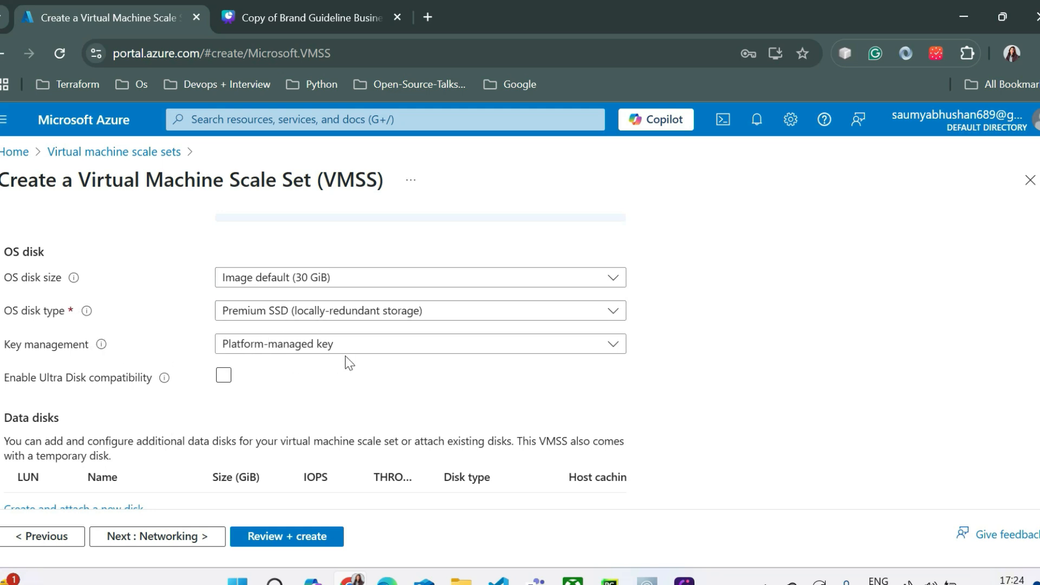
{"action": "scroll", "scroll_direction": "down", "scroll_amount": 3}
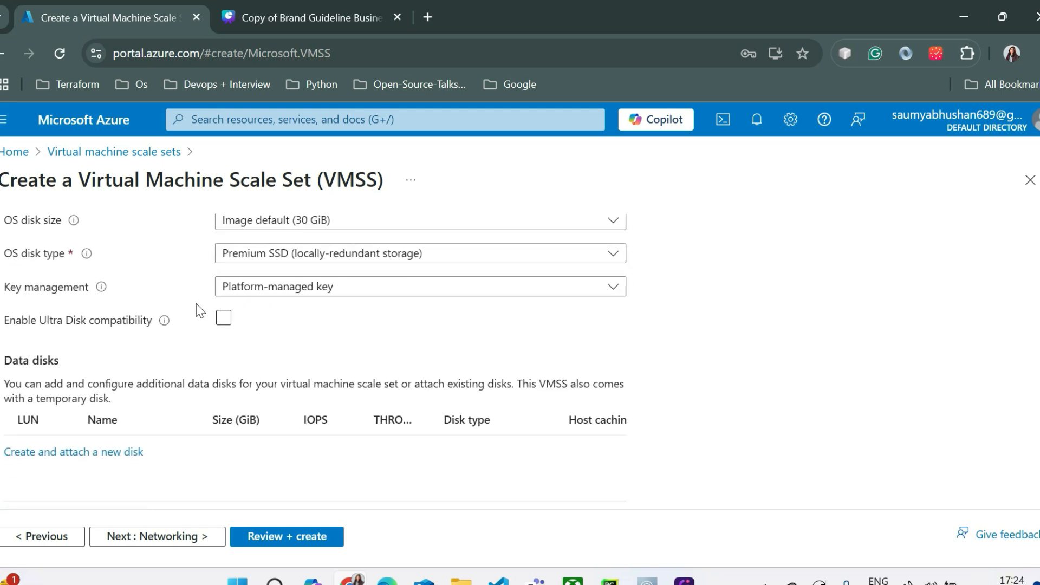
{"action": "mouse_move", "coordinate": [267, 354]}
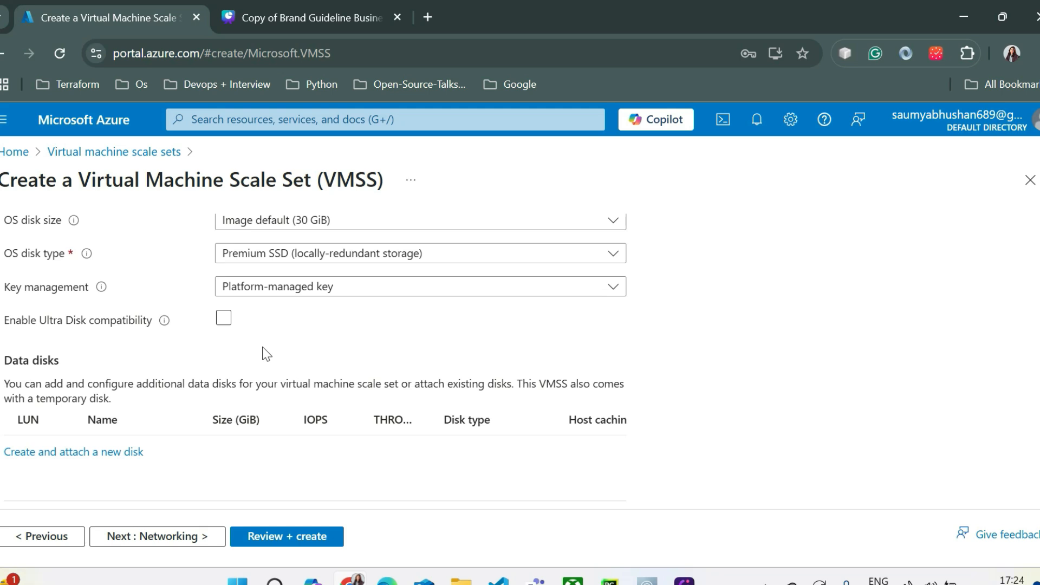
{"action": "scroll", "scroll_direction": "down", "scroll_amount": 3}
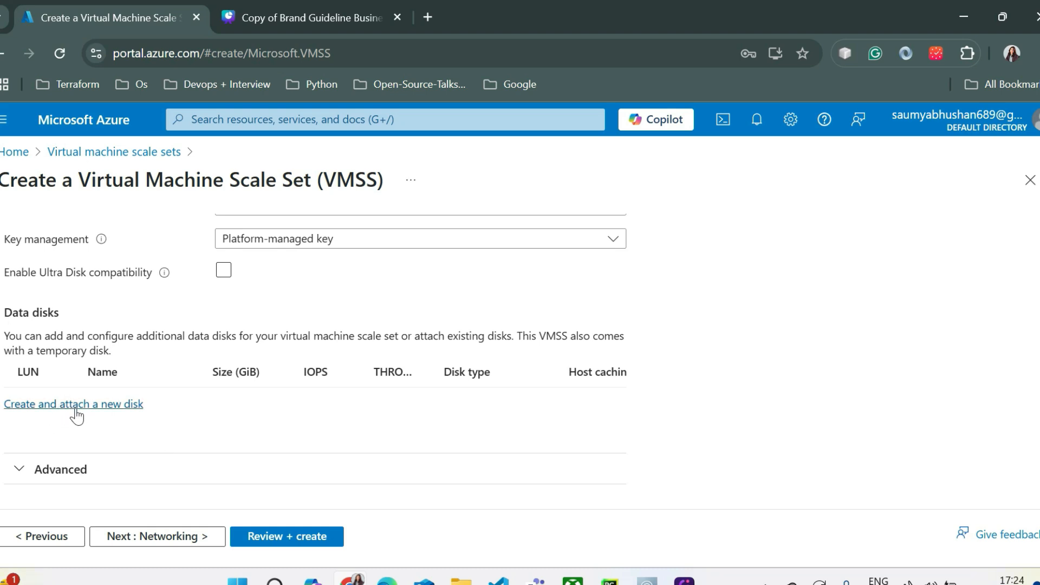
Go to the Networking step and scroll to its Load balancing section
{"action": "left_click", "coordinate": [160, 537]}
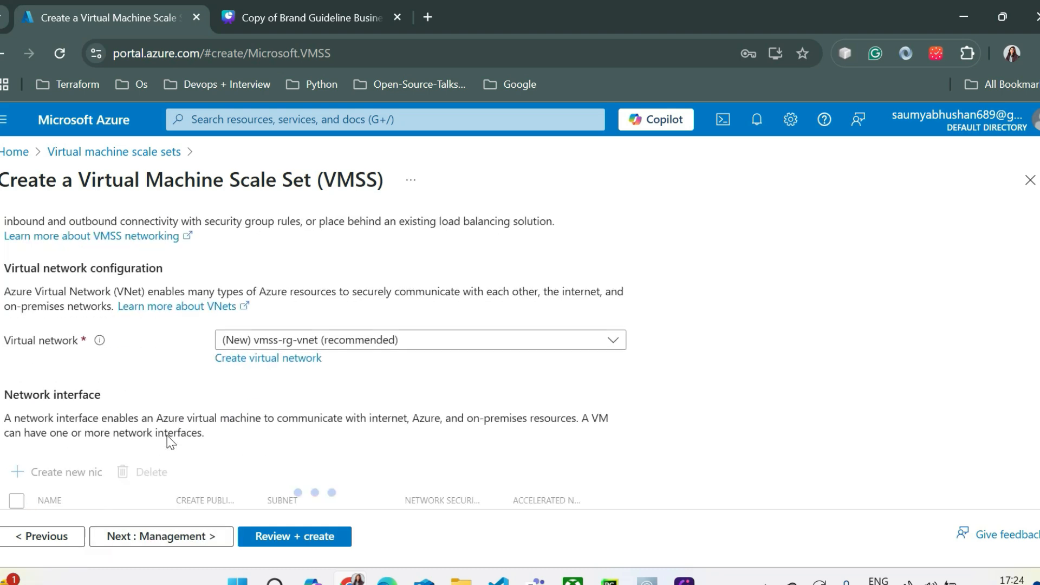
{"action": "scroll", "scroll_direction": "down", "scroll_amount": 3}
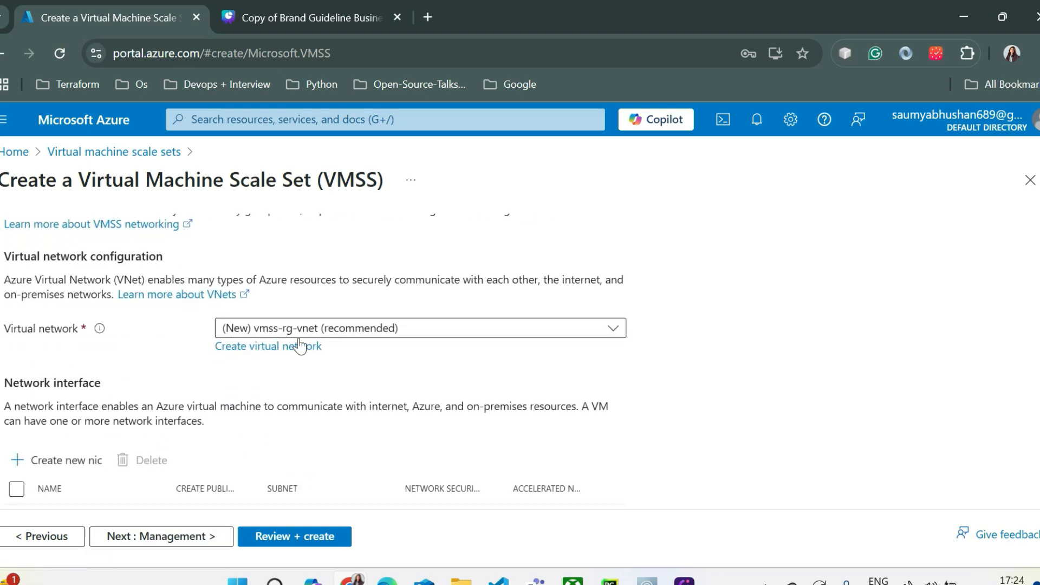
{"action": "scroll", "scroll_direction": "down", "scroll_amount": 3}
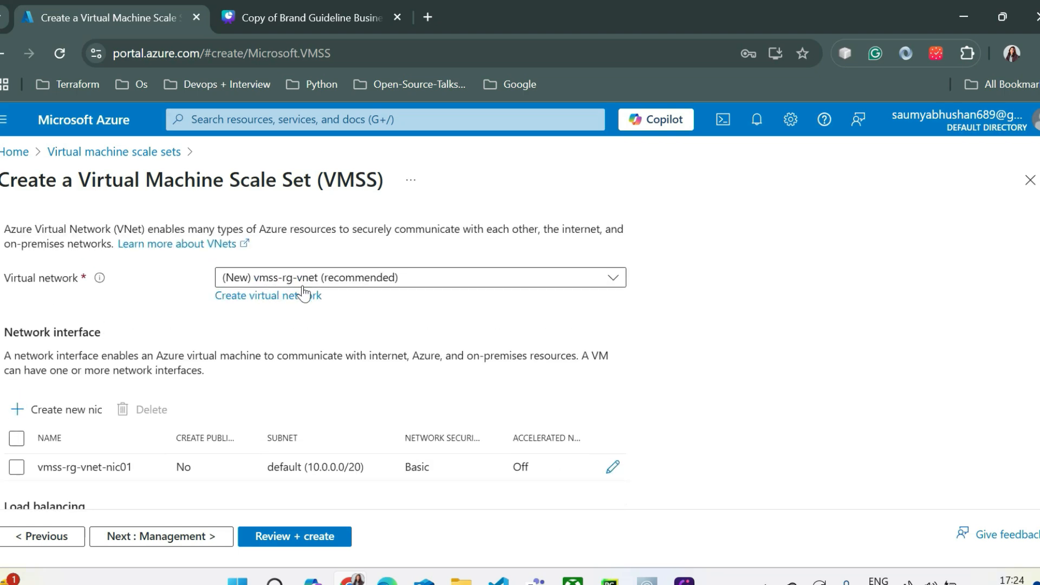
{"action": "scroll", "scroll_direction": "down", "scroll_amount": 3}
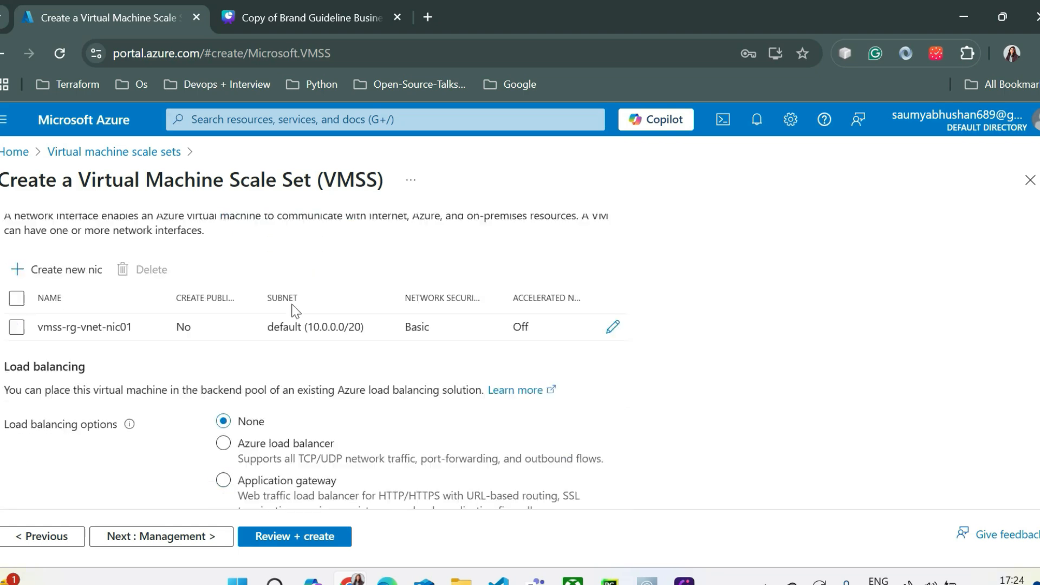
{"action": "scroll", "scroll_direction": "down", "scroll_amount": 3}
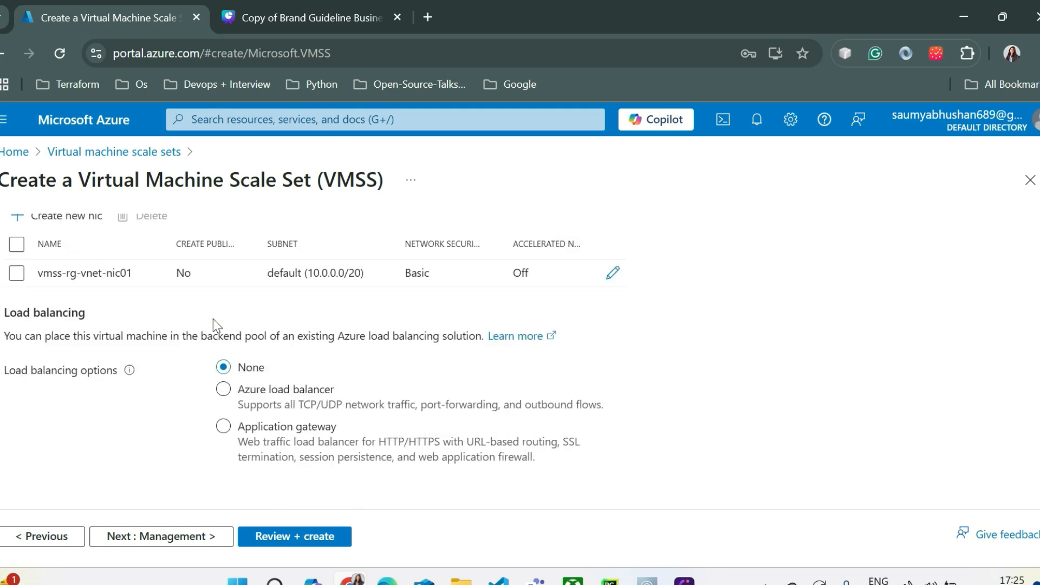
{"action": "mouse_move", "coordinate": [65, 381]}
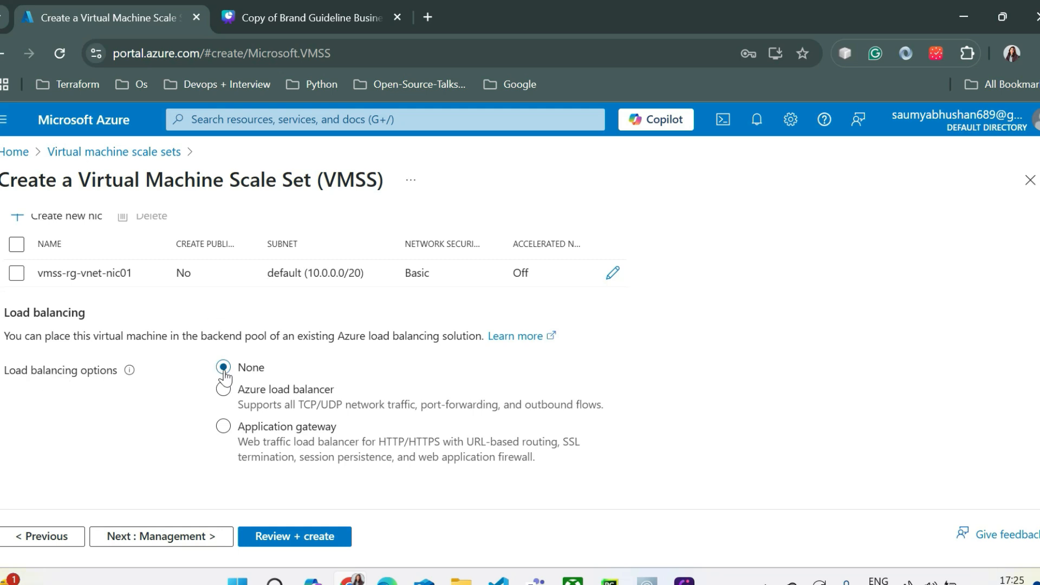
Choose Azure load balancer and look for an existing one to select
{"action": "left_click", "coordinate": [223, 389]}
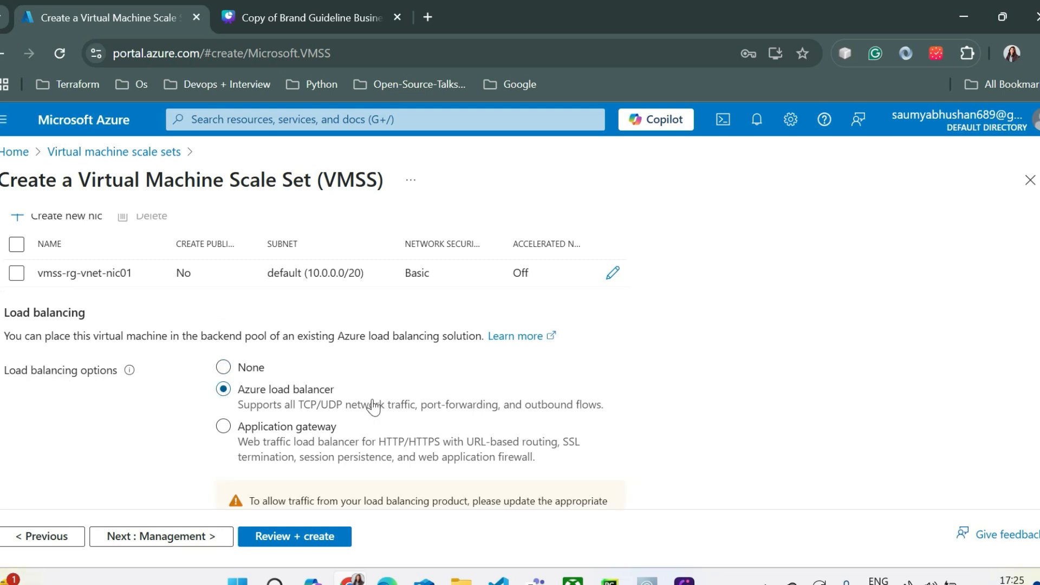
{"action": "scroll", "scroll_direction": "down", "scroll_amount": 3}
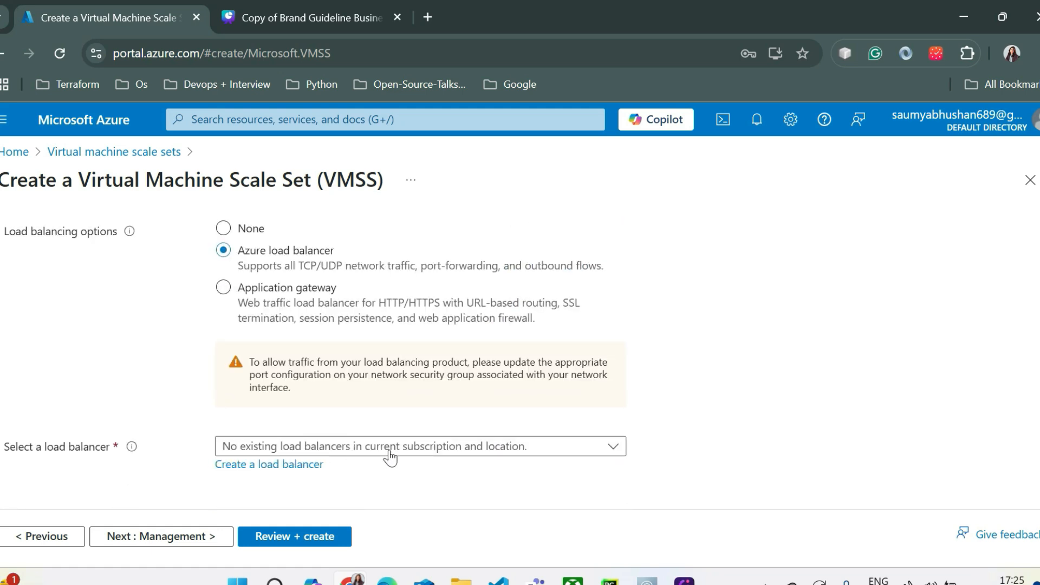
{"action": "left_click", "coordinate": [418, 446]}
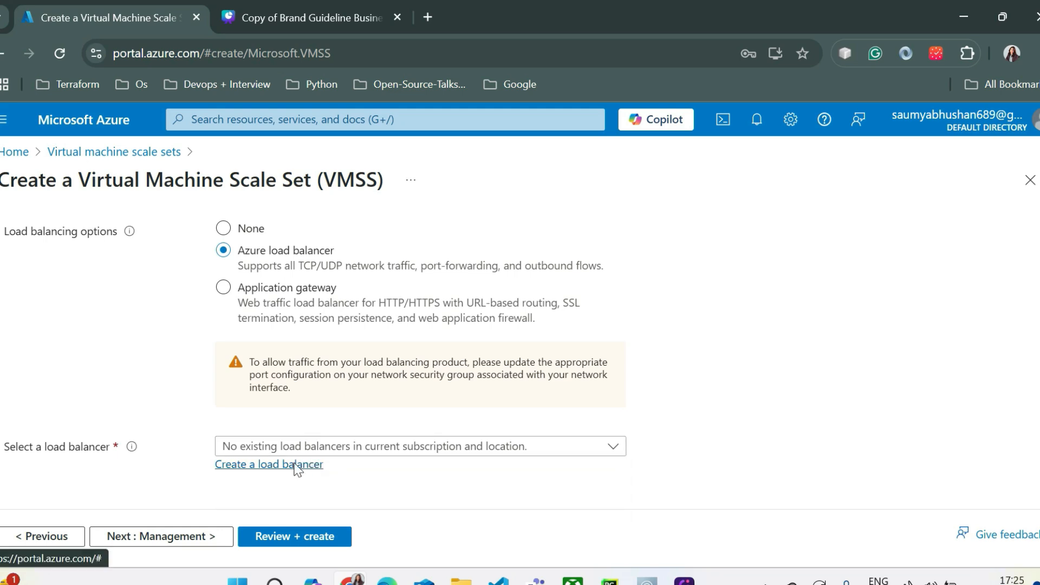
Create new load balancer devops-lb with its port 80 rule and SSH NAT rule
{"action": "left_click", "coordinate": [269, 463]}
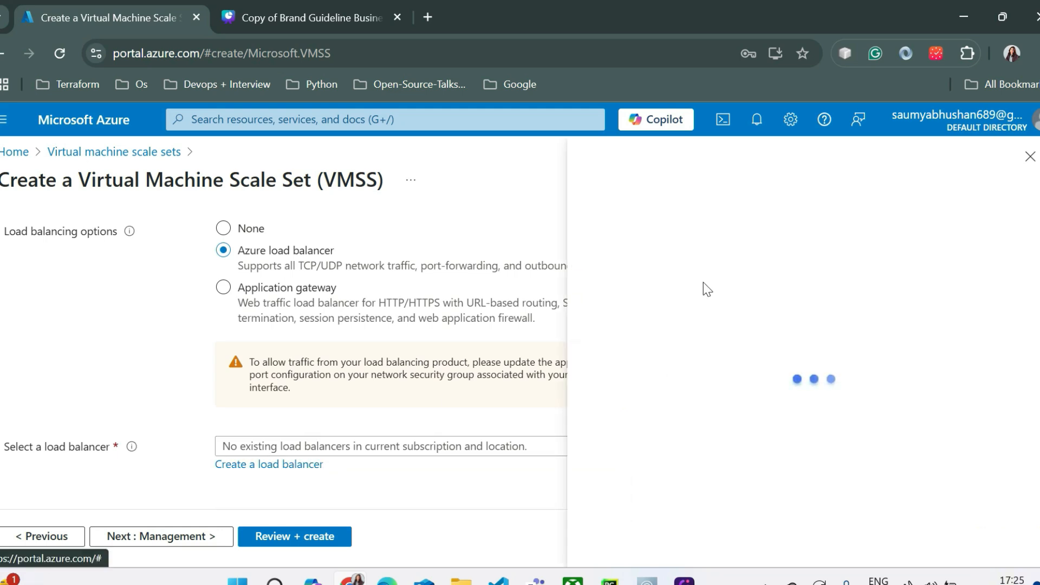
{"action": "left_click", "coordinate": [269, 464]}
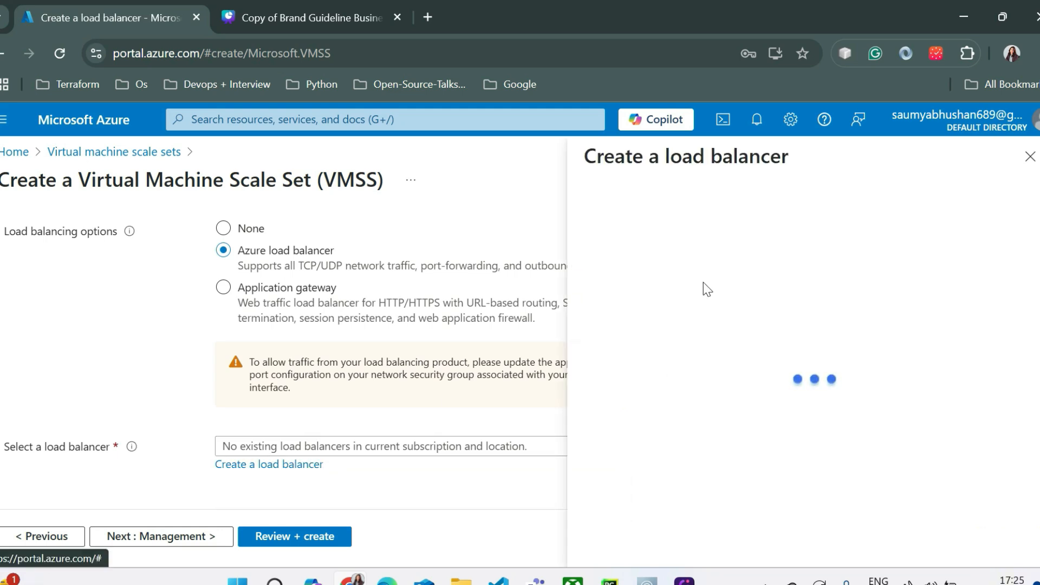
{"action": "type", "text": "devops-lb"}
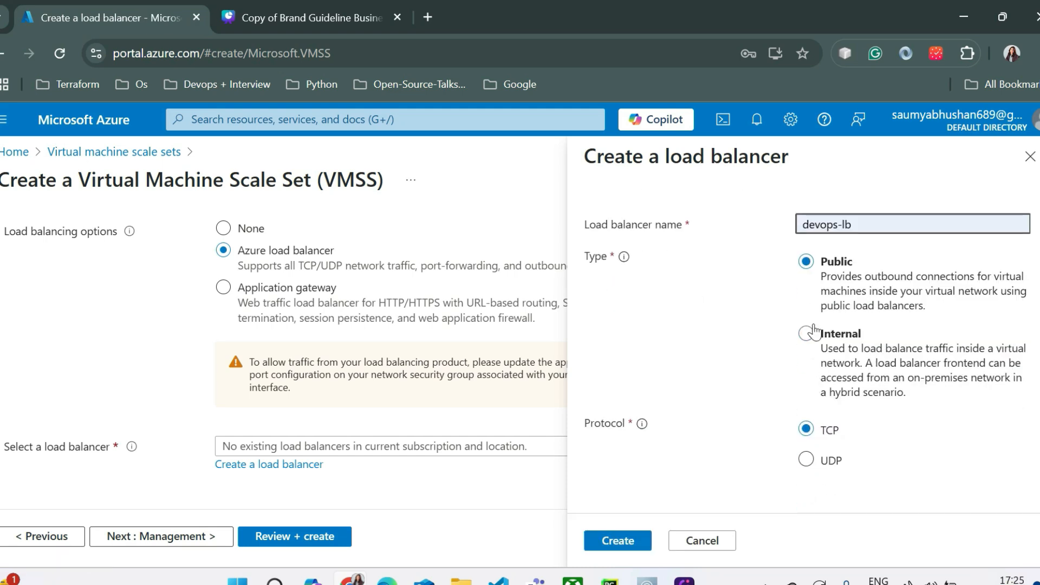
{"action": "scroll", "scroll_direction": "down", "scroll_amount": 3}
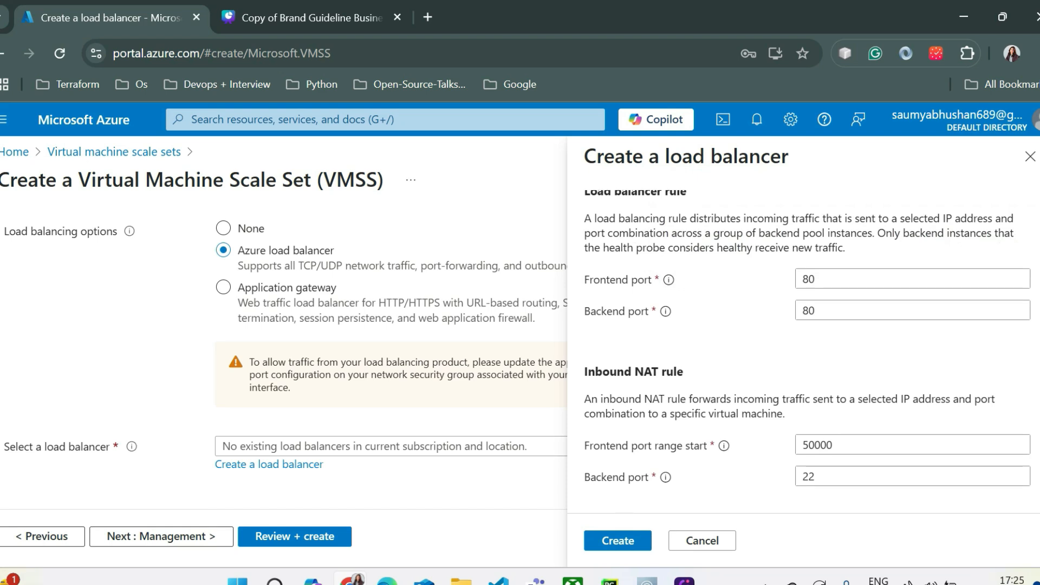
{"action": "mouse_move", "coordinate": [651, 354]}
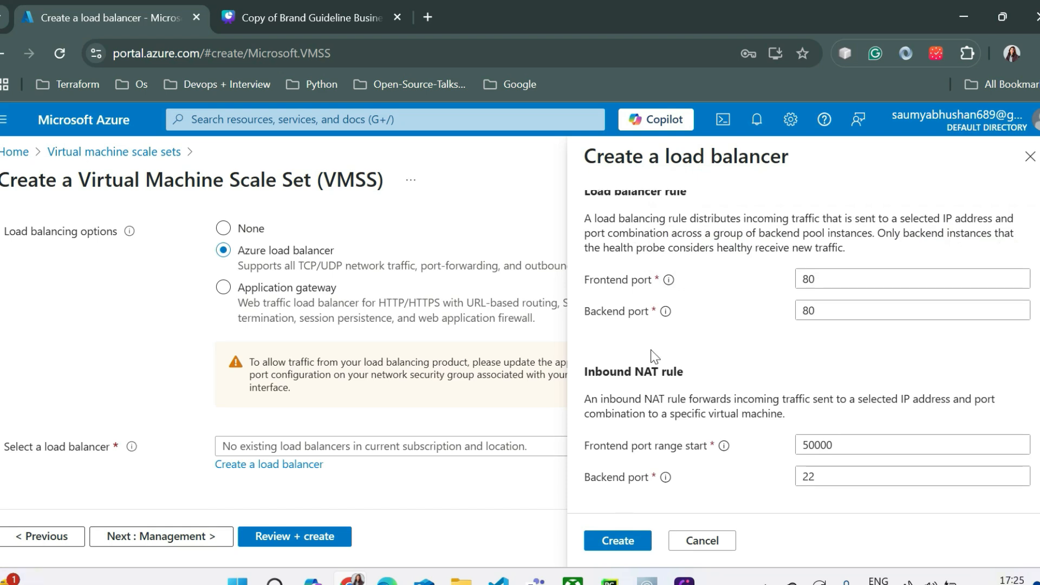
{"action": "mouse_move", "coordinate": [652, 572]}
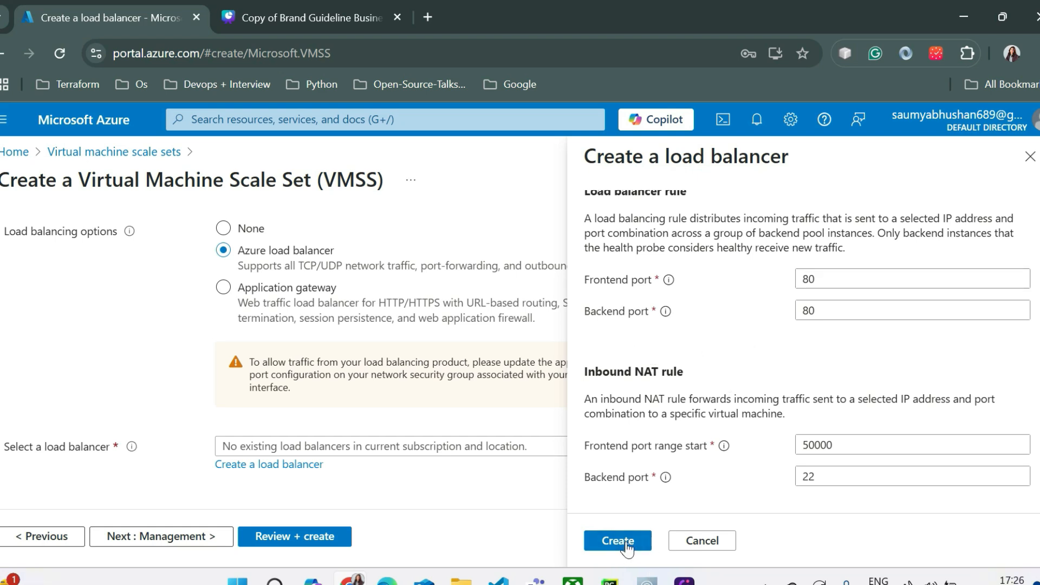
{"action": "left_click", "coordinate": [616, 541]}
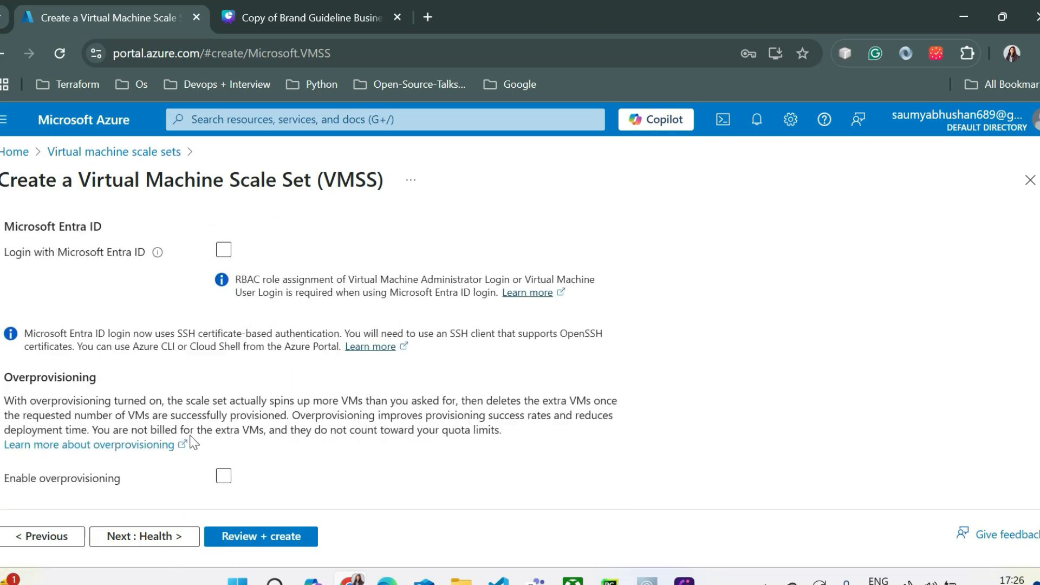
Skip Health and Advanced, add tag app=dev, and reach Review + create with validation passed
{"action": "left_click", "coordinate": [144, 536]}
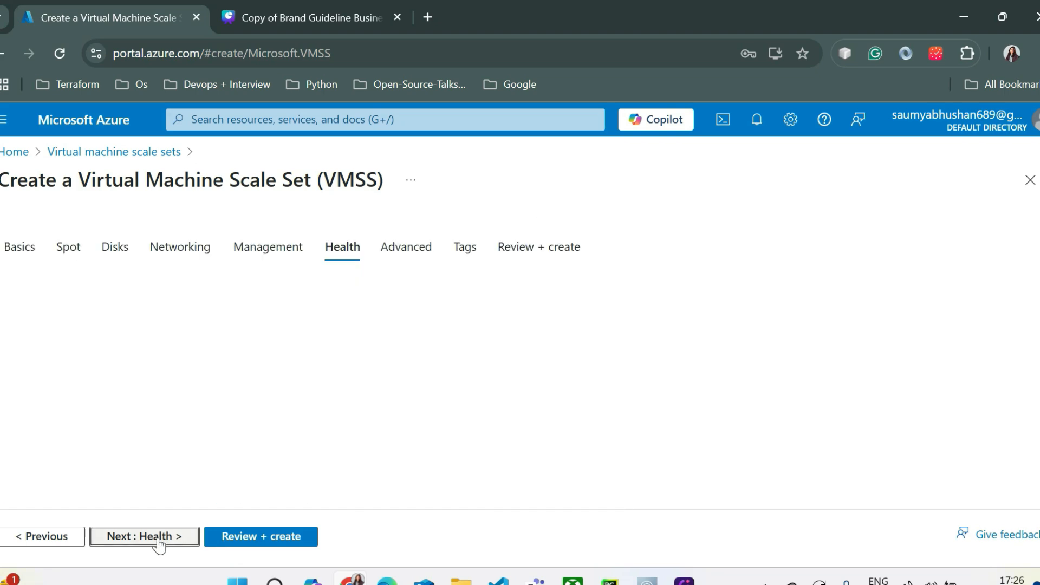
{"action": "left_click", "coordinate": [144, 536]}
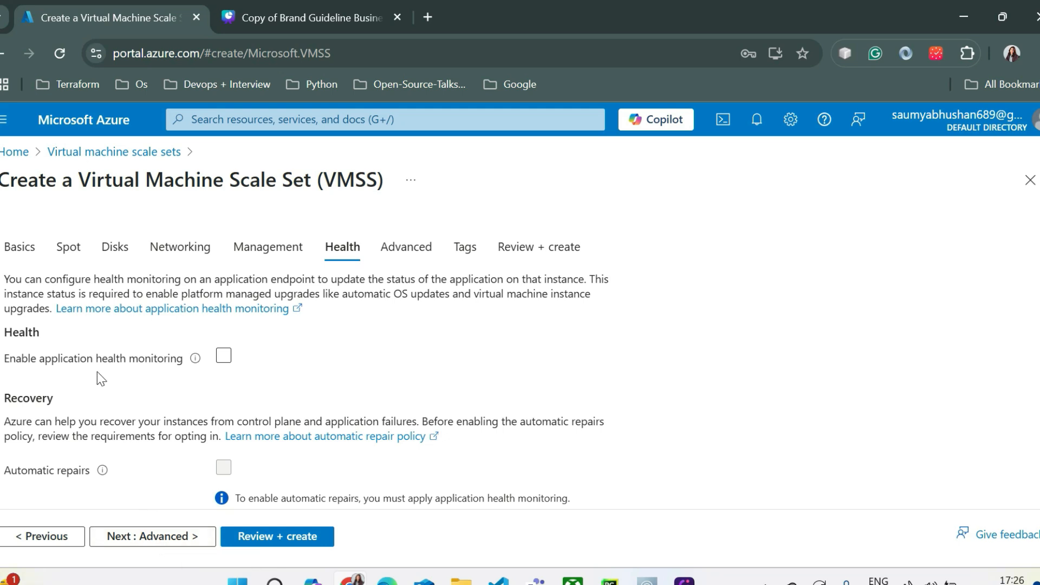
{"action": "mouse_move", "coordinate": [183, 381]}
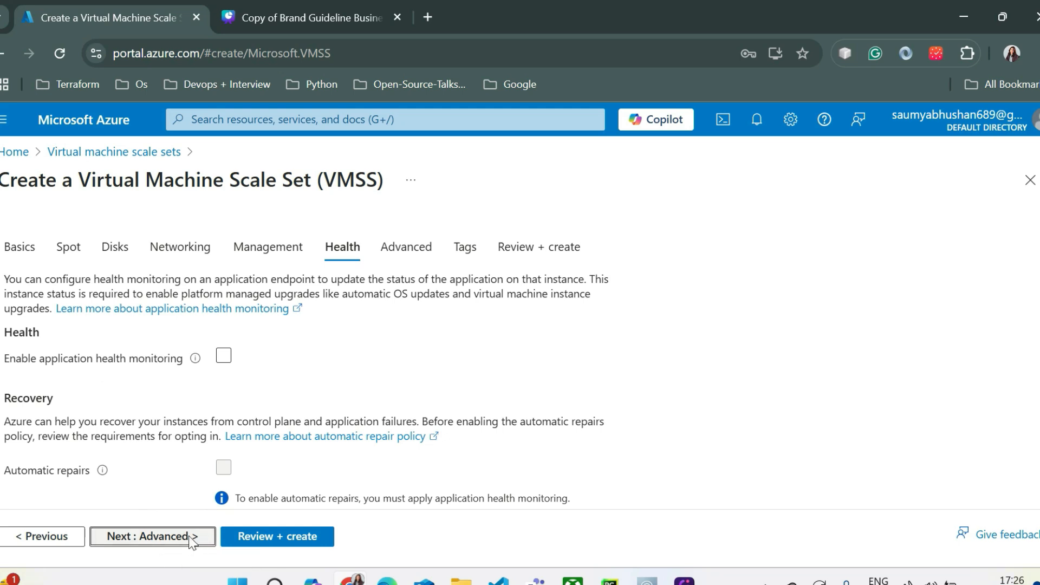
{"action": "left_click", "coordinate": [153, 536]}
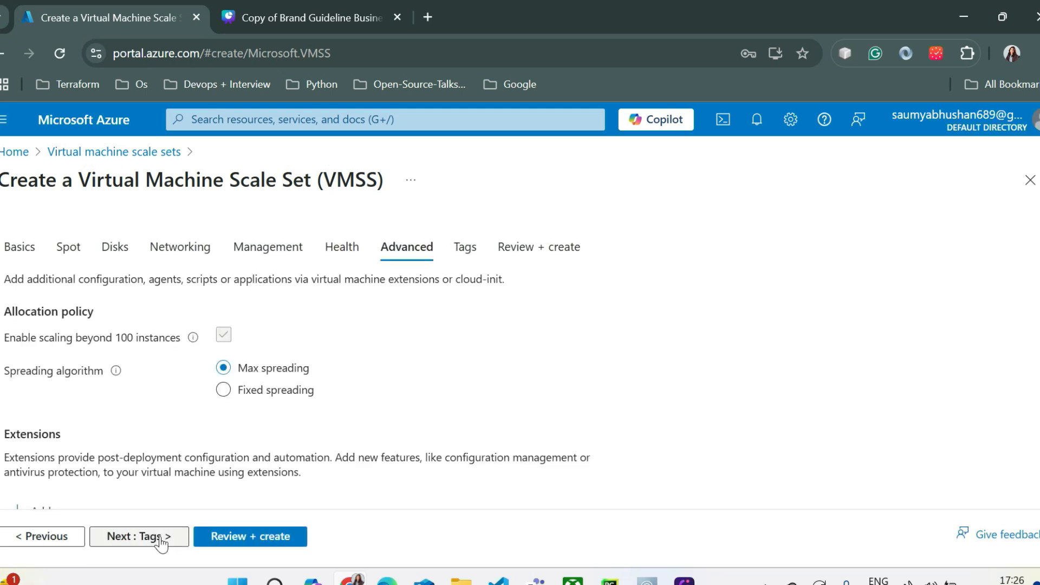
{"action": "left_click", "coordinate": [139, 536]}
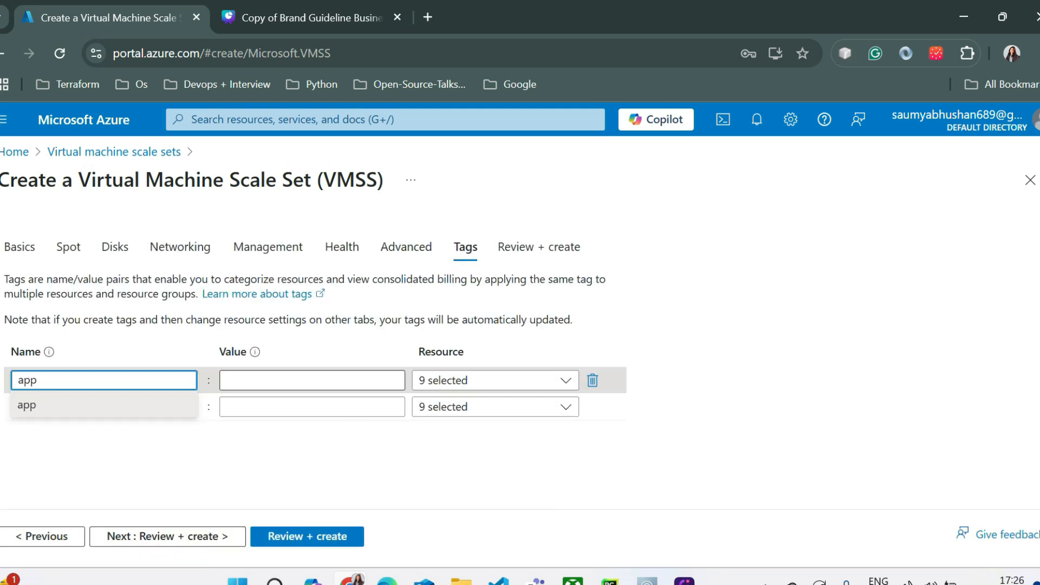
{"action": "type", "text": "dev"}
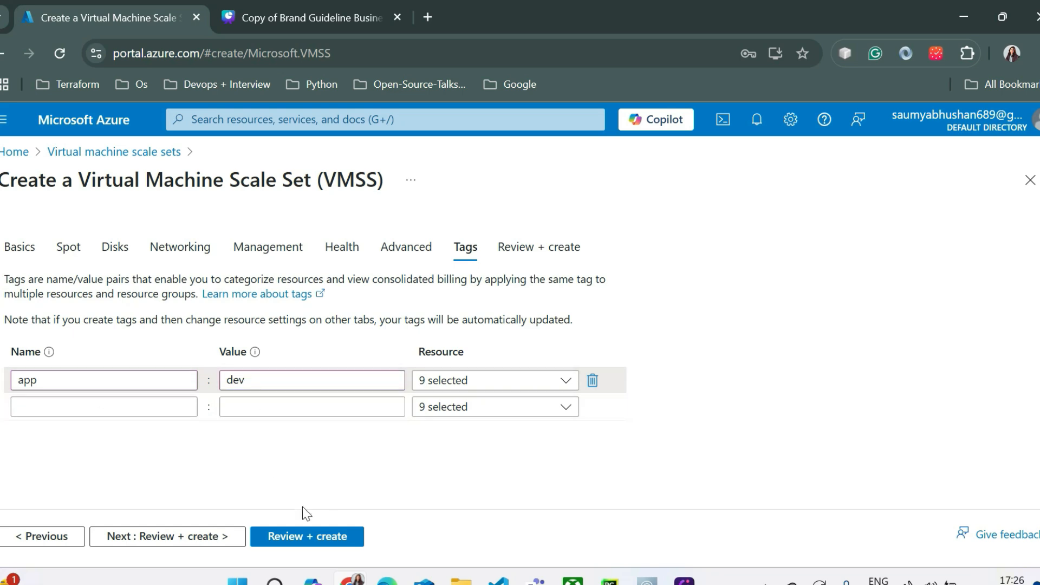
{"action": "mouse_move", "coordinate": [223, 546]}
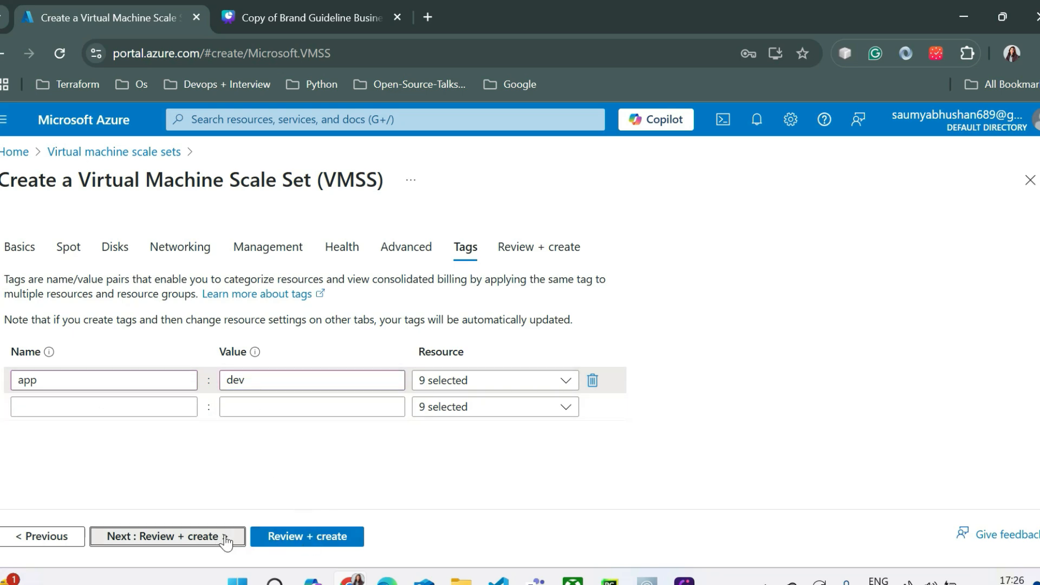
{"action": "left_click", "coordinate": [164, 536]}
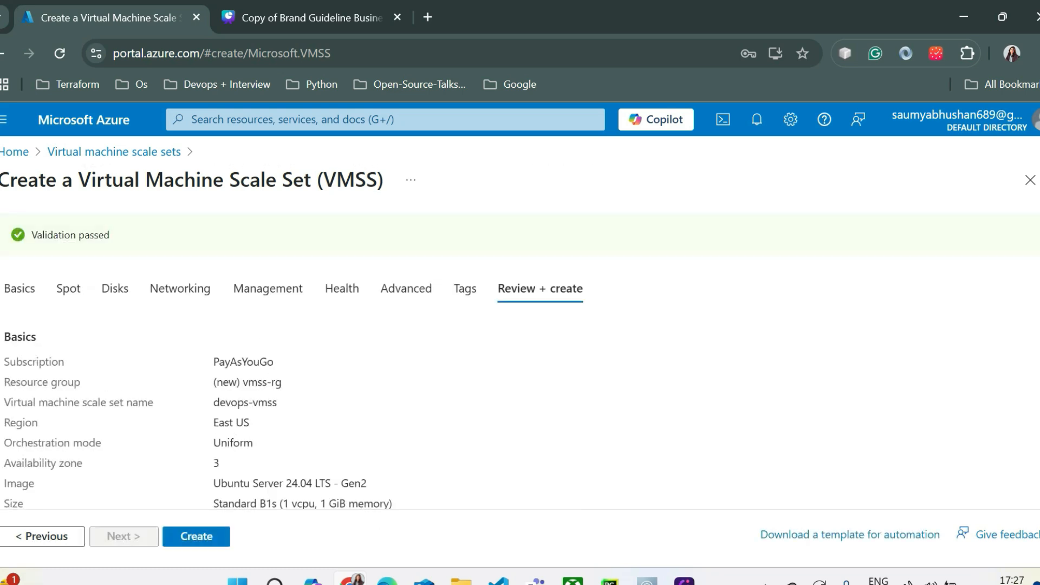
Deploy devops-vmss and go to its resource page once deployment succeeds
{"action": "left_click", "coordinate": [197, 537]}
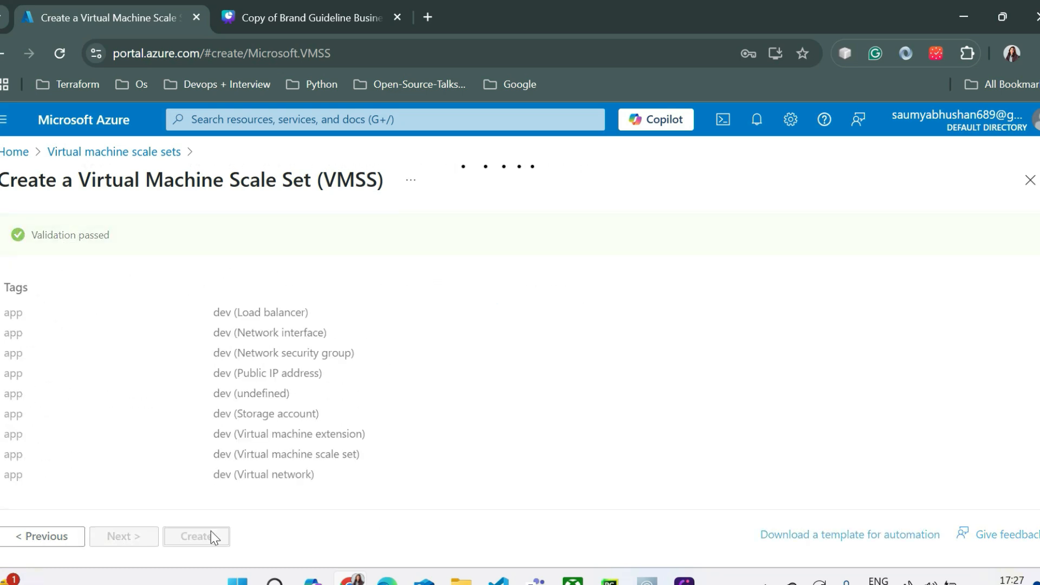
{"action": "left_click", "coordinate": [196, 536]}
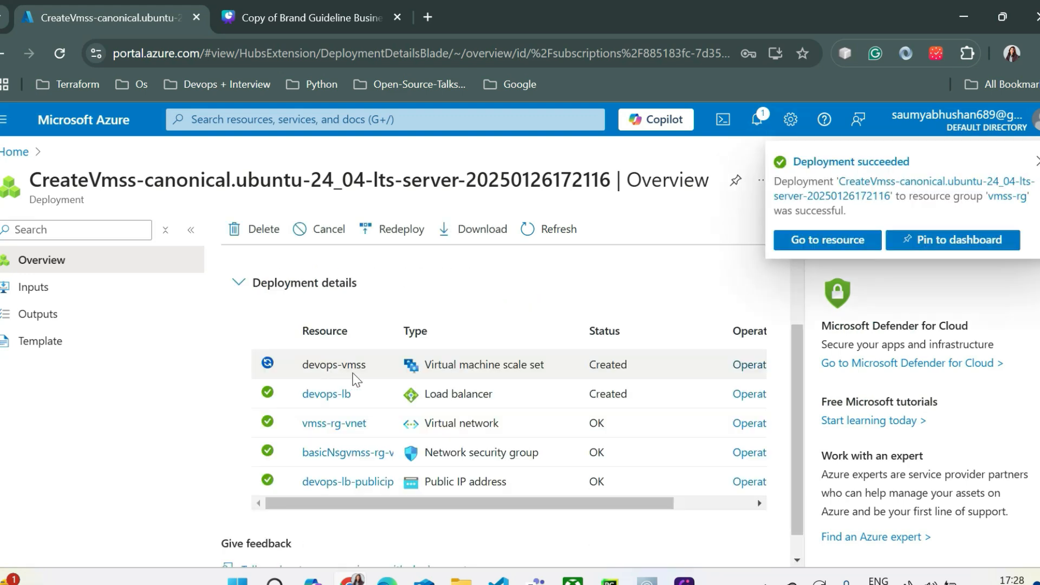
{"action": "left_click", "coordinate": [238, 283]}
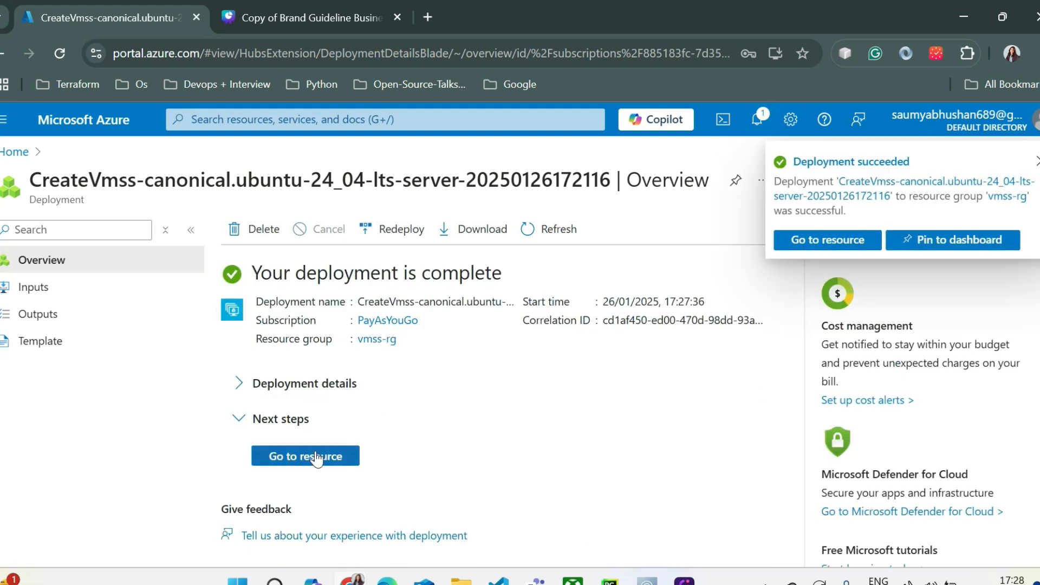
{"action": "left_click", "coordinate": [305, 455]}
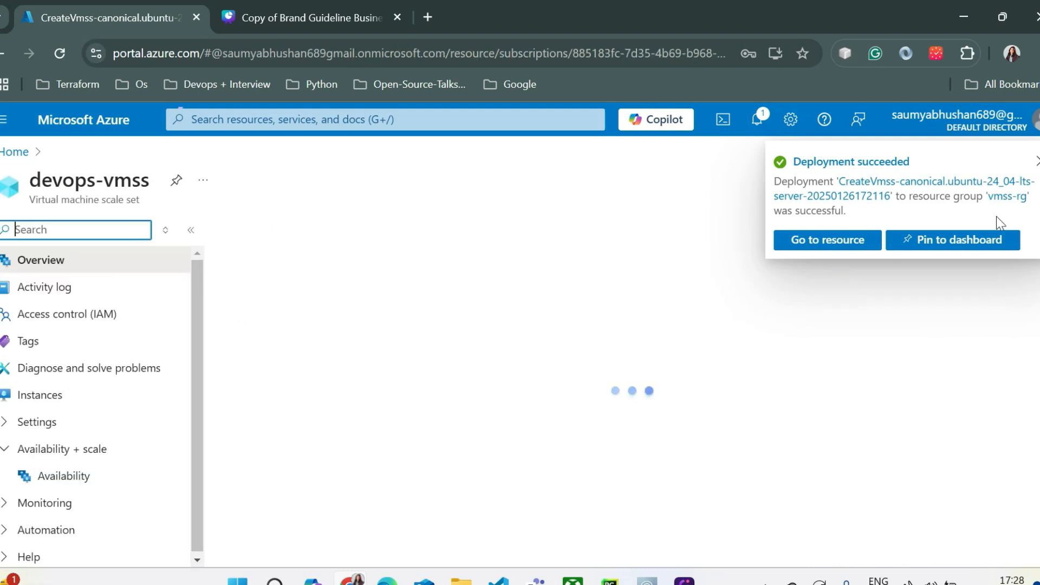
{"action": "left_click", "coordinate": [828, 240]}
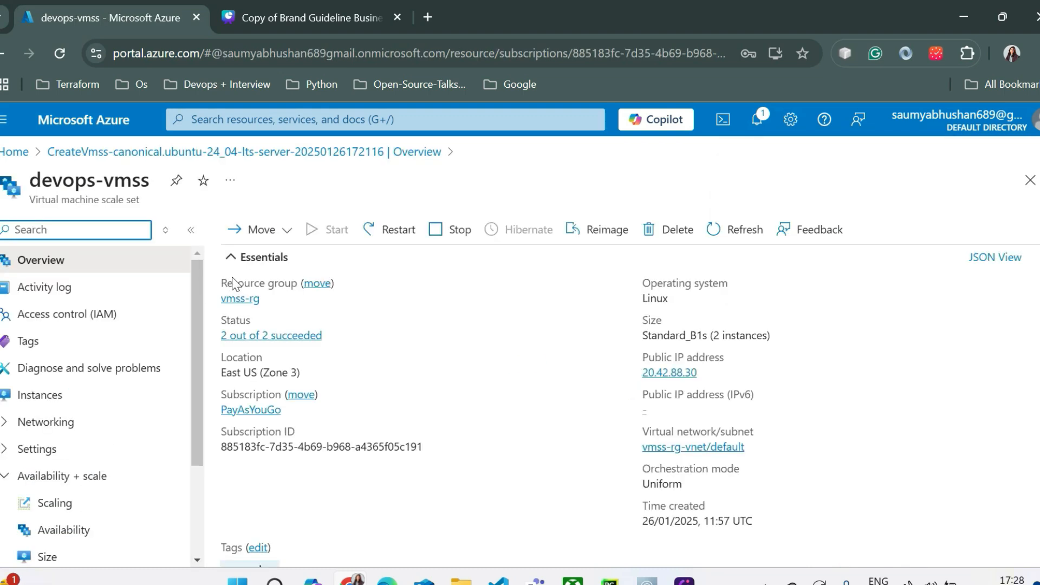
{"action": "mouse_move", "coordinate": [232, 303]}
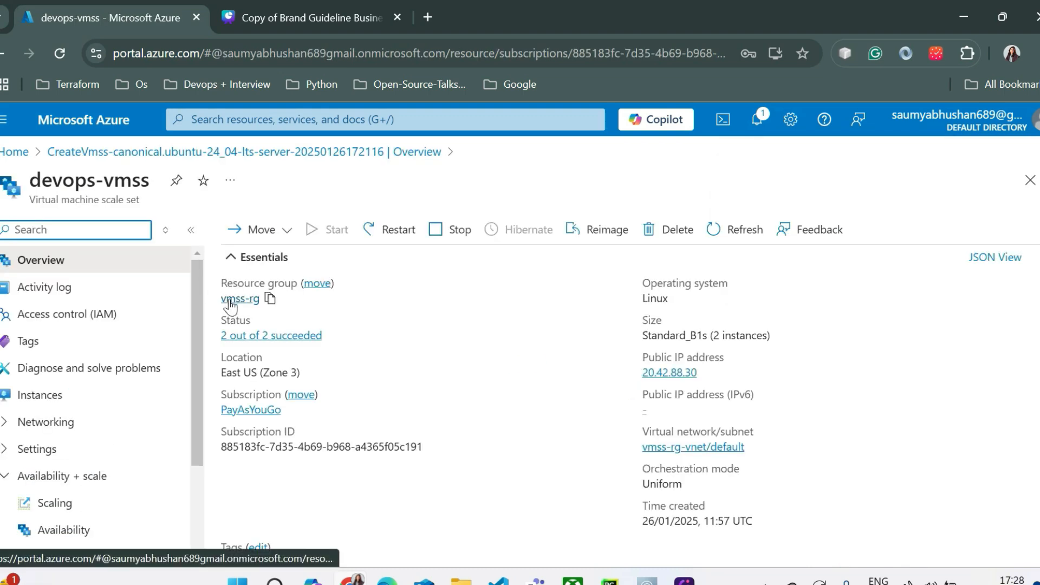
{"action": "left_click", "coordinate": [239, 299]}
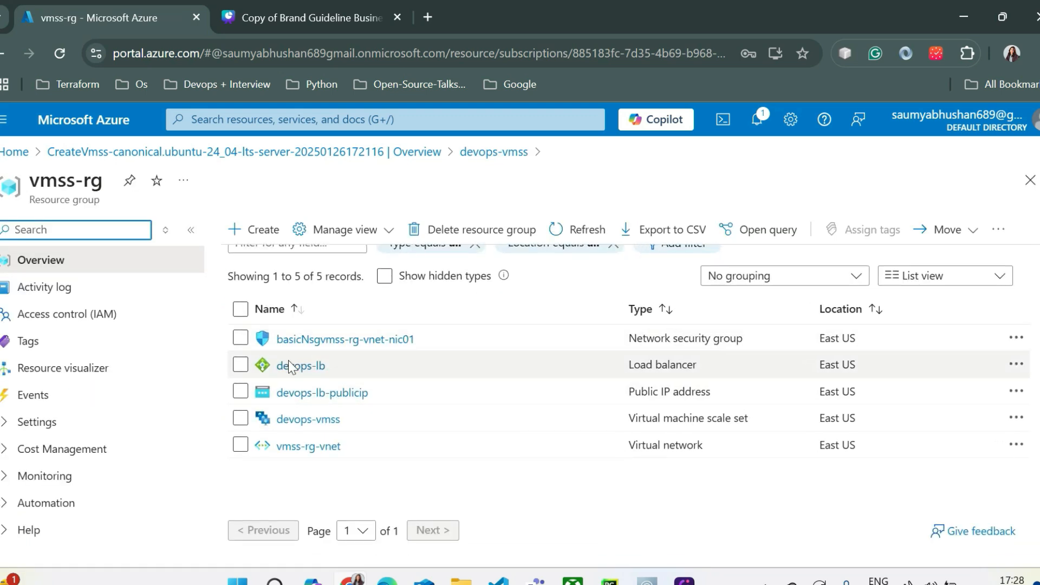
{"action": "mouse_move", "coordinate": [320, 448]}
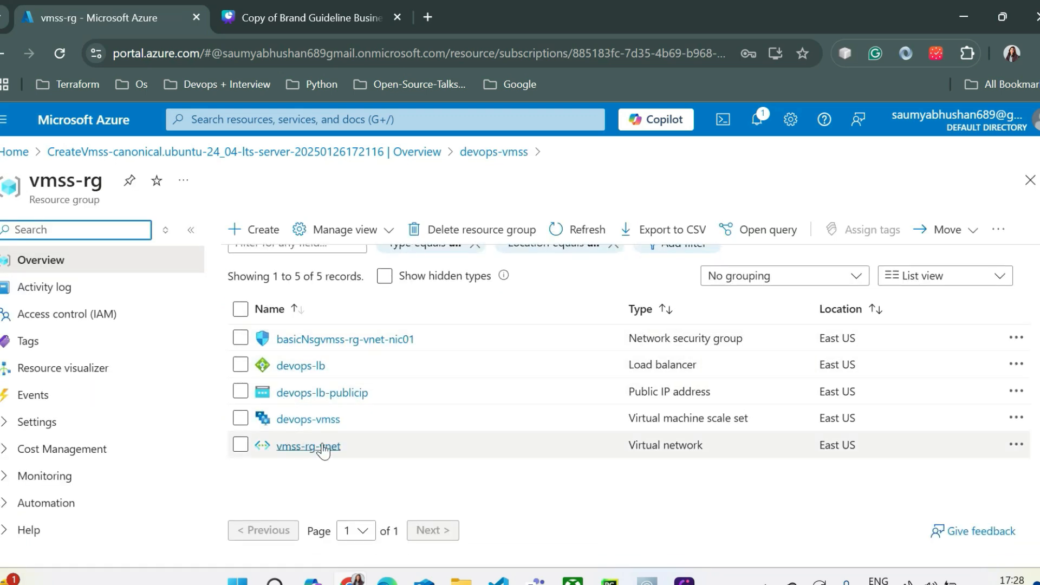
{"action": "mouse_move", "coordinate": [313, 425]}
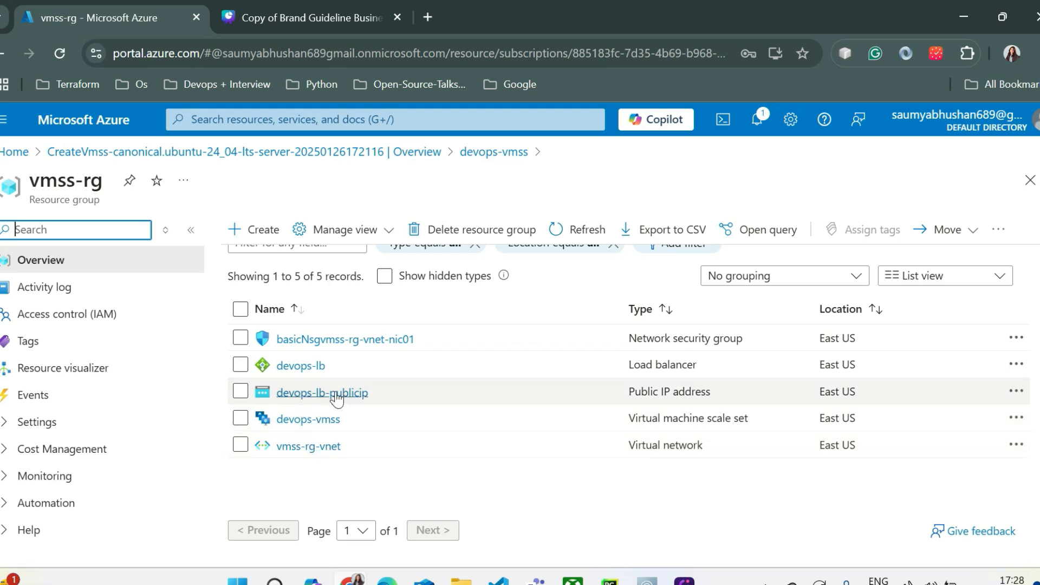
{"action": "mouse_move", "coordinate": [333, 396]}
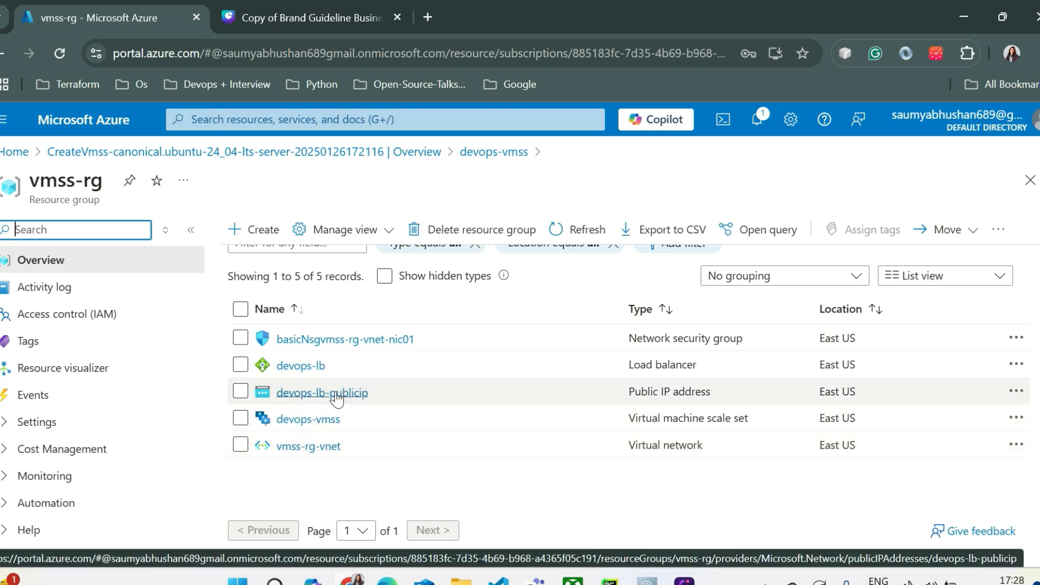
{"action": "mouse_move", "coordinate": [319, 371]}
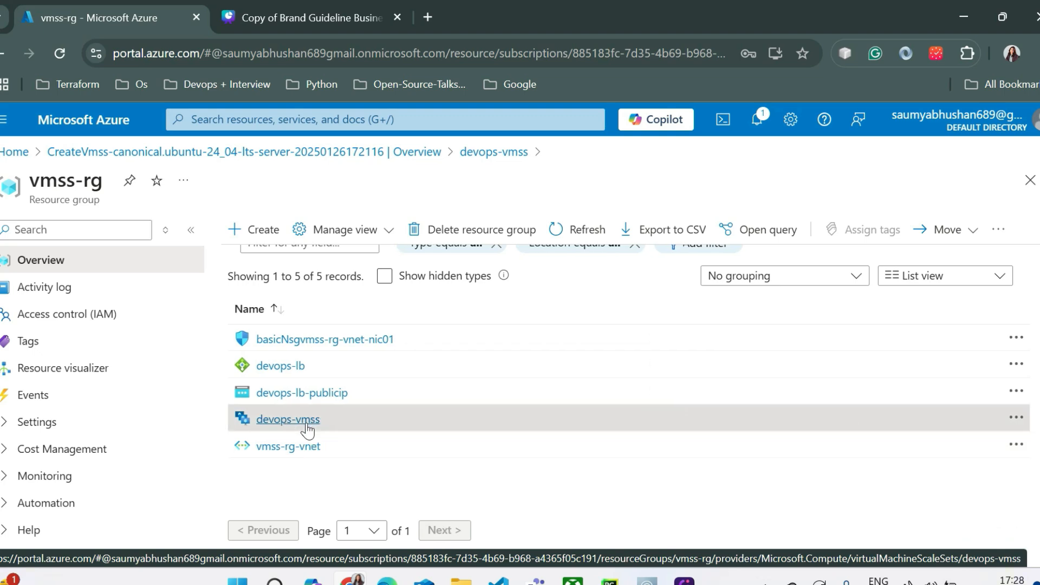
{"action": "left_click", "coordinate": [287, 419]}
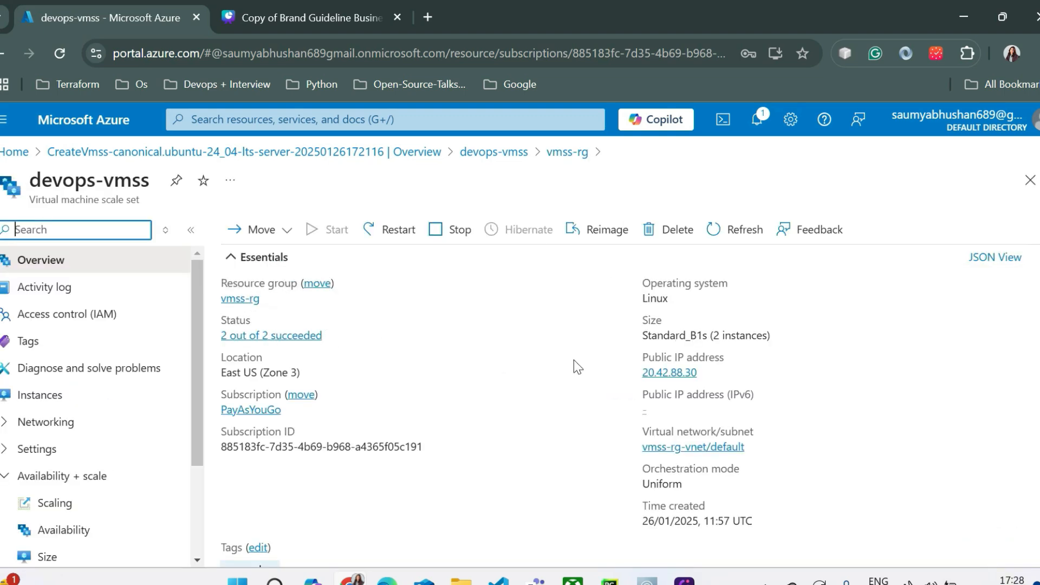
{"action": "scroll", "scroll_direction": "down", "scroll_amount": 3}
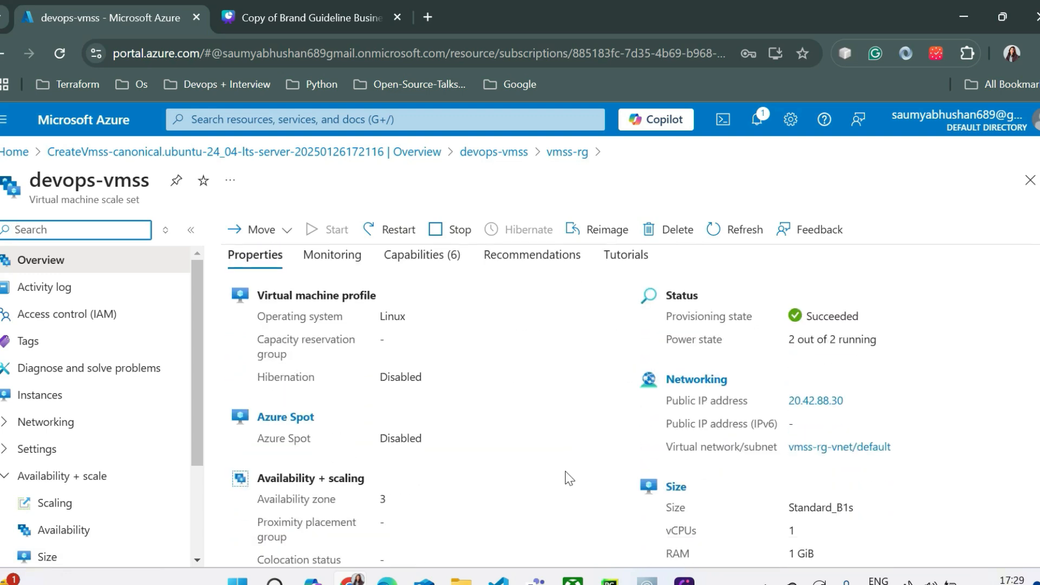
{"action": "scroll", "scroll_direction": "down", "scroll_amount": 3}
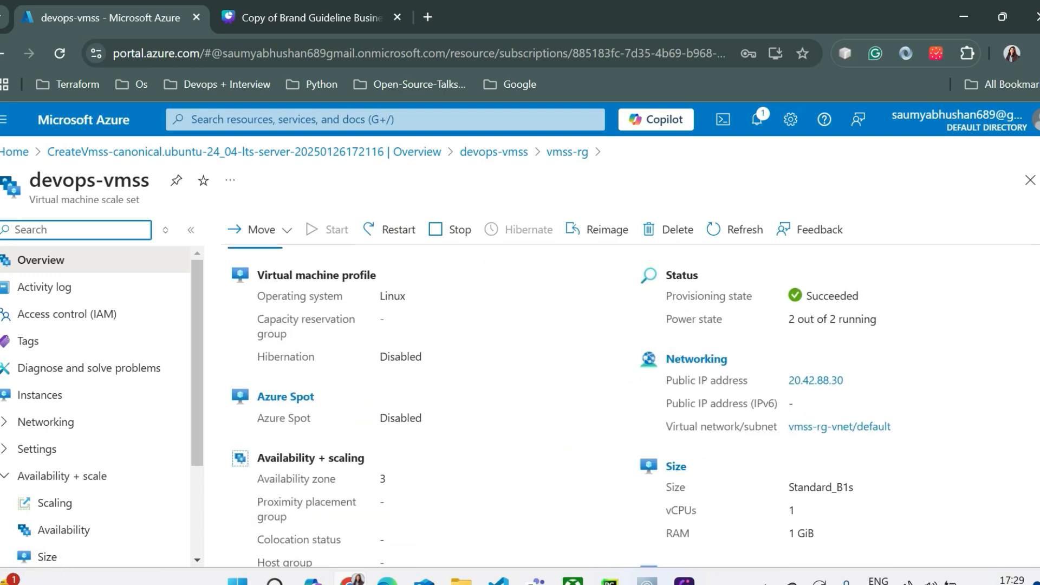
{"action": "scroll", "scroll_direction": "down", "scroll_amount": 3}
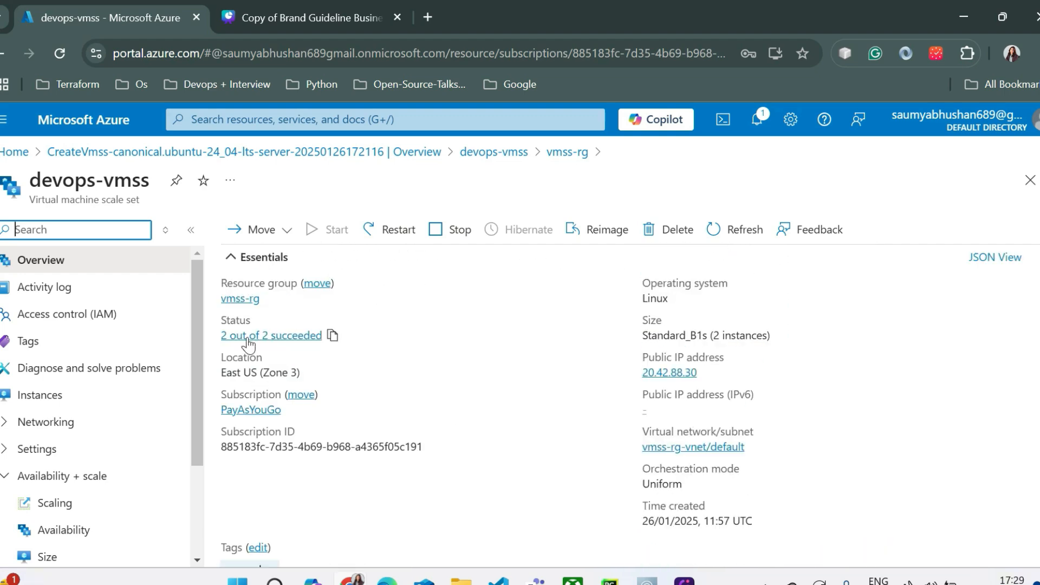
List the scale set's instances devops-vmss_0 and devops-vmss_1, both running
{"action": "left_click", "coordinate": [39, 394]}
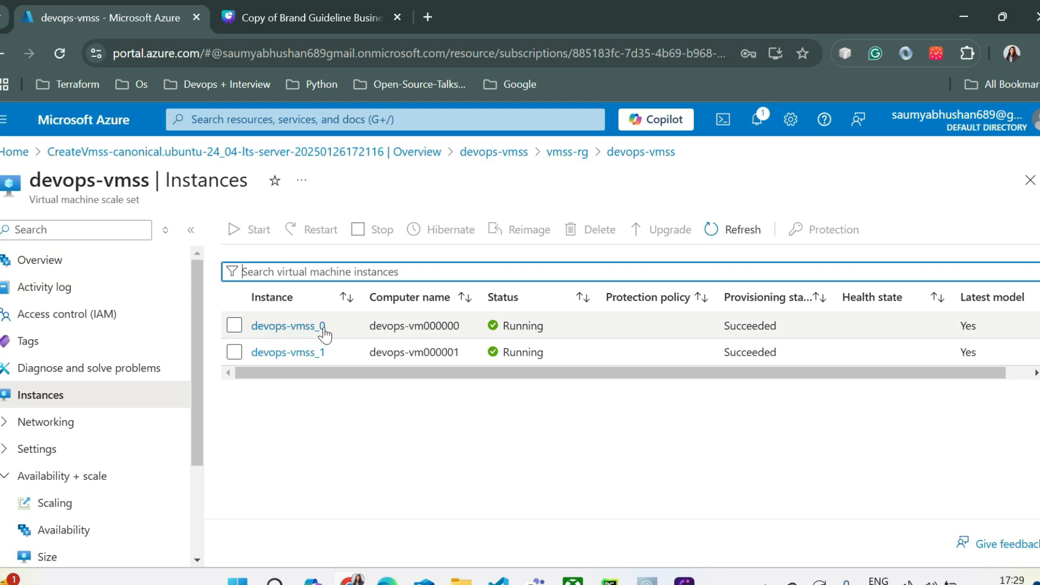
{"action": "mouse_move", "coordinate": [305, 334]}
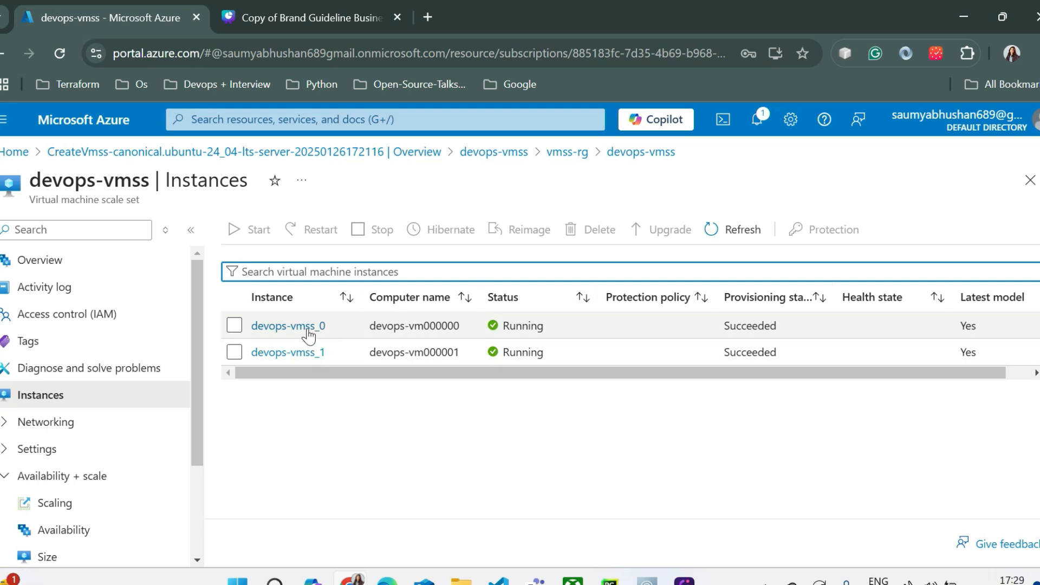
{"action": "scroll", "scroll_direction": "down", "scroll_amount": 3}
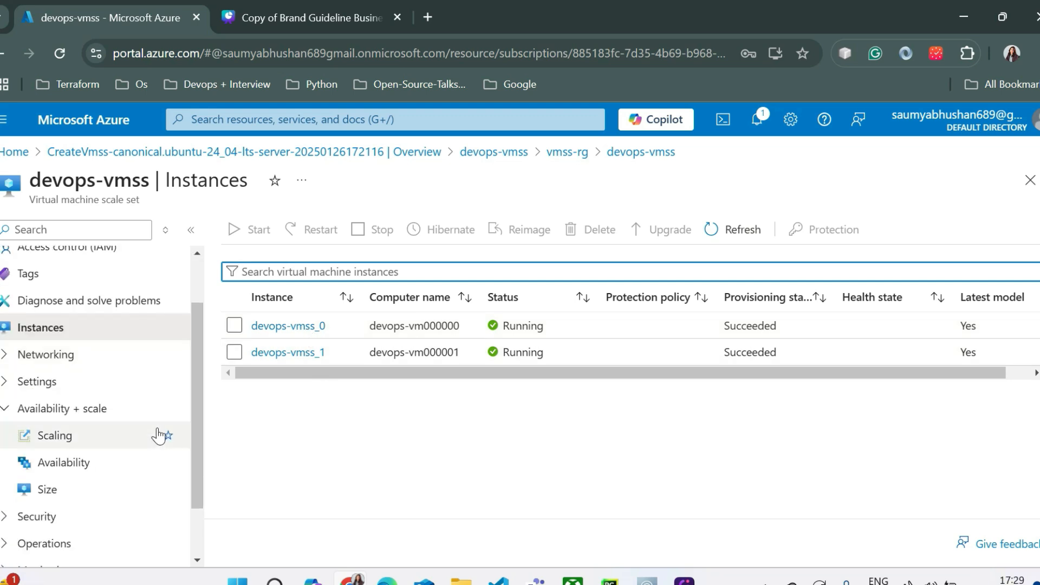
{"action": "scroll", "scroll_direction": "down", "scroll_amount": 3}
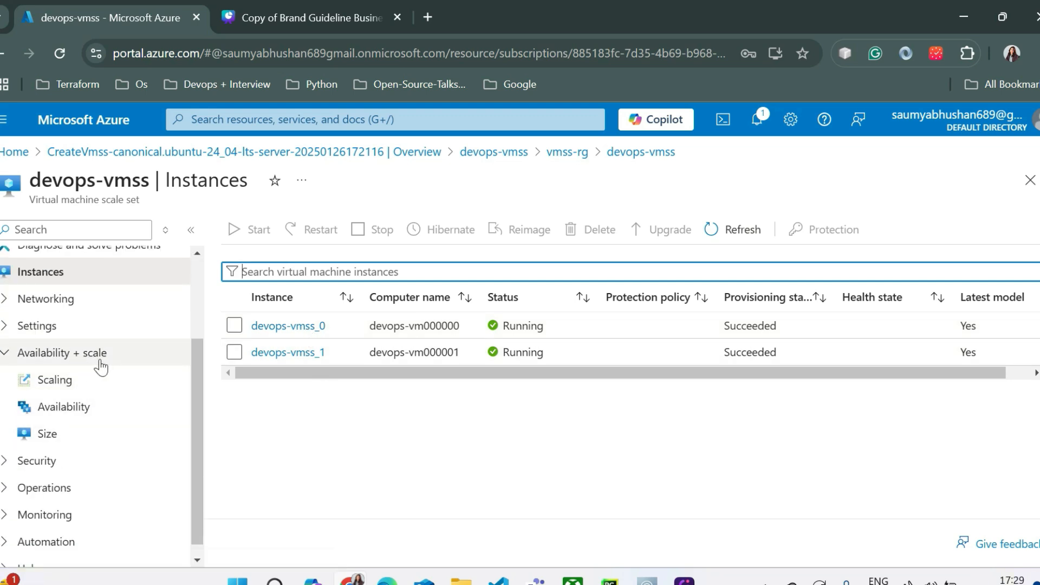
On the Scaling page, set the manual instance count to 4 and save
{"action": "left_click", "coordinate": [54, 380]}
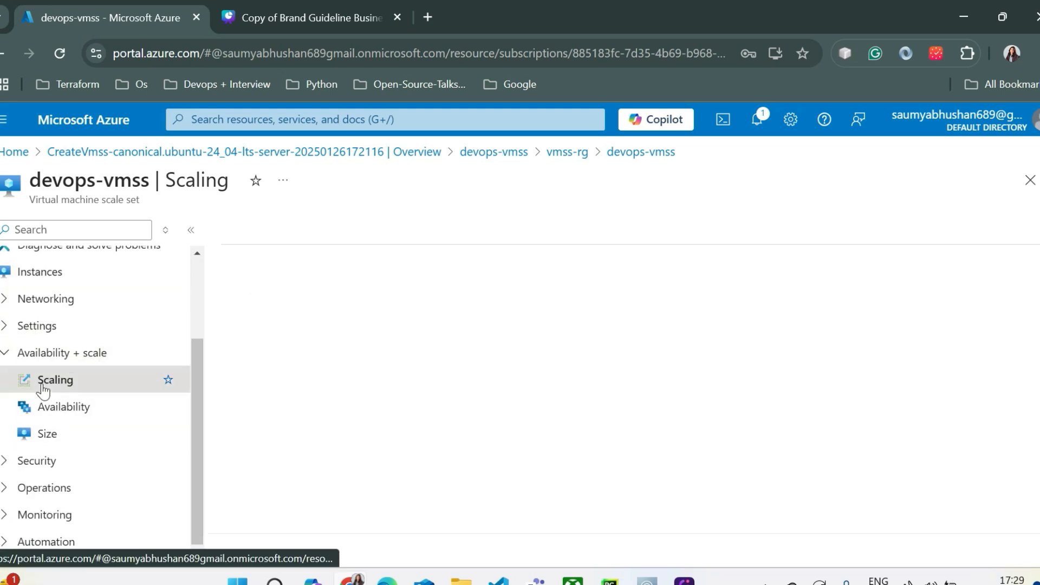
{"action": "left_click", "coordinate": [55, 380]}
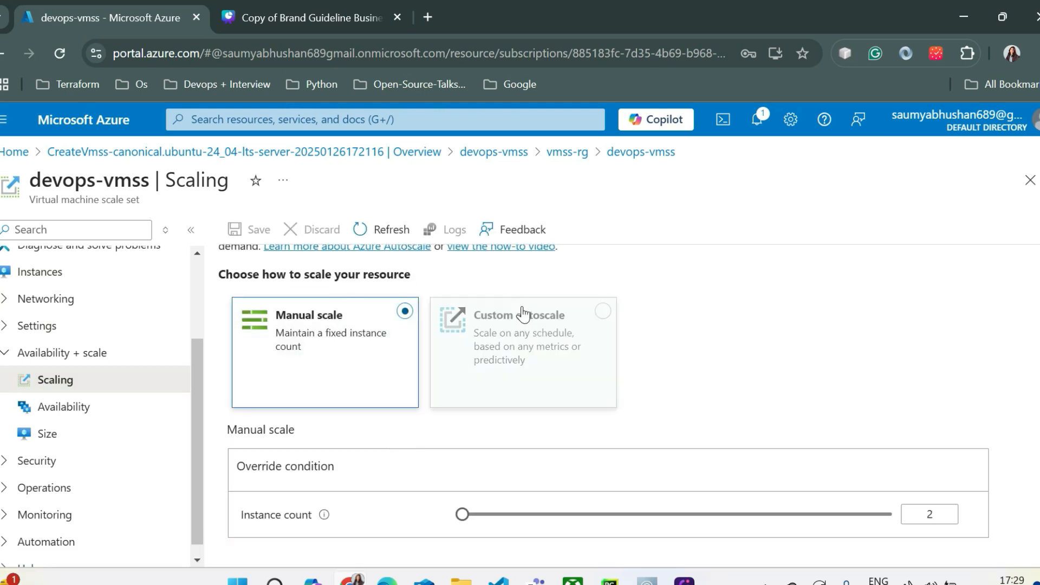
{"action": "mouse_move", "coordinate": [467, 346]}
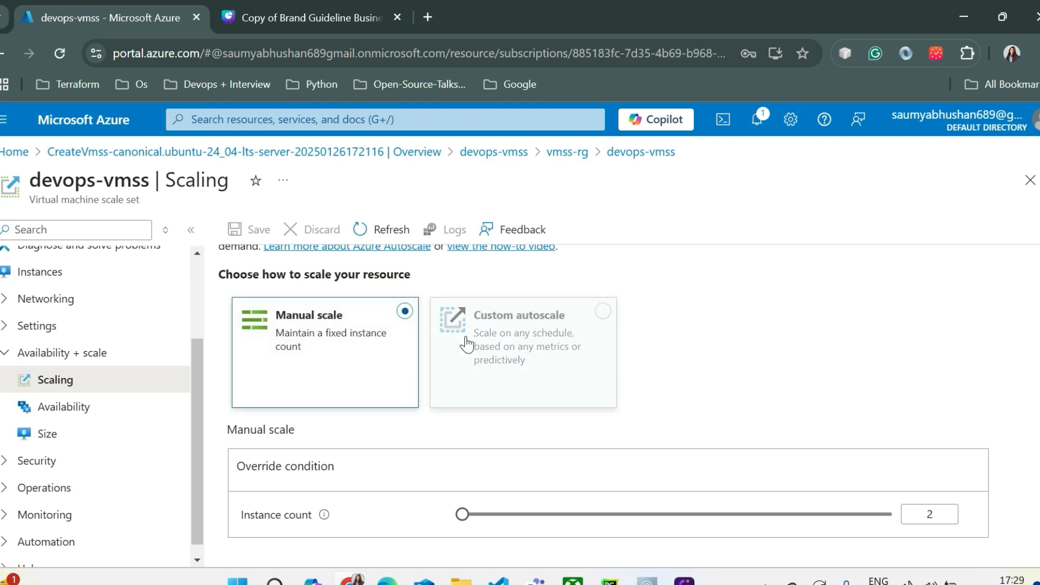
{"action": "mouse_move", "coordinate": [528, 347]}
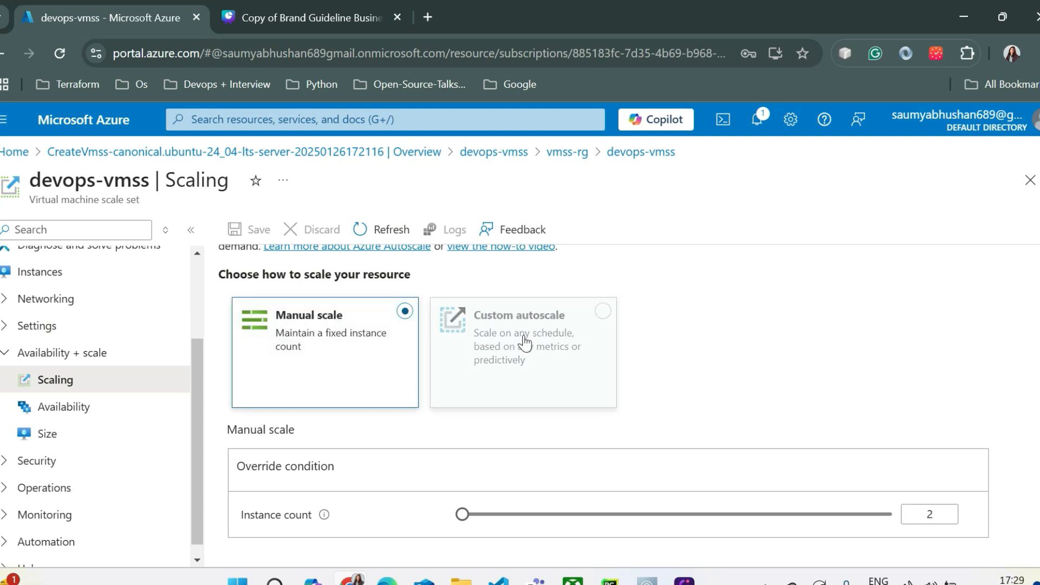
{"action": "mouse_move", "coordinate": [384, 350]}
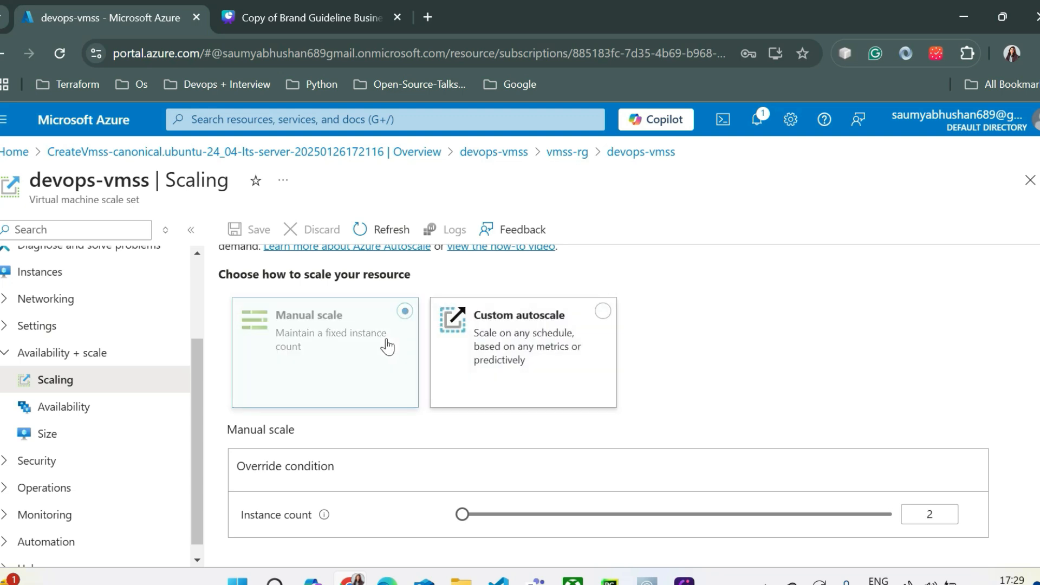
{"action": "mouse_move", "coordinate": [509, 354]}
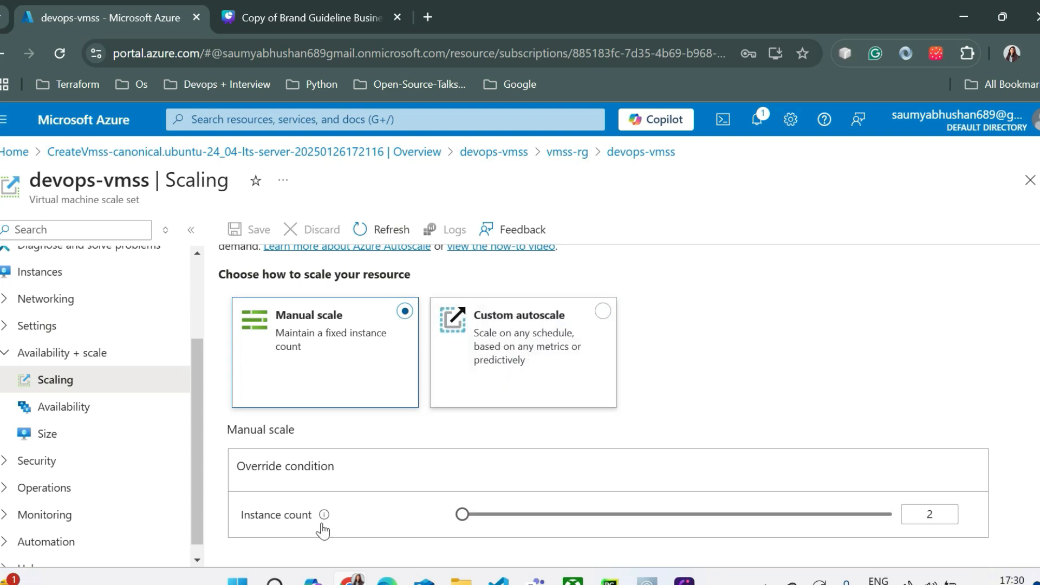
{"action": "mouse_move", "coordinate": [397, 514]}
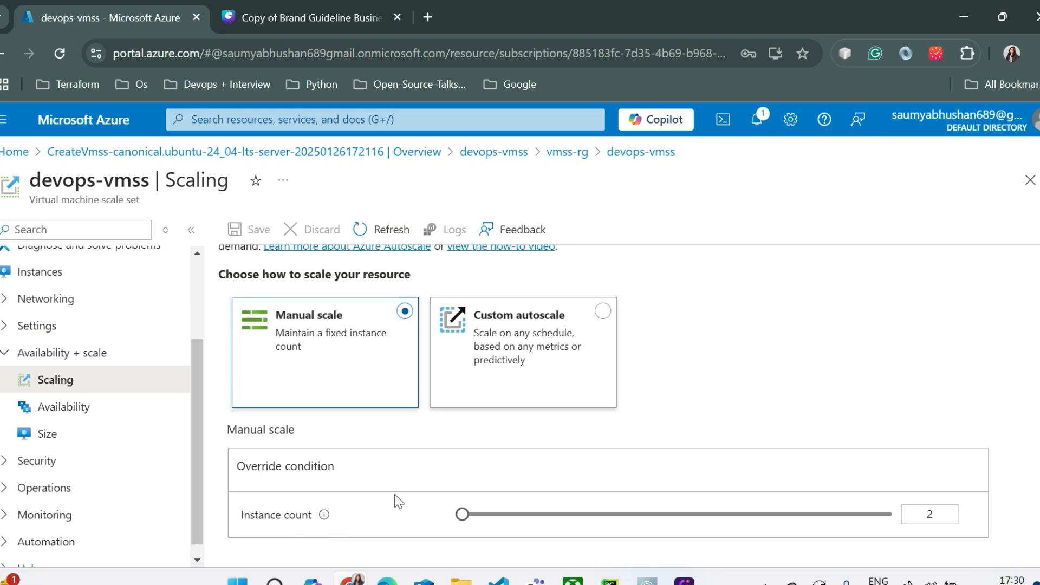
{"action": "mouse_move", "coordinate": [397, 516]}
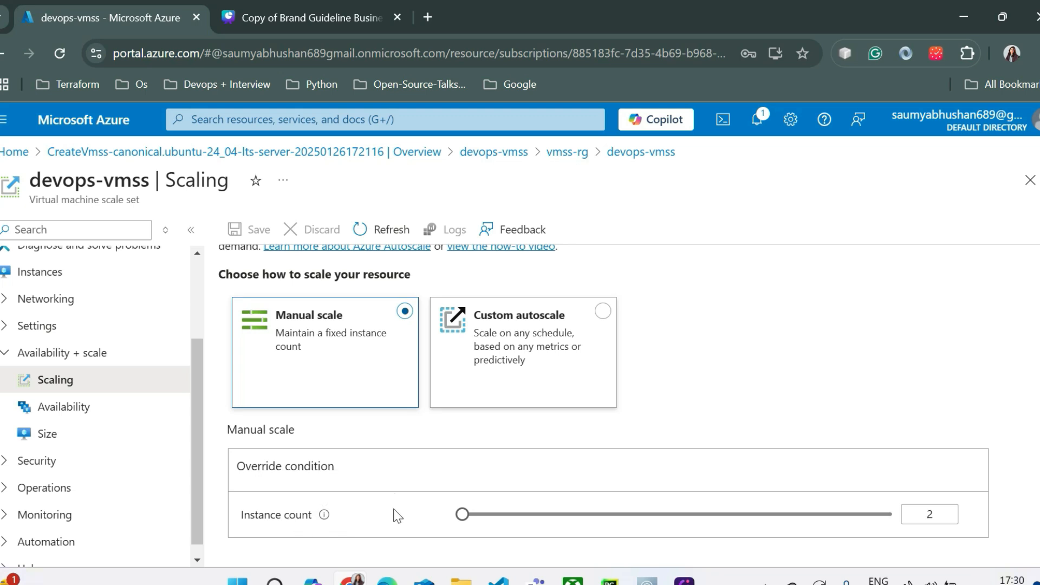
{"action": "left_click", "coordinate": [934, 528]}
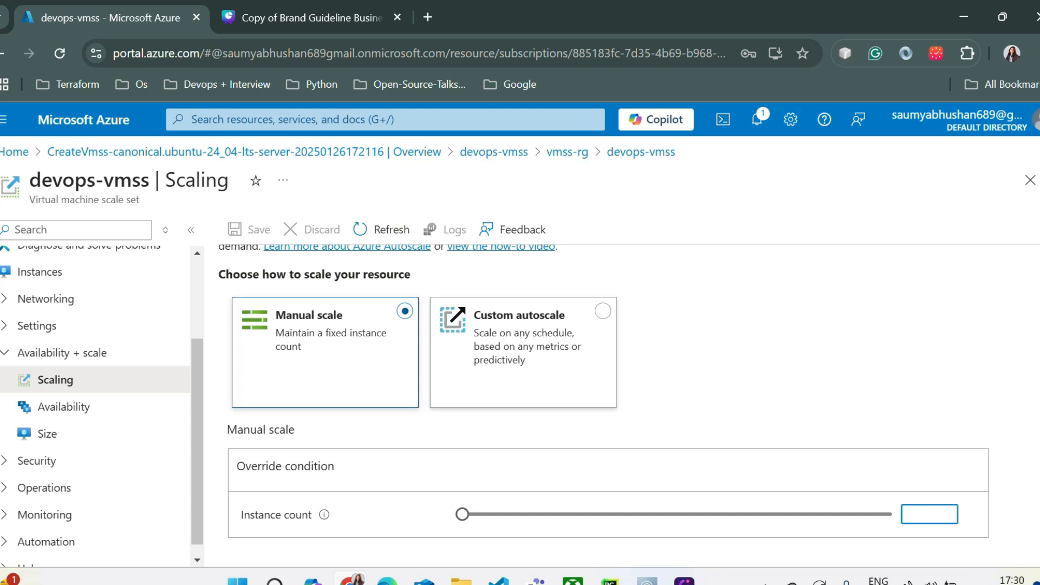
{"action": "left_click", "coordinate": [929, 527]}
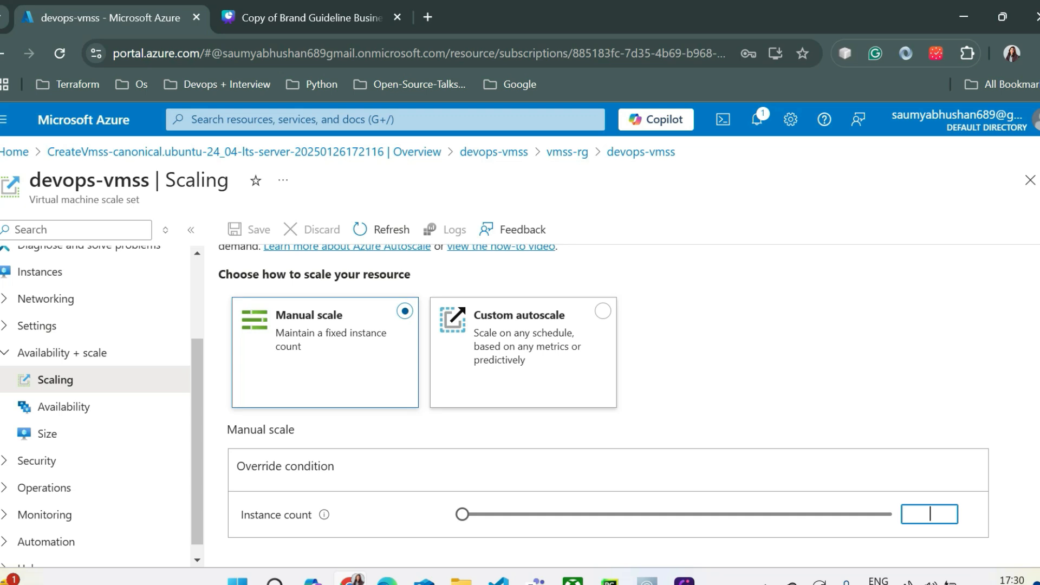
{"action": "type", "text": "4"}
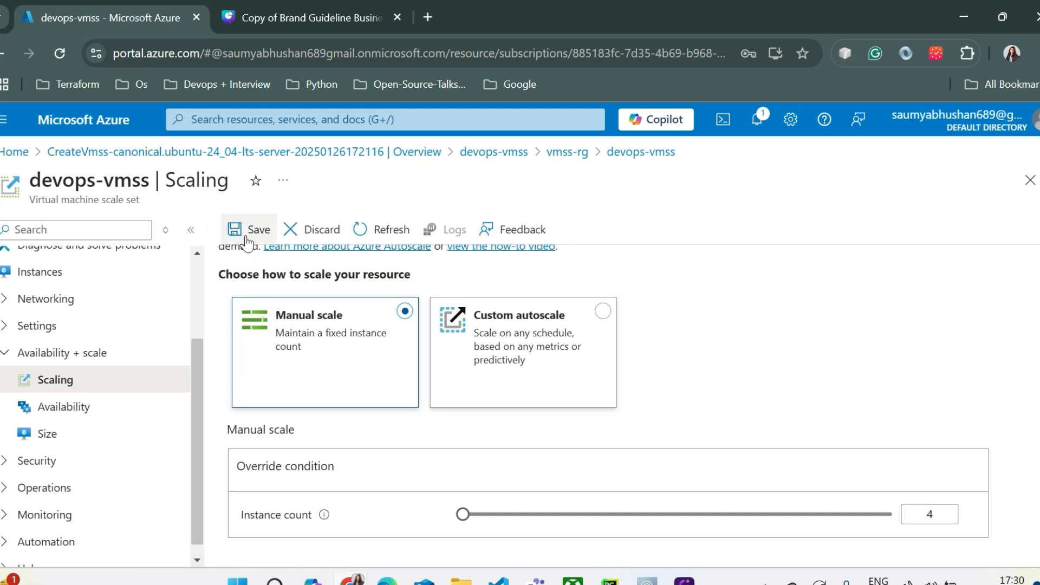
{"action": "left_click", "coordinate": [253, 230]}
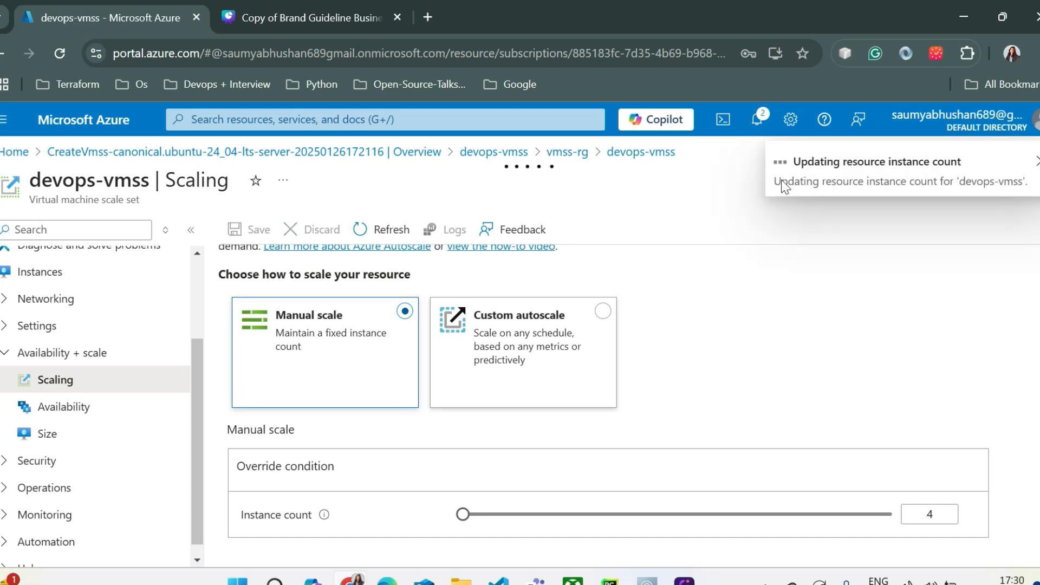
{"action": "mouse_move", "coordinate": [875, 179]}
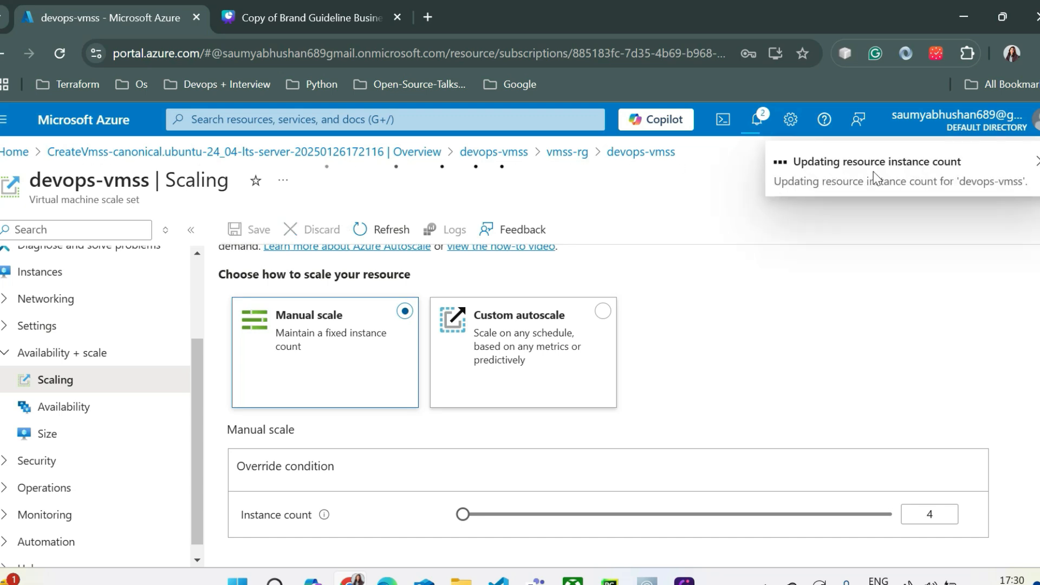
{"action": "mouse_move", "coordinate": [145, 360]}
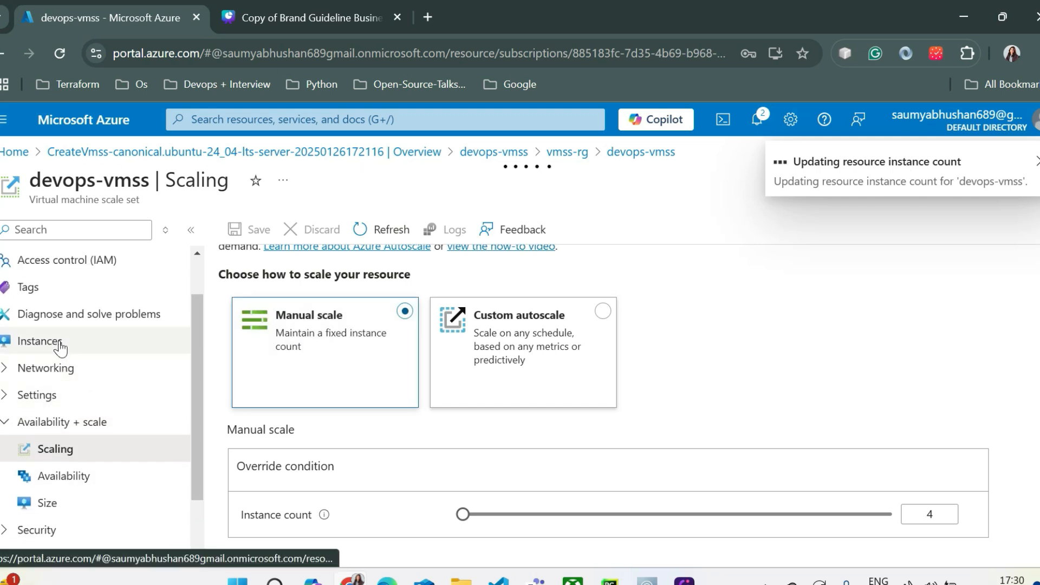
Refresh the devops-vmss Instances list until instances _0 through _3 all show Running
{"action": "left_click", "coordinate": [37, 340]}
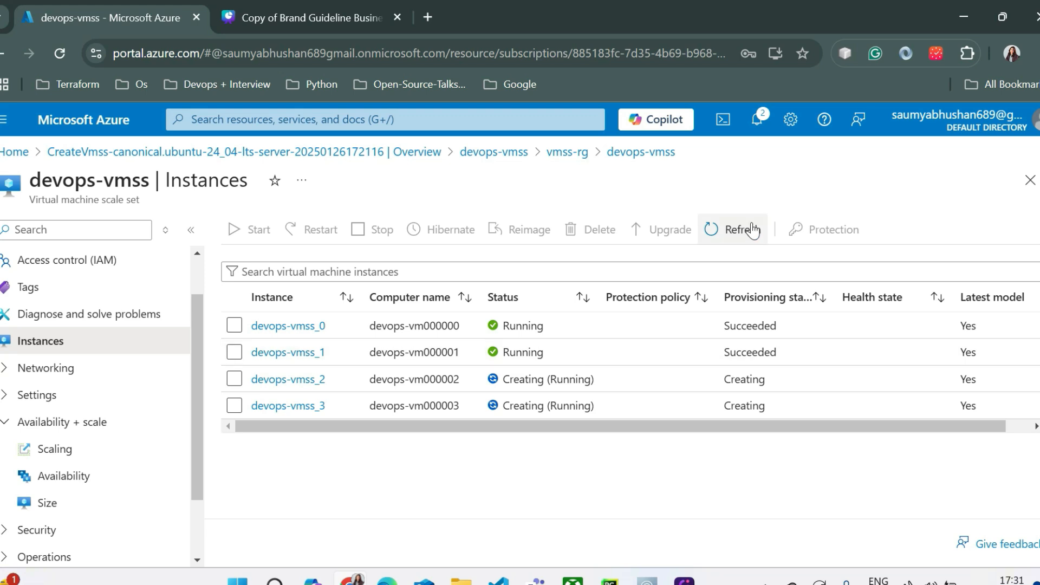
{"action": "left_click", "coordinate": [739, 230]}
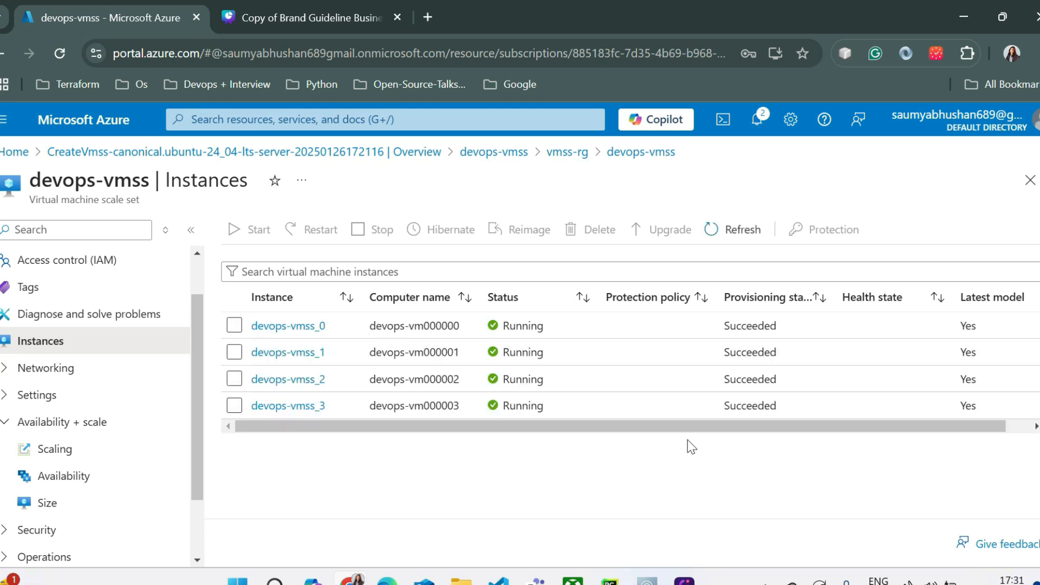
{"action": "mouse_move", "coordinate": [518, 349]}
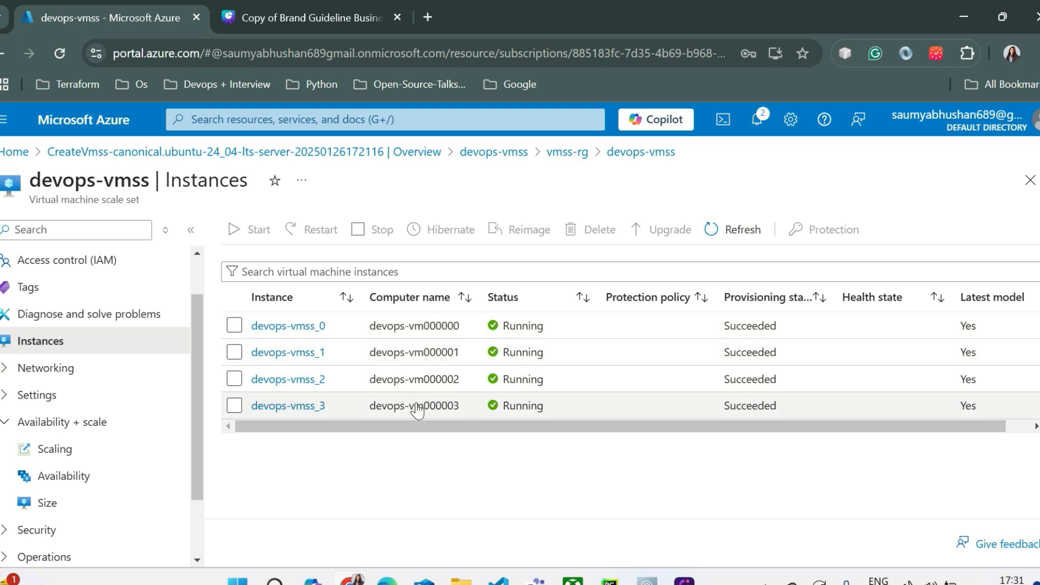
{"action": "mouse_move", "coordinate": [109, 458]}
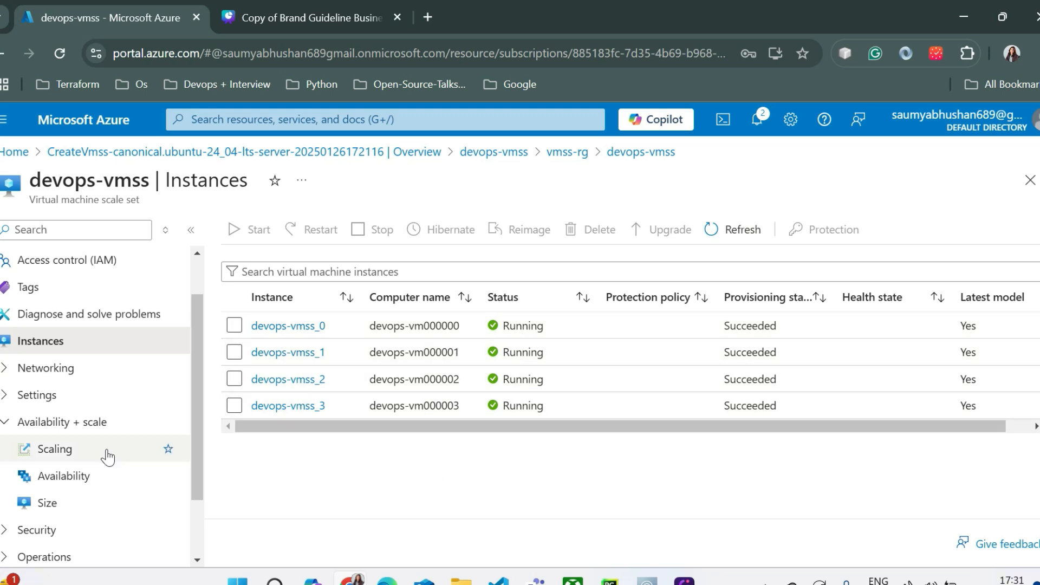
Save a manual instance count of 3 under Scaling, then return to Instances where devops-vmss_1 is Deleting
{"action": "left_click", "coordinate": [54, 448]}
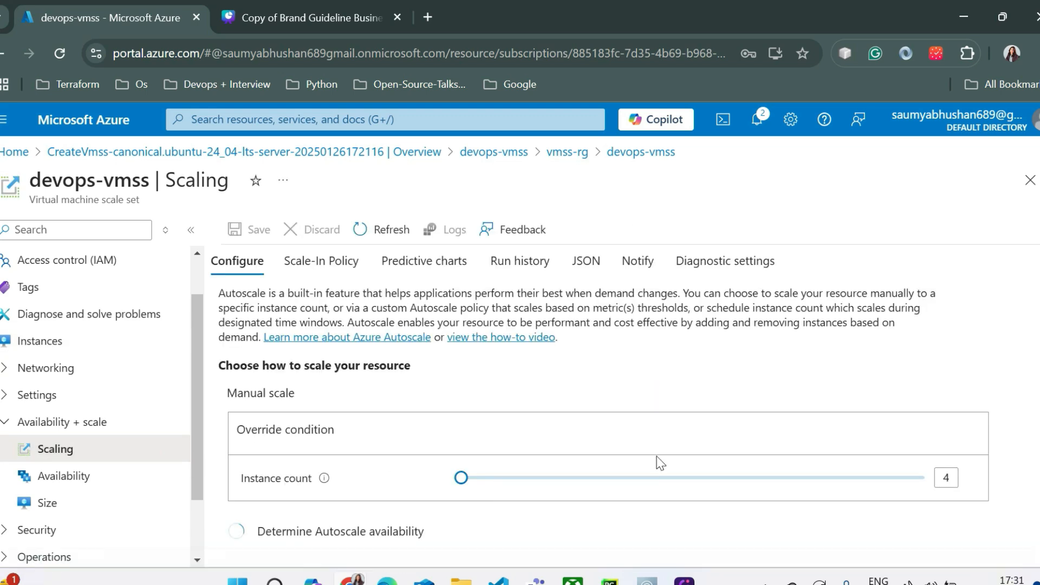
{"action": "scroll", "scroll_direction": "down", "scroll_amount": 3}
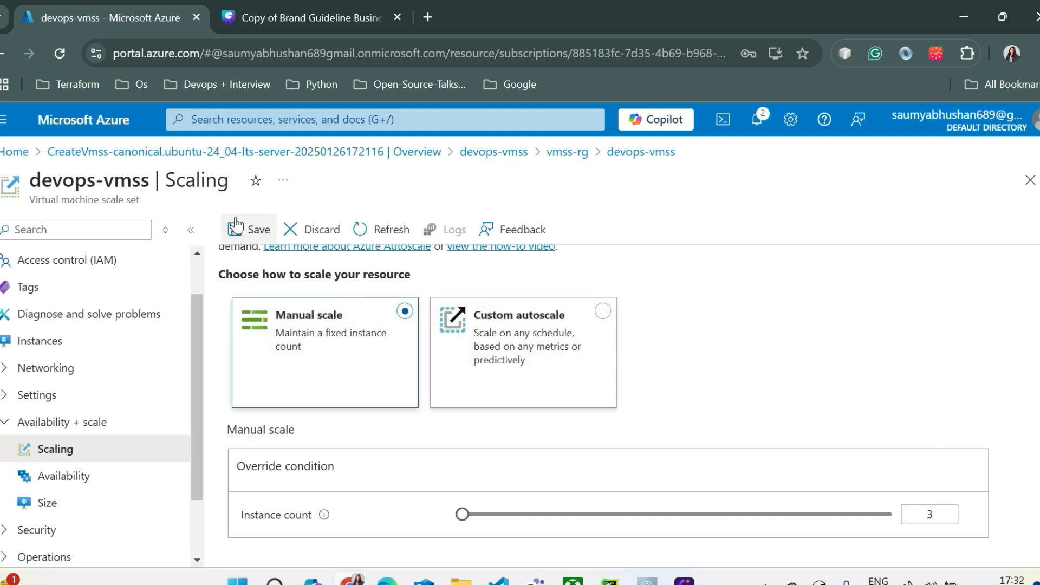
{"action": "left_click", "coordinate": [237, 230]}
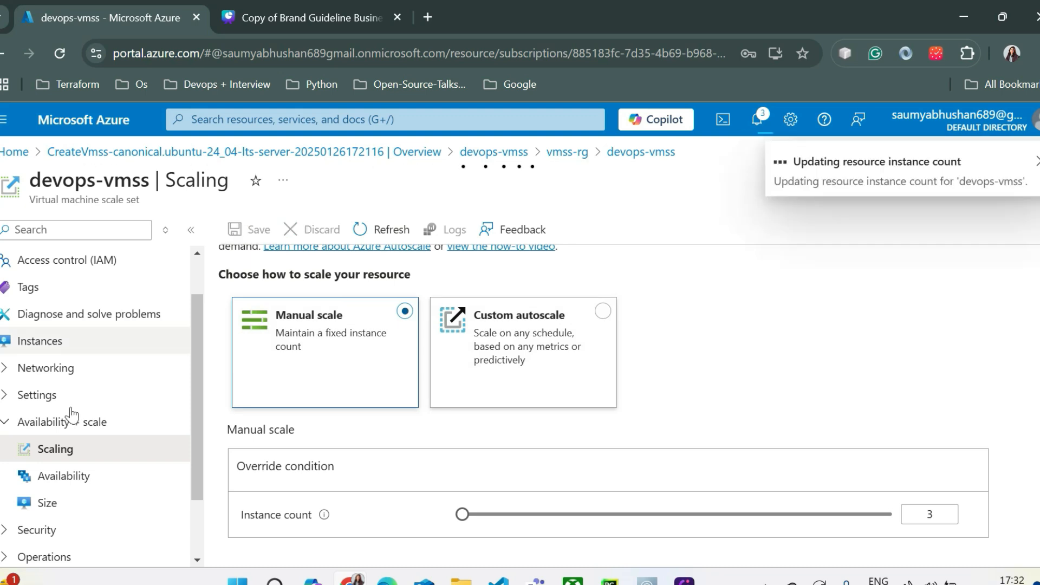
{"action": "left_click", "coordinate": [39, 340]}
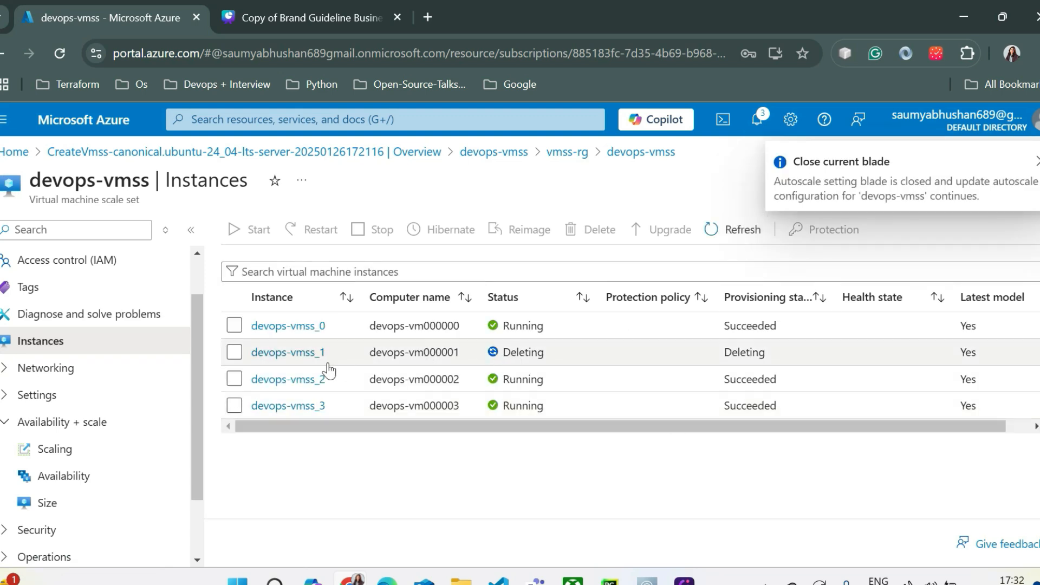
Refresh until devops-vmss_1 is gone and three instances remain, then view the scale set Overview
{"action": "left_click", "coordinate": [1037, 160]}
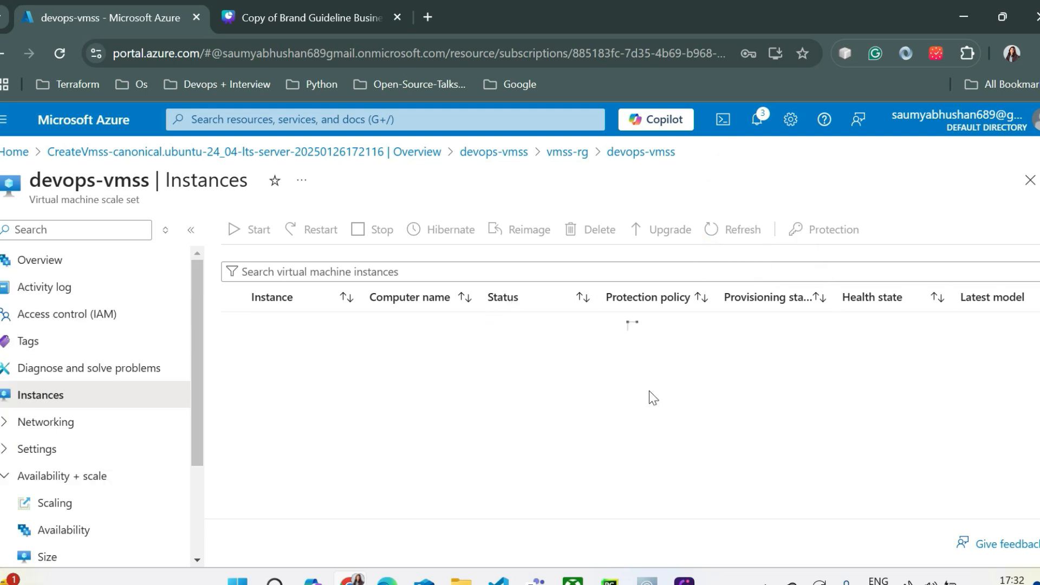
{"action": "left_click", "coordinate": [733, 230]}
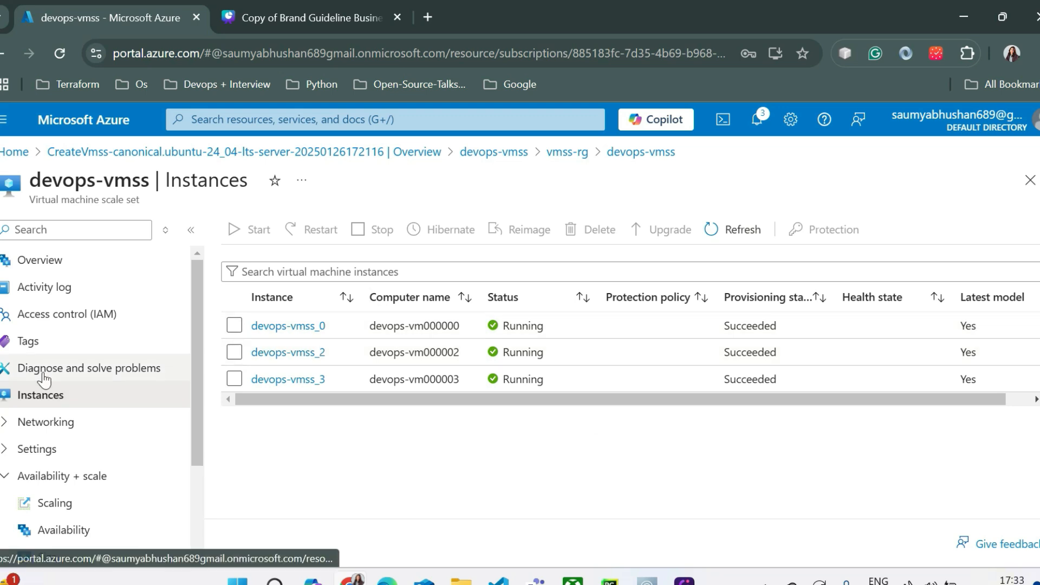
{"action": "left_click", "coordinate": [41, 260]}
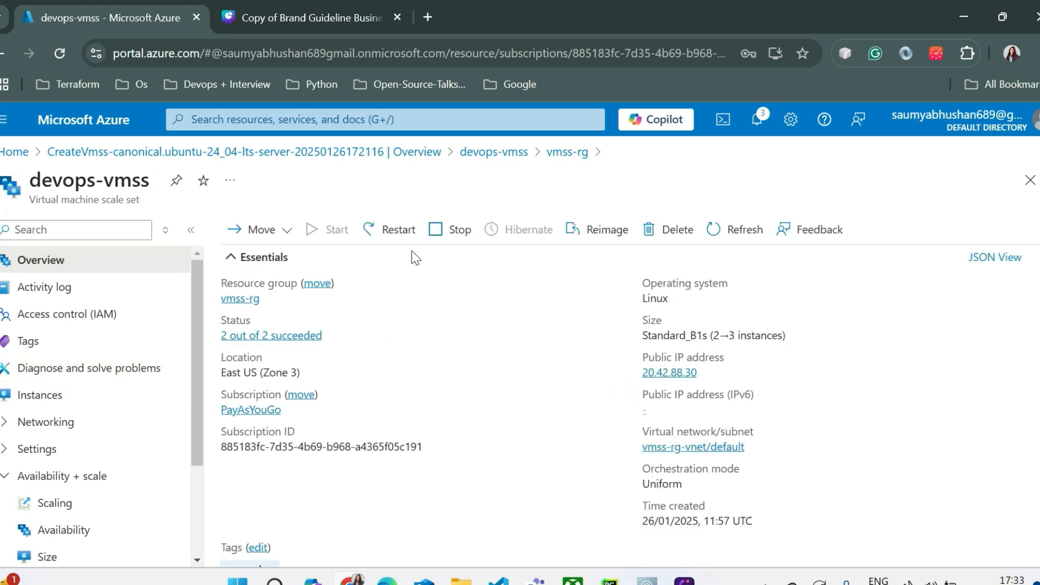
Delete the vmss-rg resource group, confirming its name 'vmss-rg' with force delete for the scale set enabled
{"action": "left_click", "coordinate": [567, 151]}
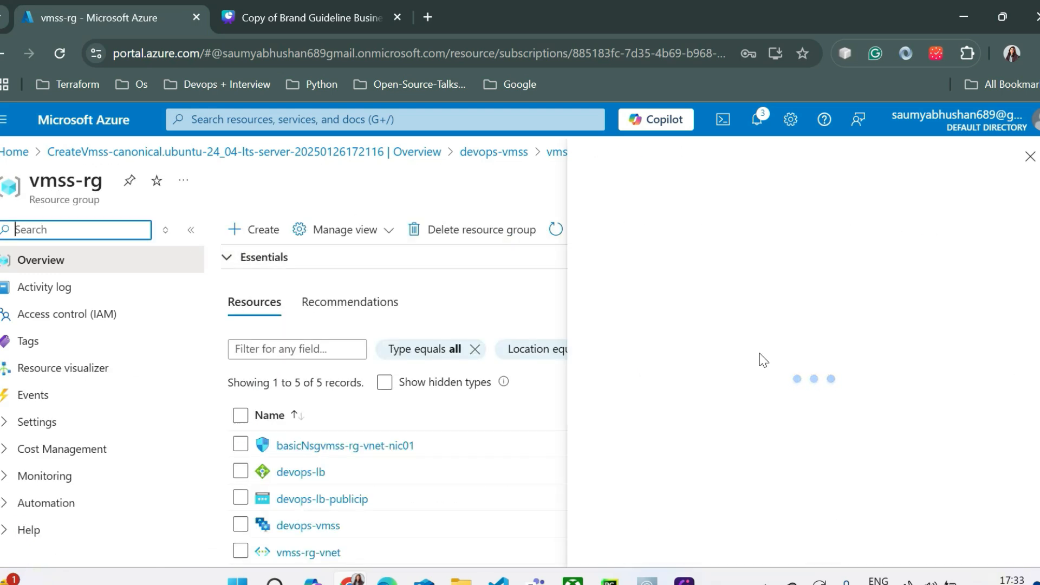
{"action": "left_click", "coordinate": [481, 230]}
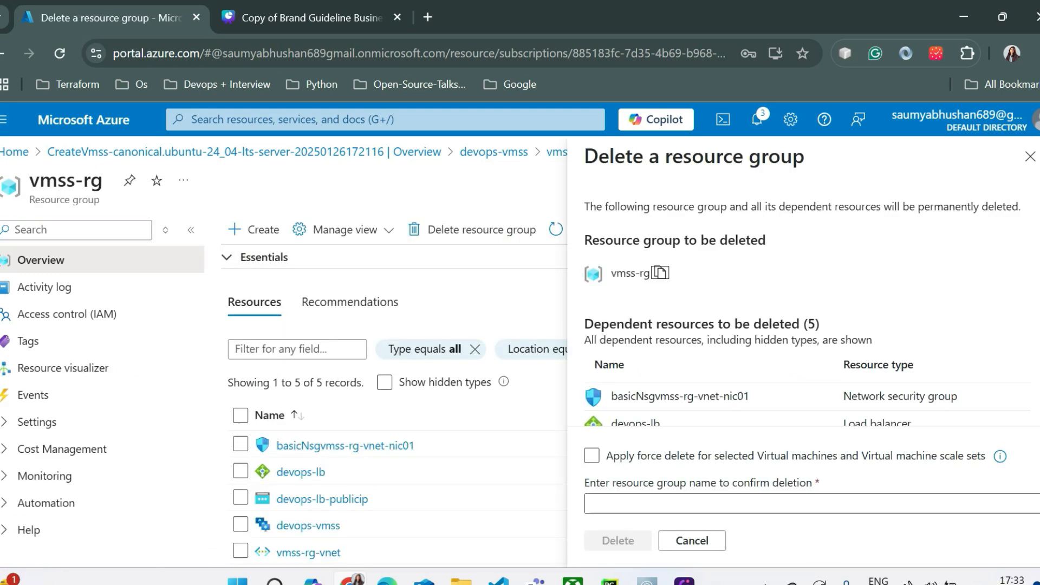
{"action": "type", "text": "vmss-rg"}
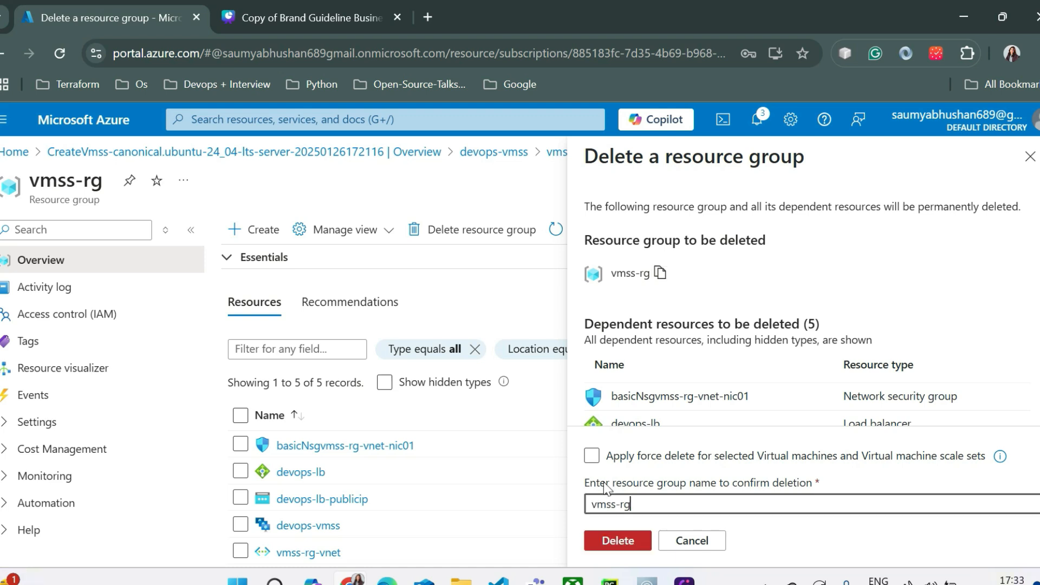
{"action": "left_click", "coordinate": [591, 455]}
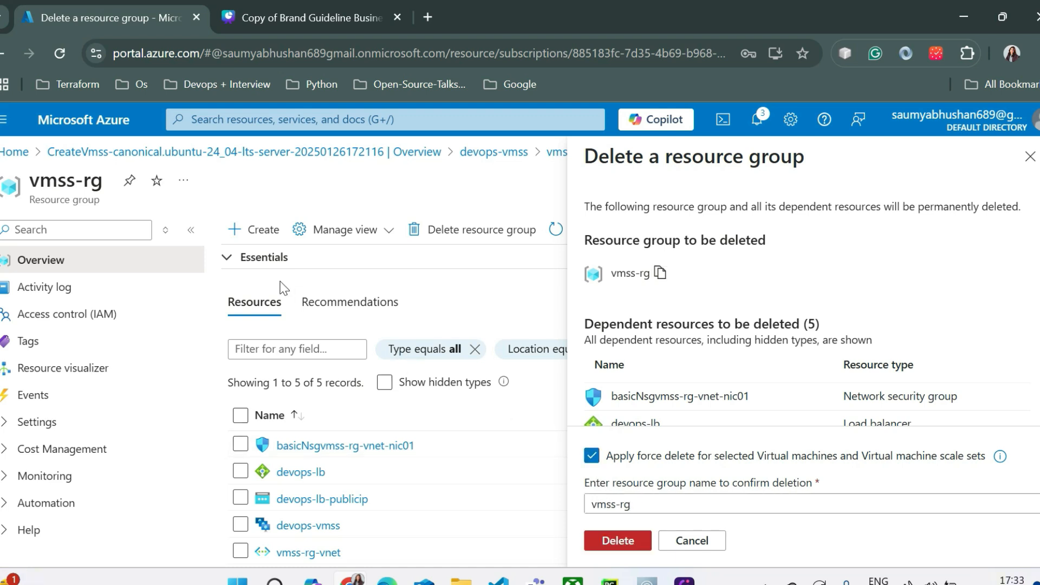
{"action": "left_click", "coordinate": [617, 541]}
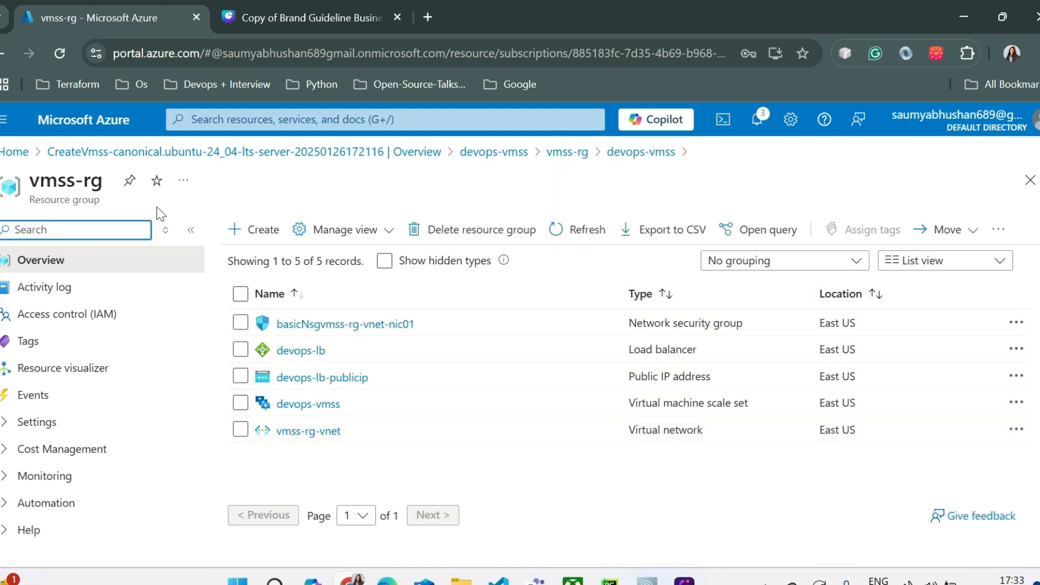
Reload the vmss-rg page and see it report Resource not found
{"action": "left_click", "coordinate": [481, 230]}
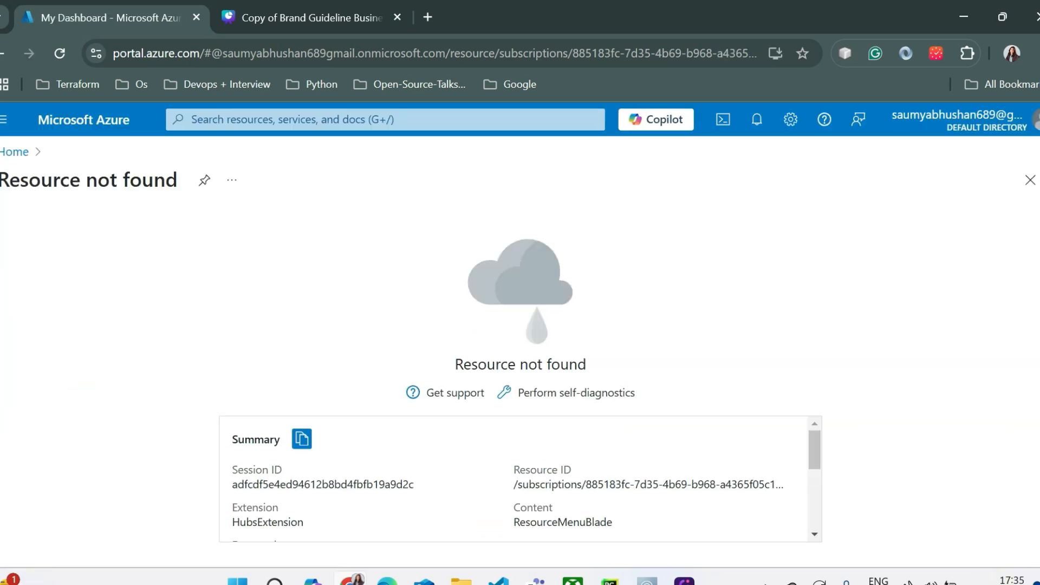
{"action": "mouse_move", "coordinate": [514, 386]}
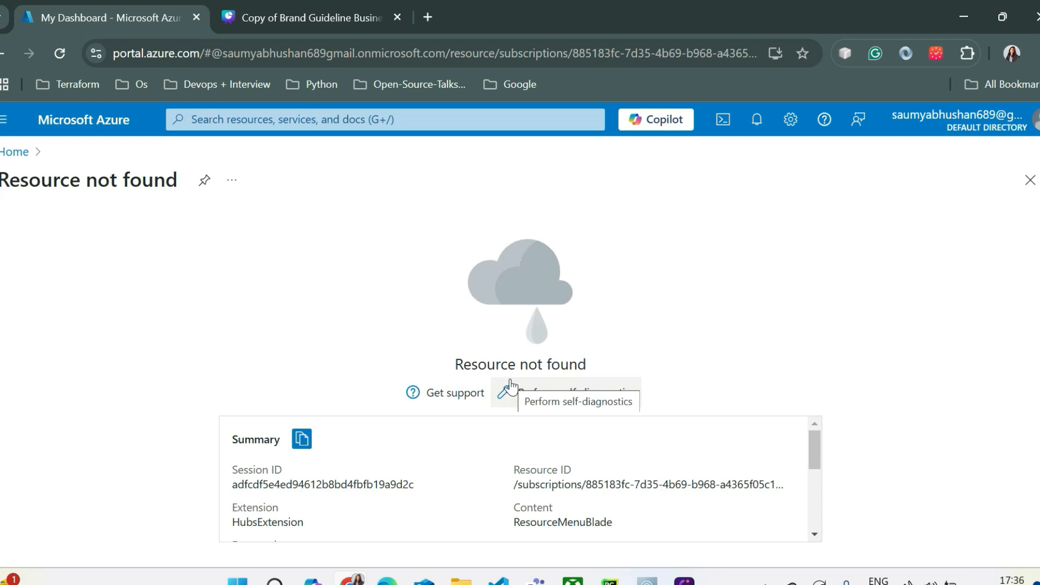